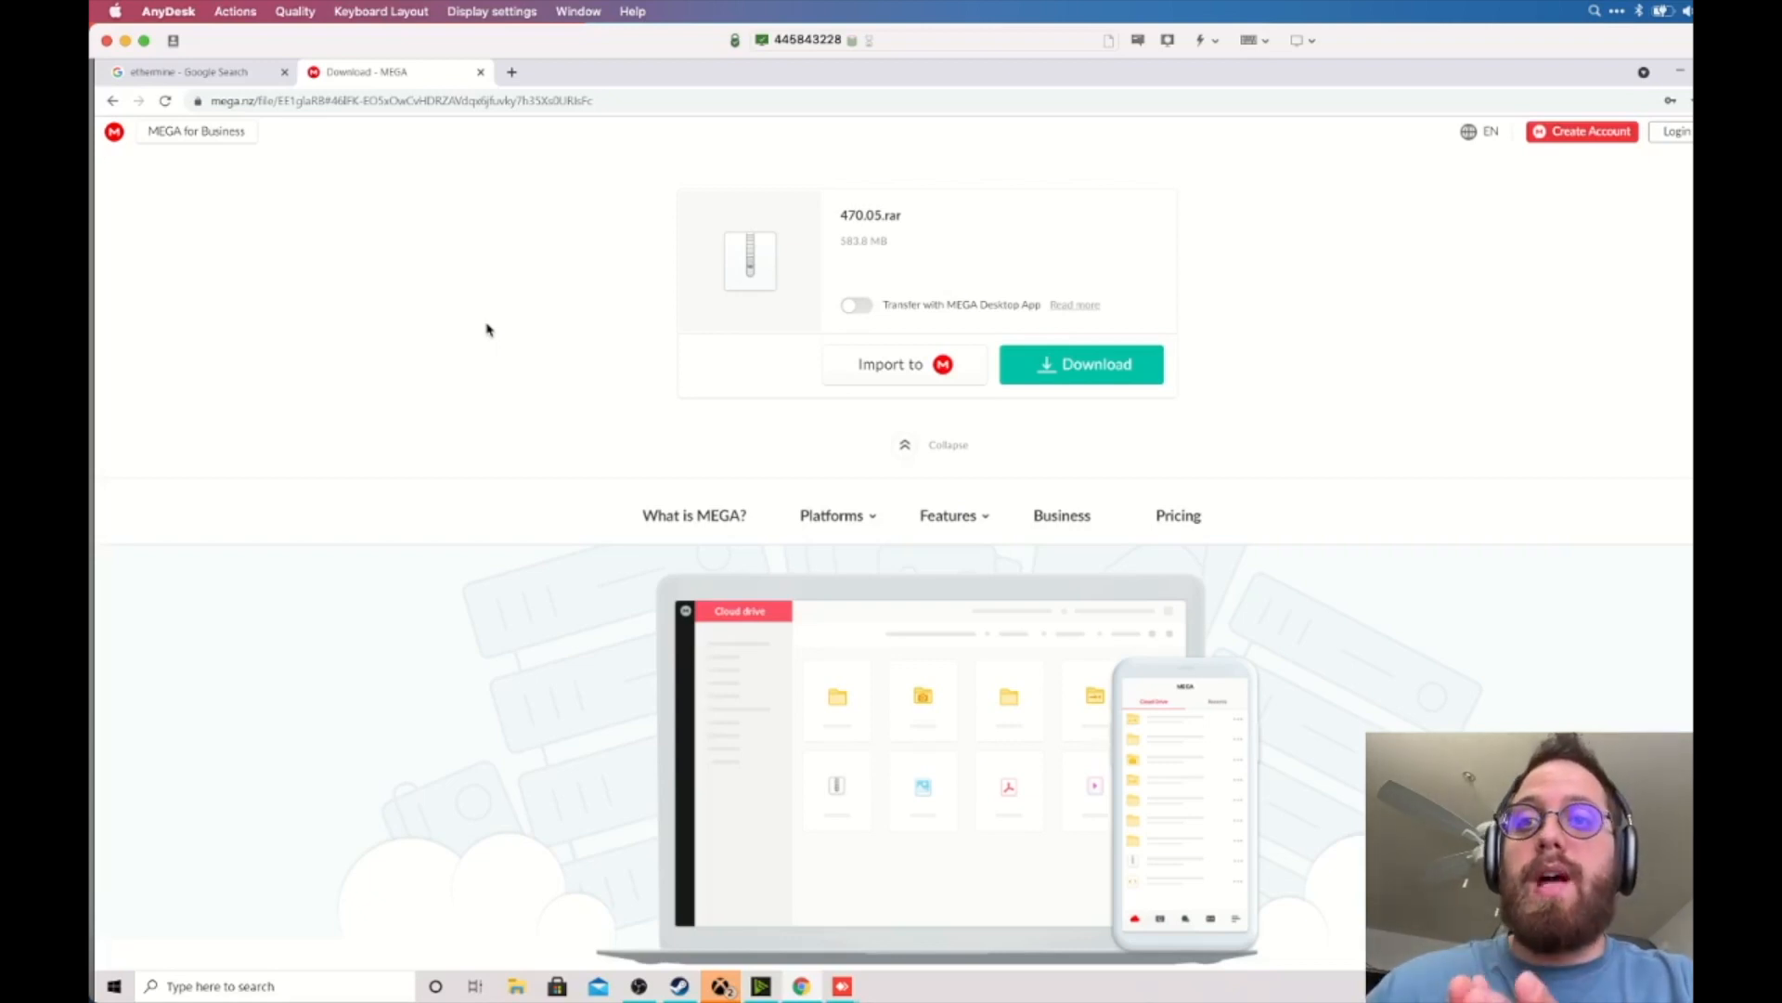
{"action": "mouse_move", "coordinate": [574, 149]}
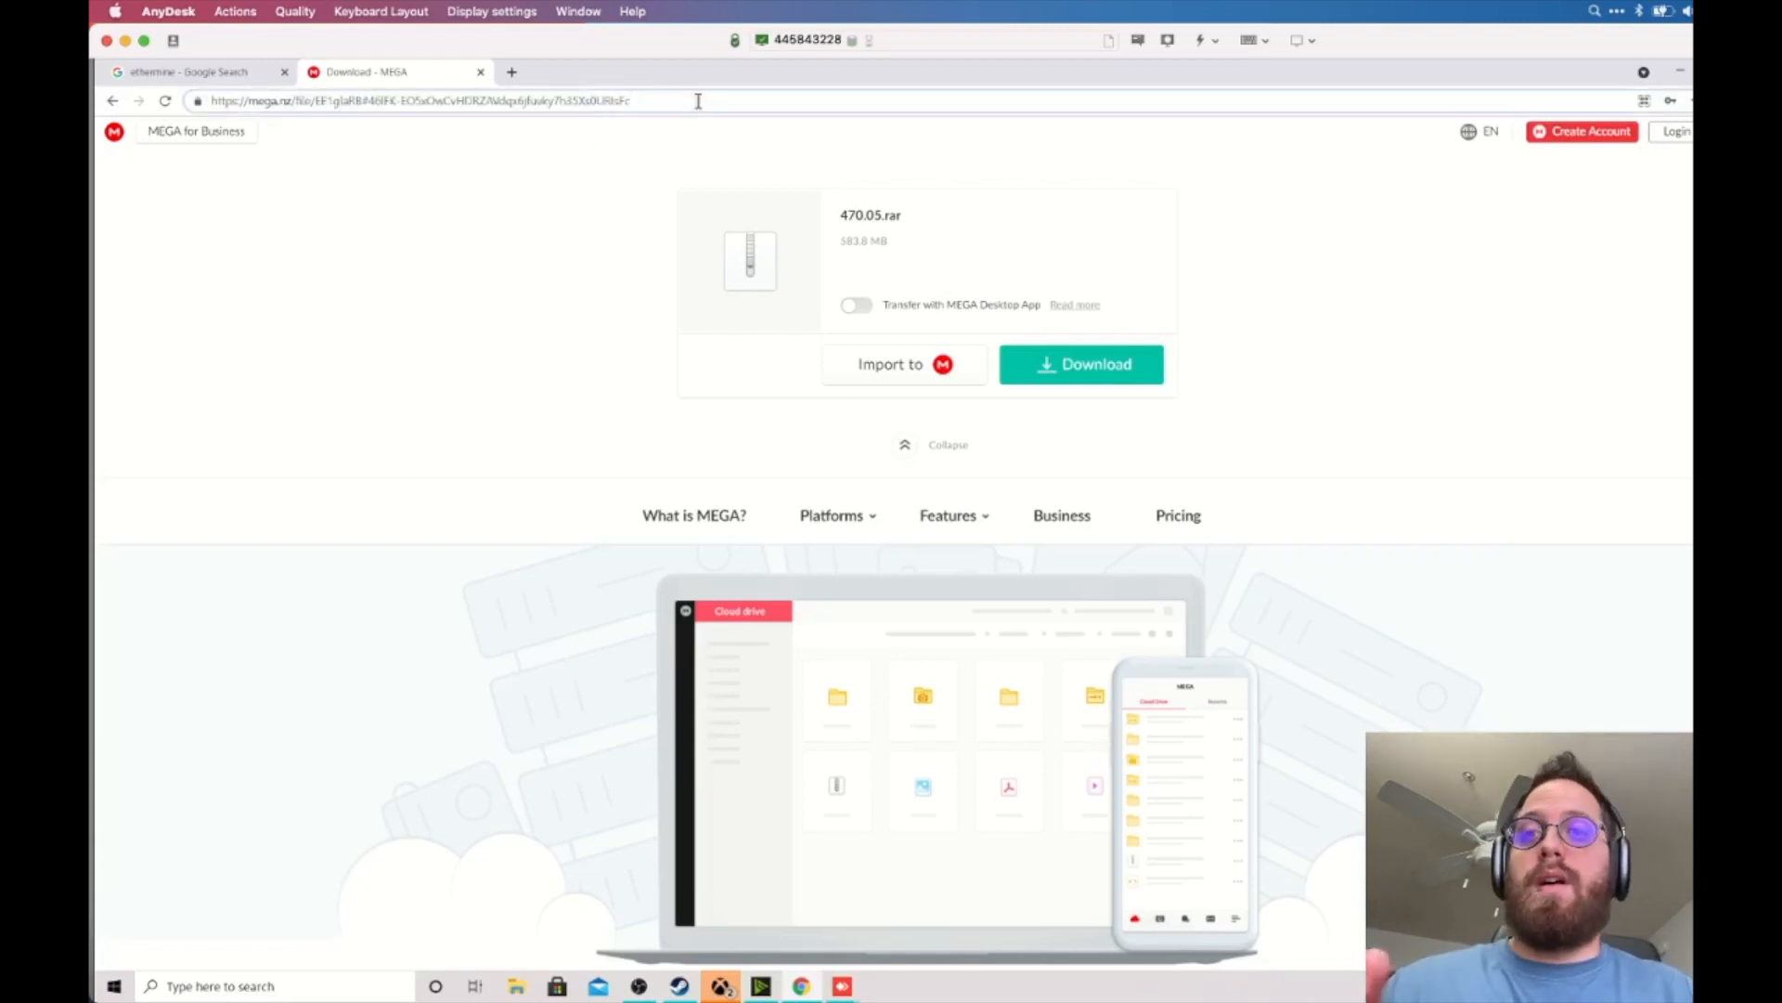
Download the 470.05.rar archive from the MEGA page to Downloads
{"action": "left_click", "coordinate": [1080, 364]}
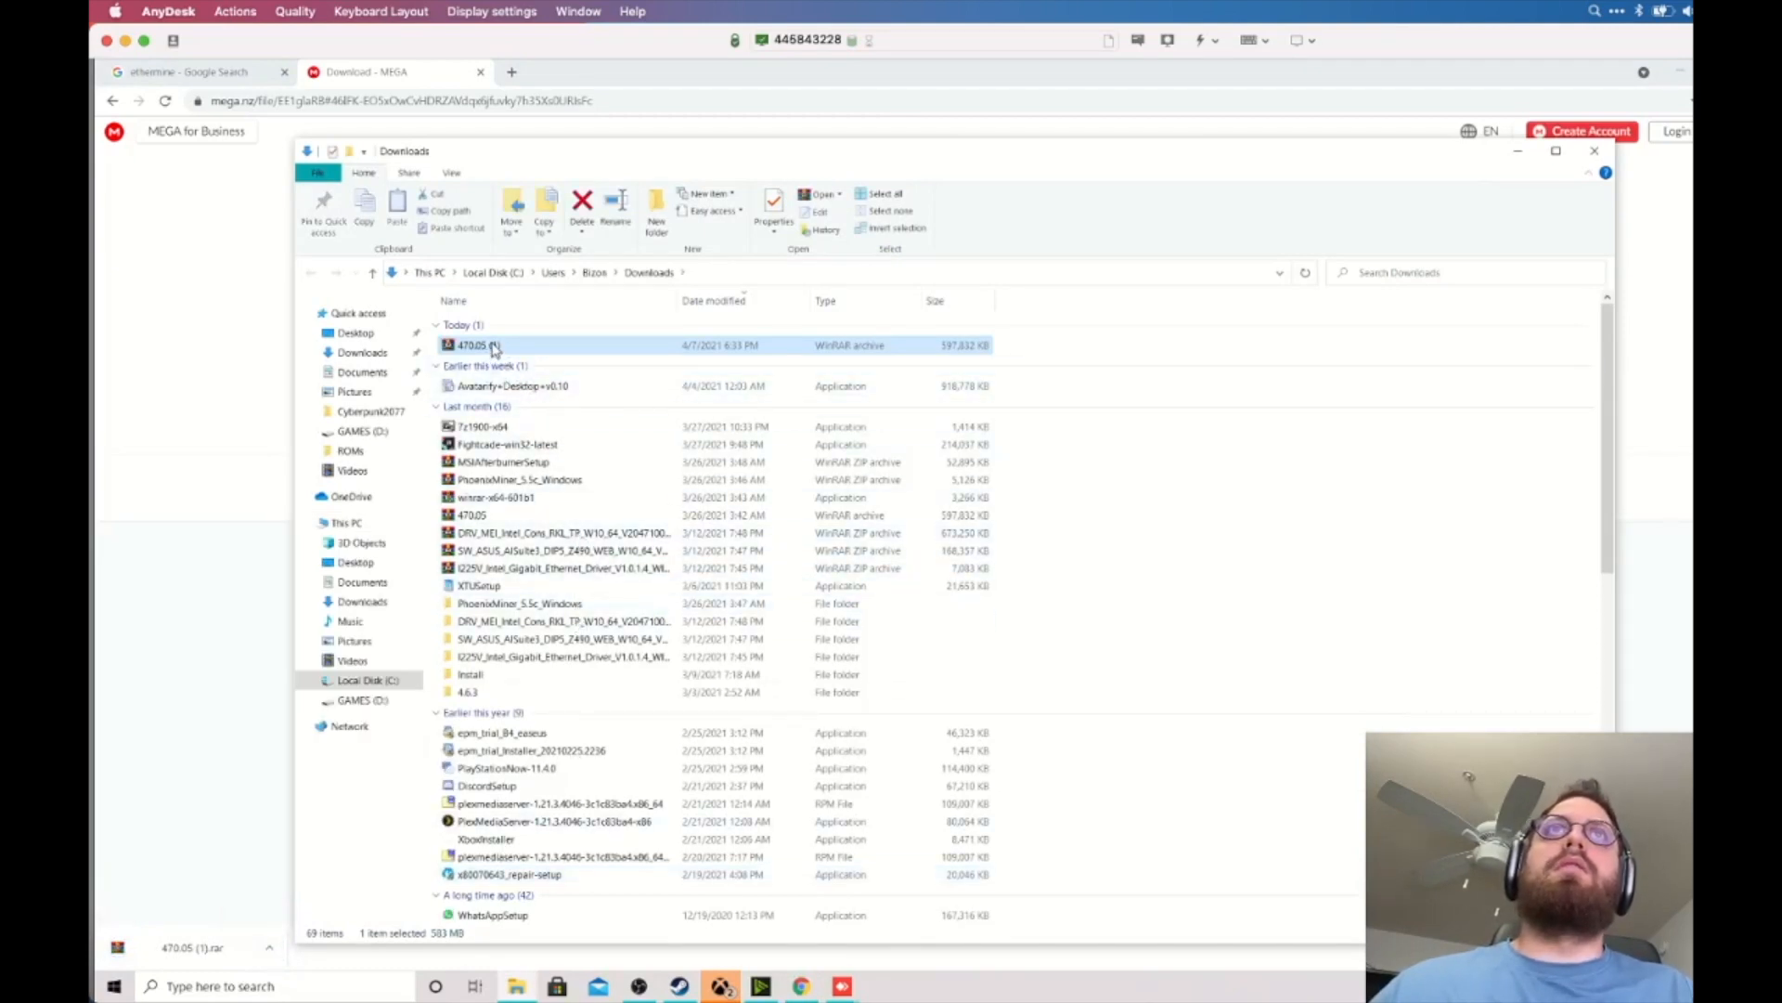
Open the Install folder, scroll through its driver files and select setup
{"action": "double_click", "coordinate": [470, 674]}
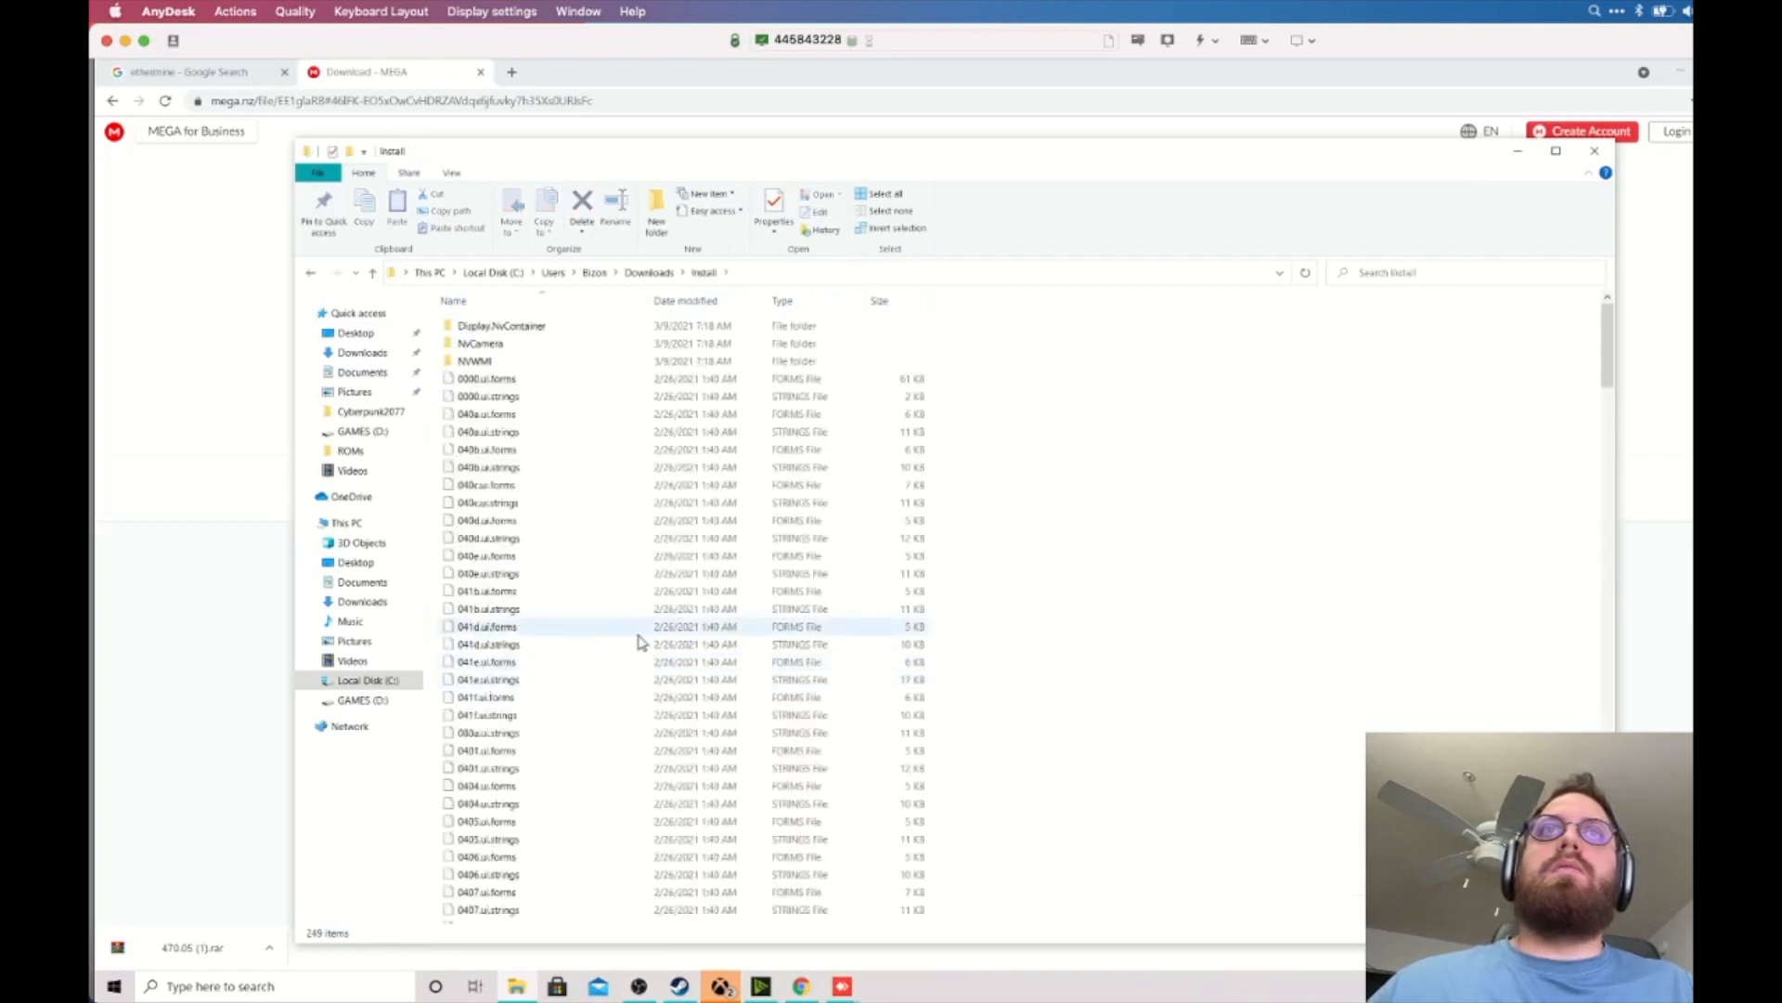
{"action": "scroll", "scroll_direction": "down", "scroll_amount": 3}
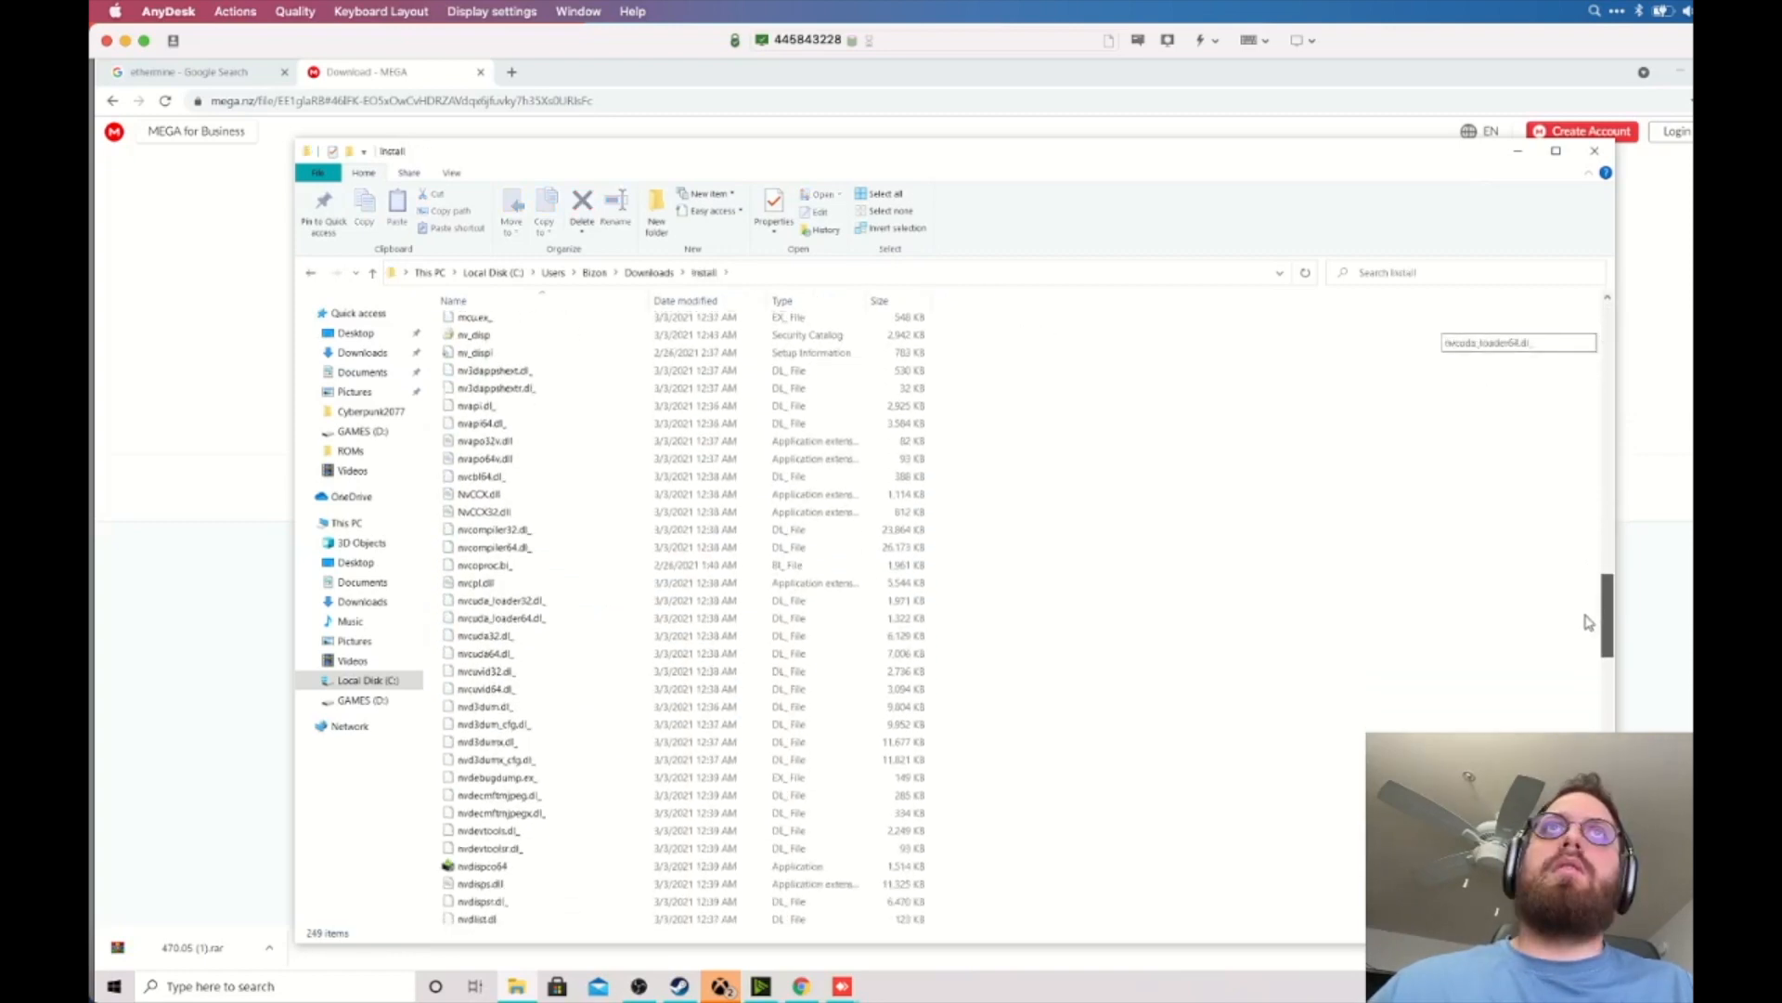
{"action": "scroll", "scroll_direction": "down", "scroll_amount": 3}
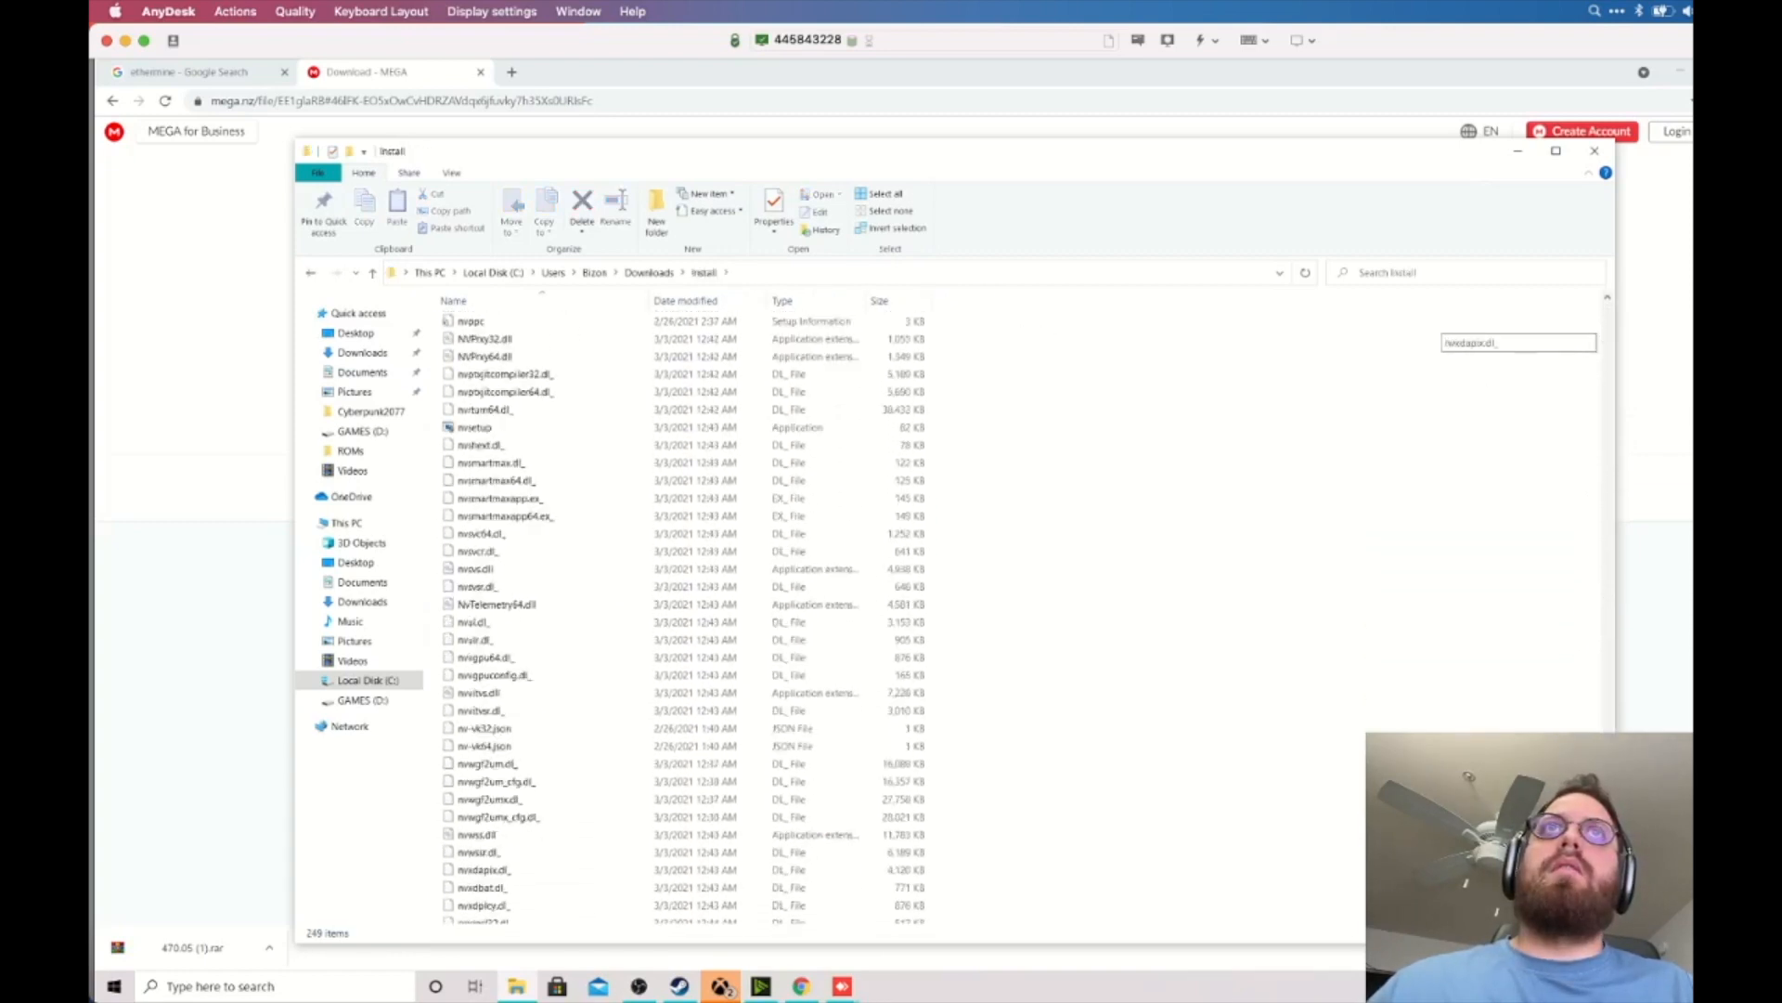
{"action": "scroll", "scroll_direction": "down", "scroll_amount": 3}
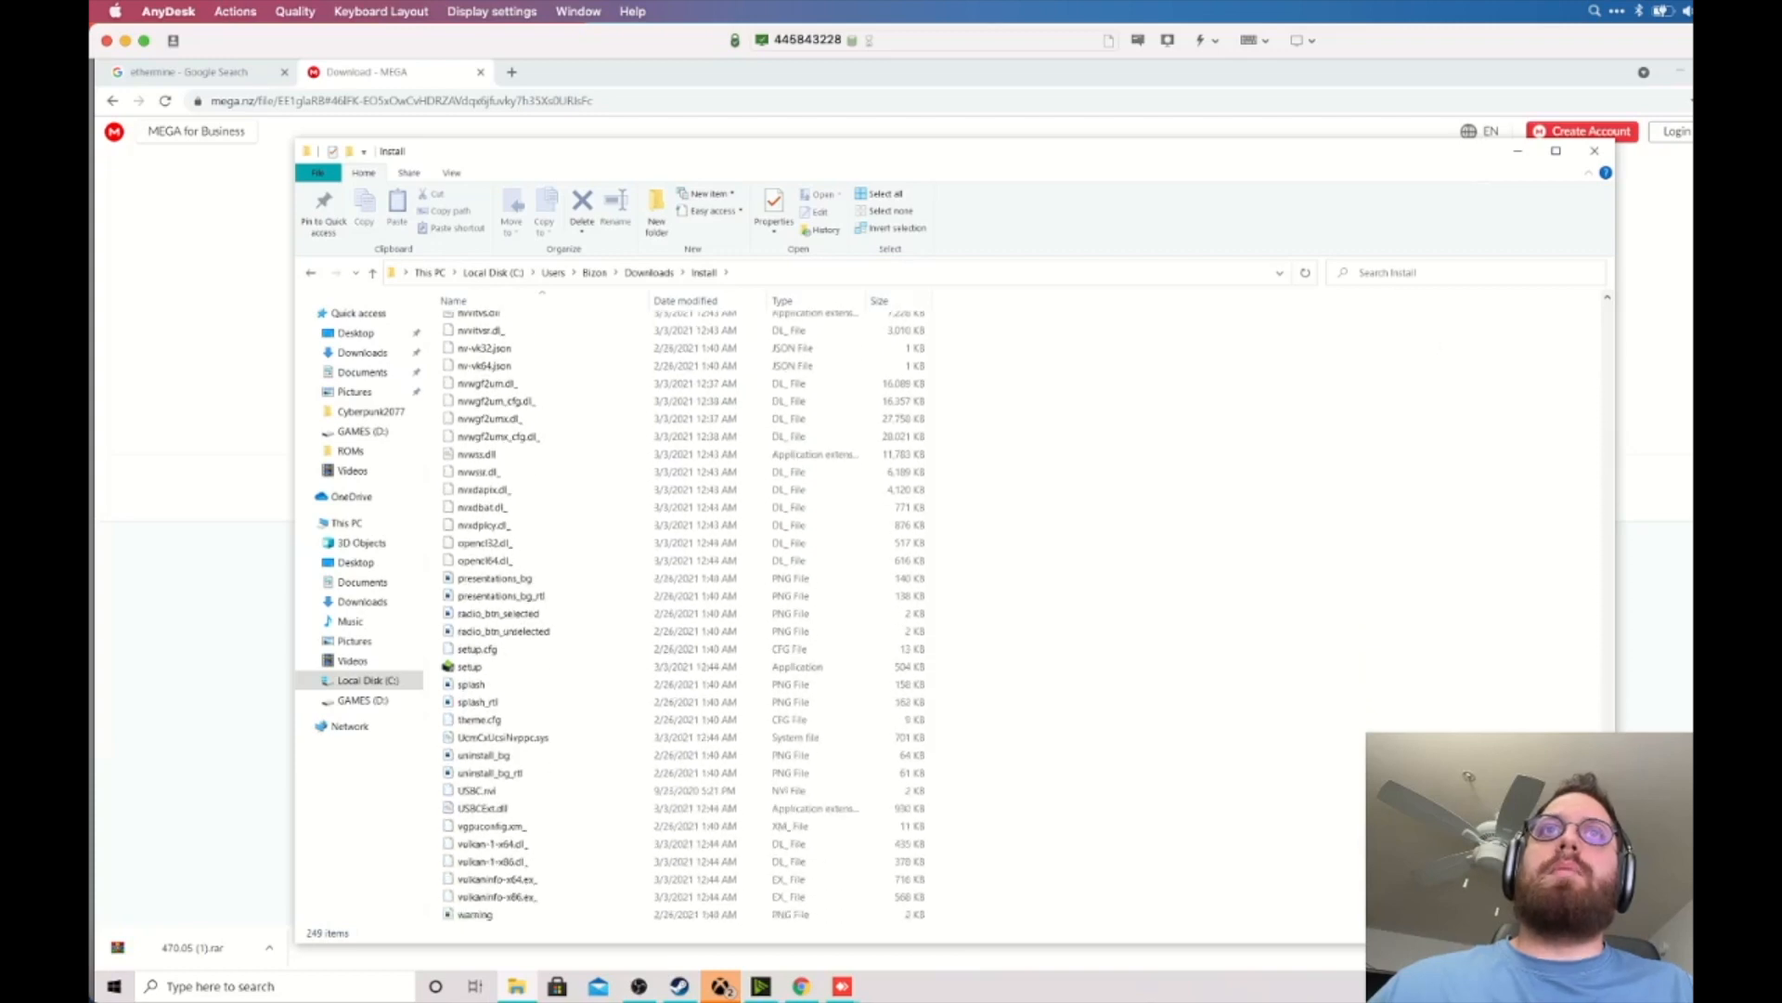
{"action": "left_click", "coordinate": [471, 666]}
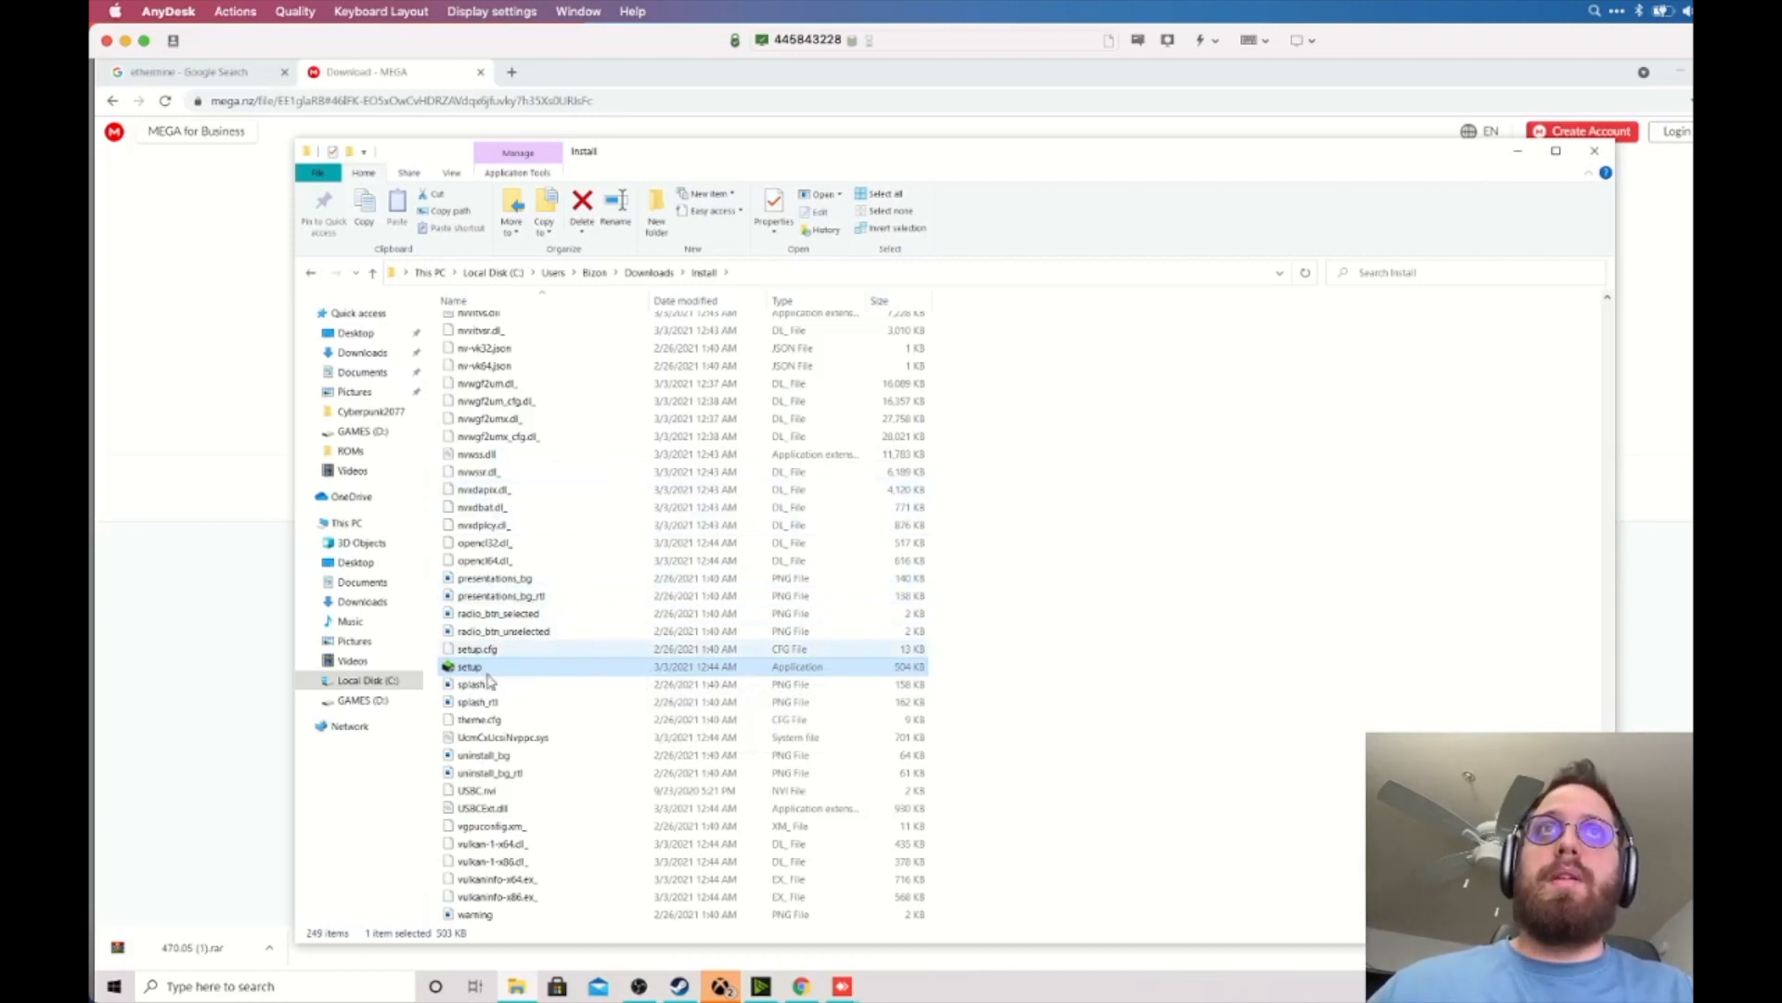
{"action": "mouse_move", "coordinate": [470, 667]}
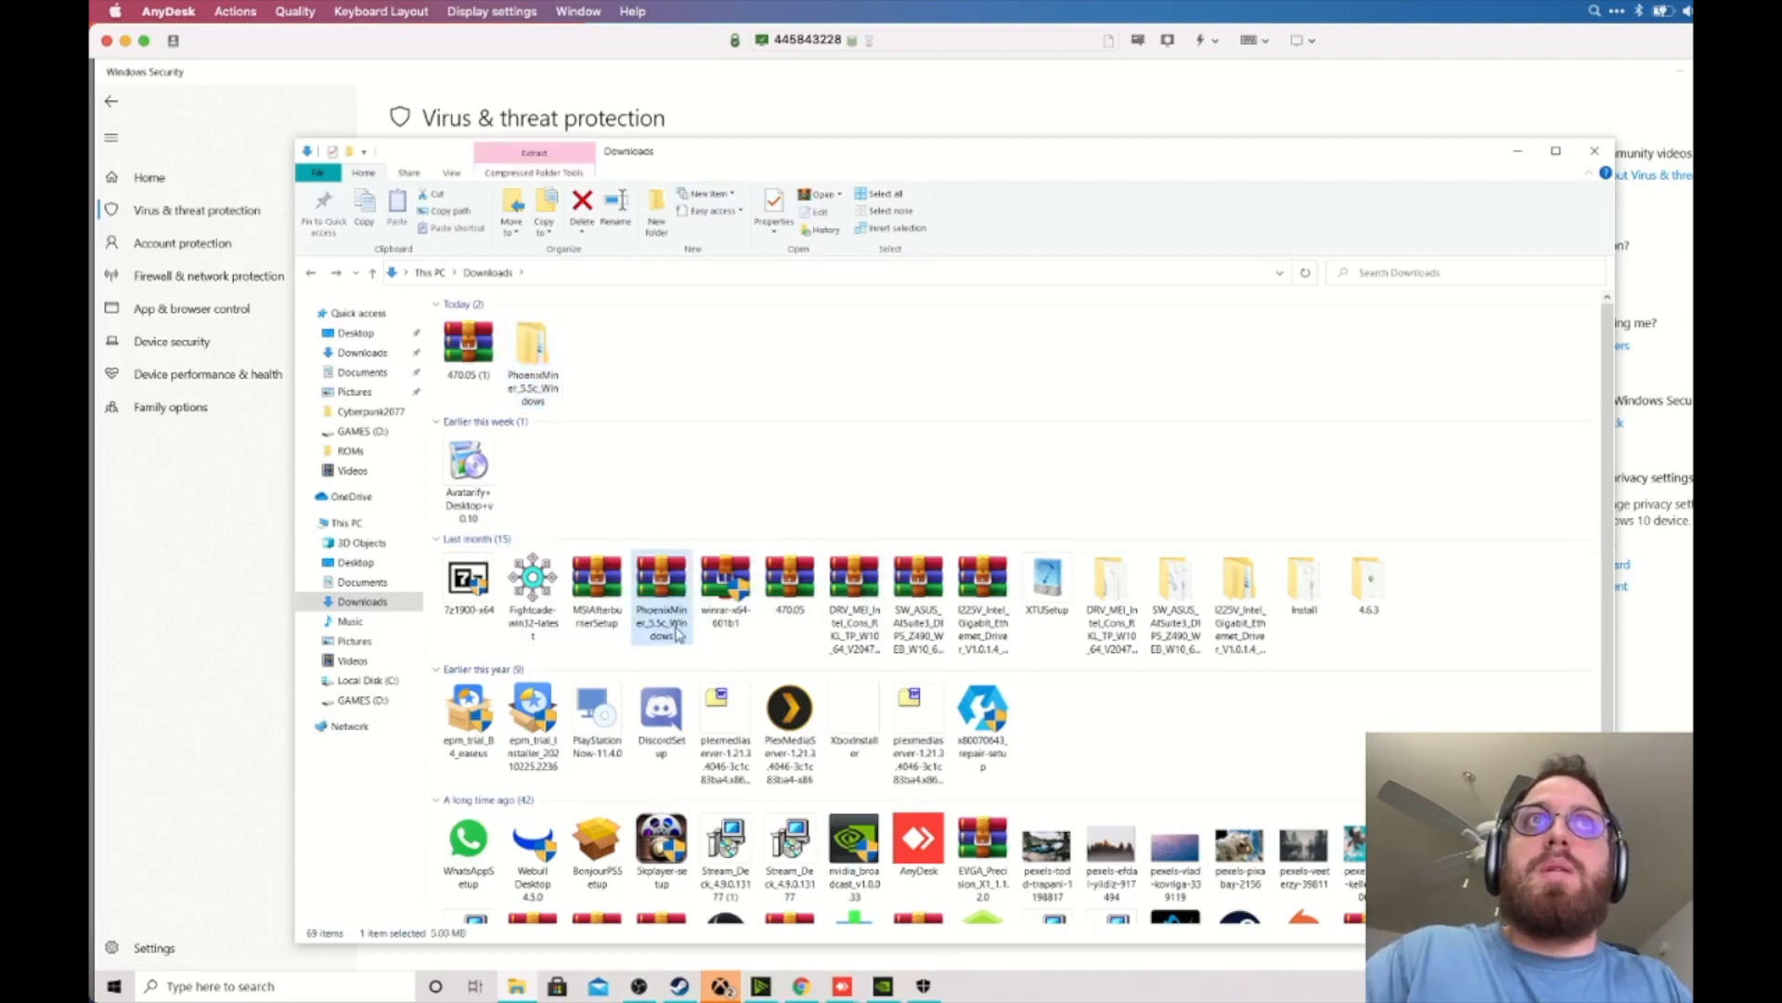
Extract the PhoenixMiner archive here and open the PhoenixMiner_5.5c_Windows folder
{"action": "right_click", "coordinate": [661, 597]}
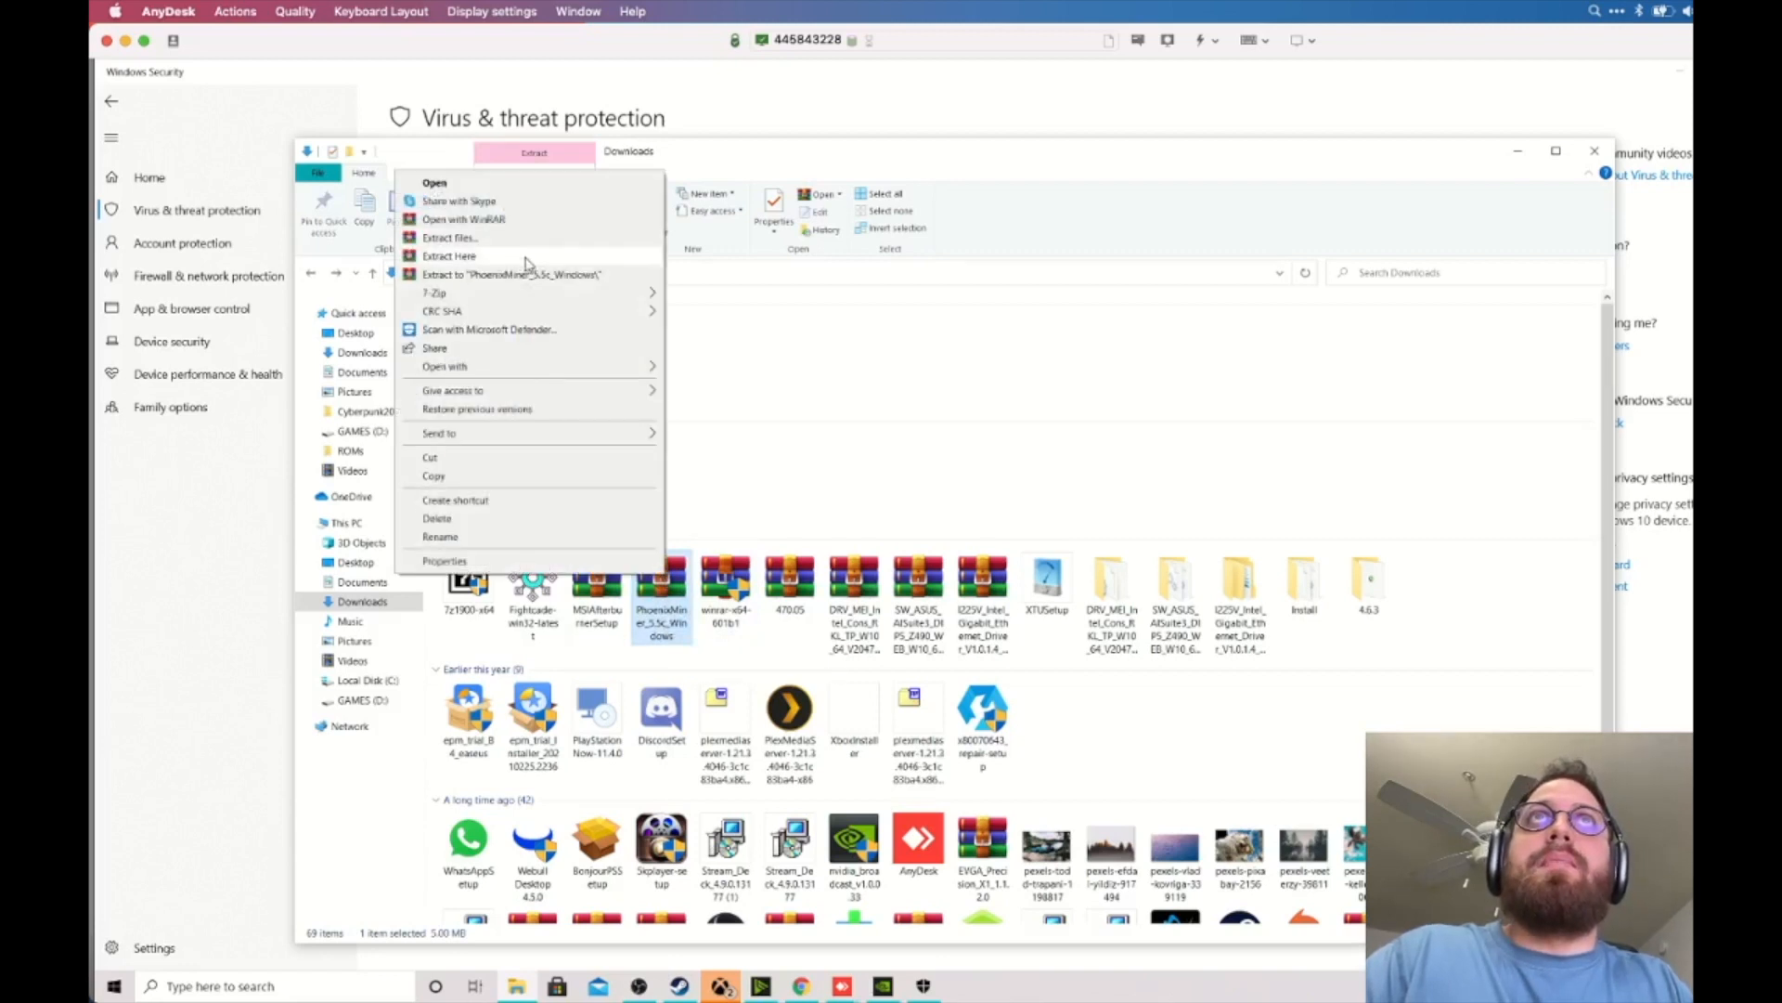
{"action": "left_click", "coordinate": [447, 256]}
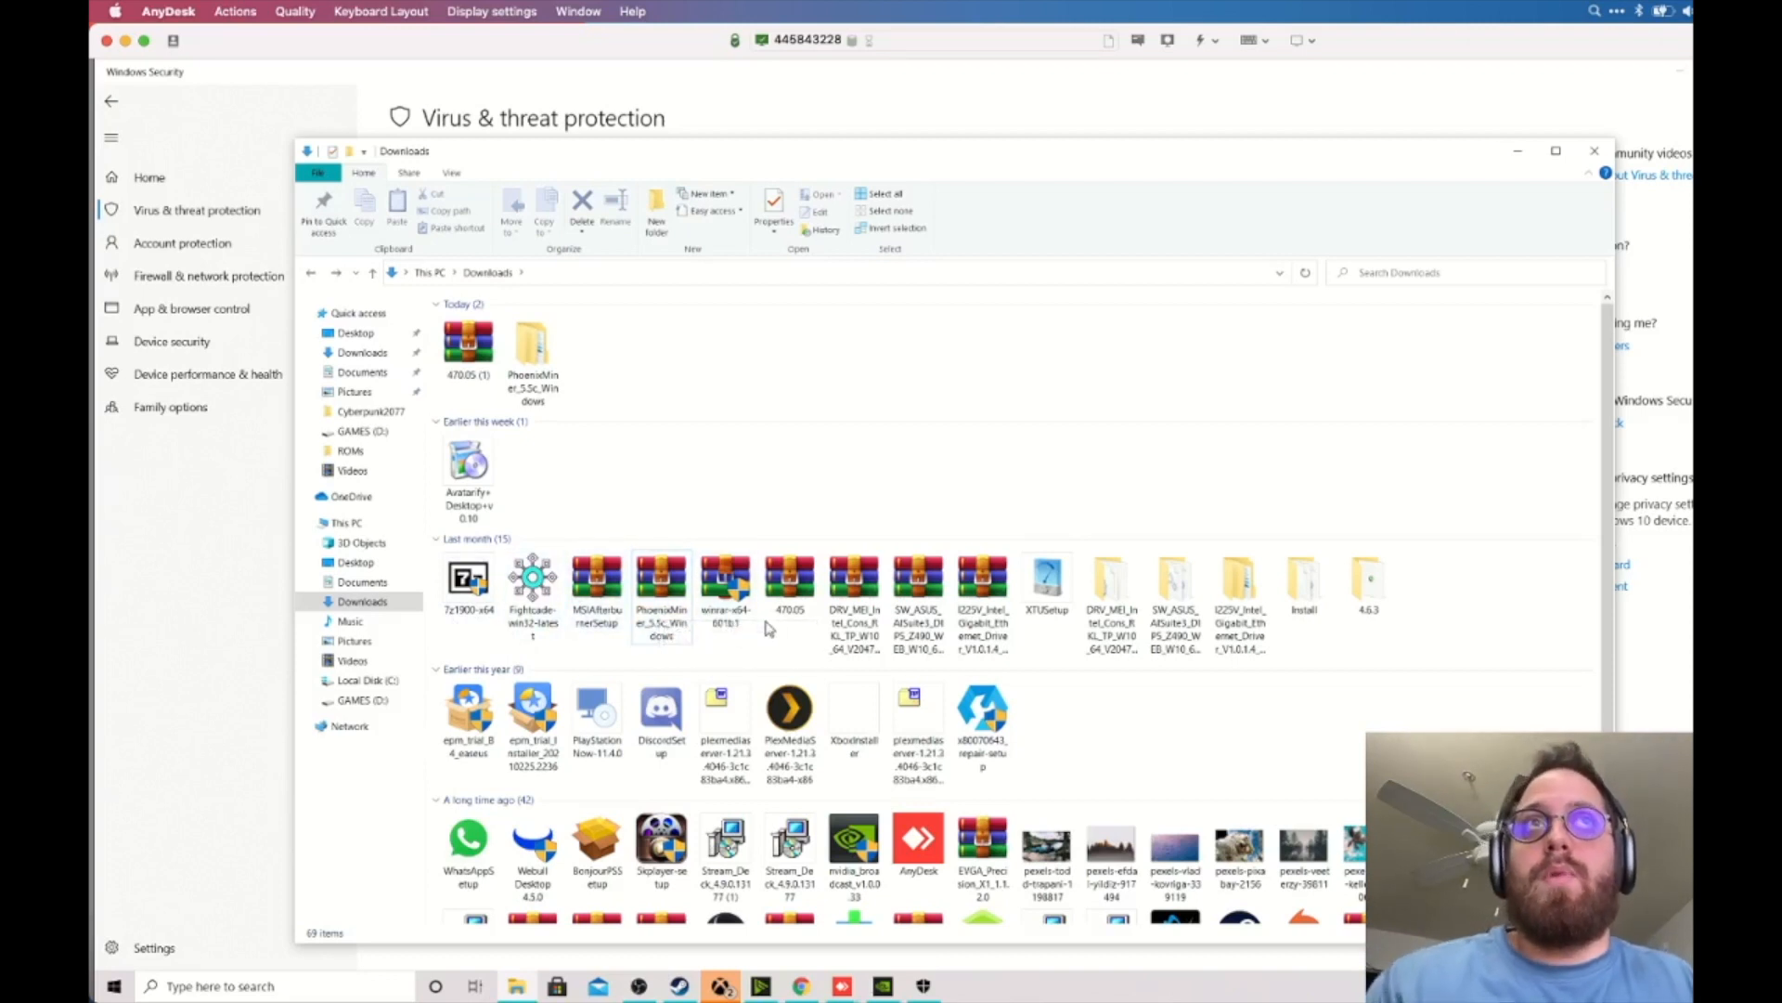
{"action": "left_click", "coordinate": [532, 341]}
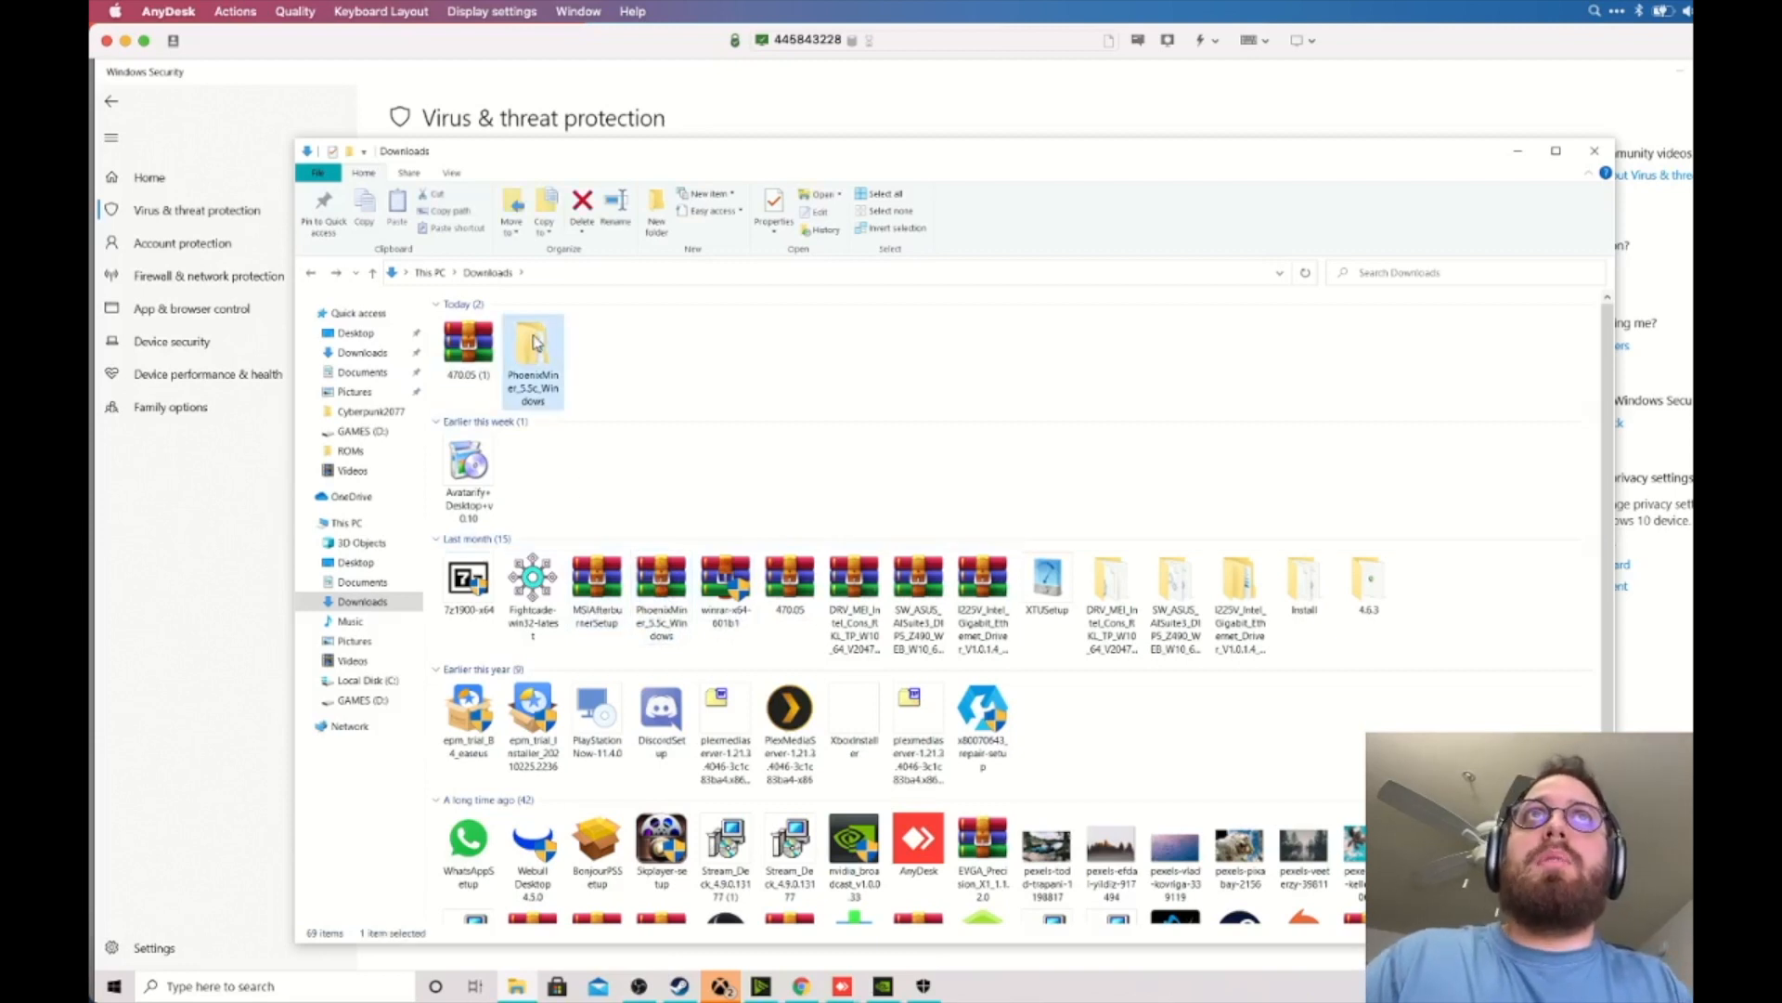
{"action": "double_click", "coordinate": [532, 340]}
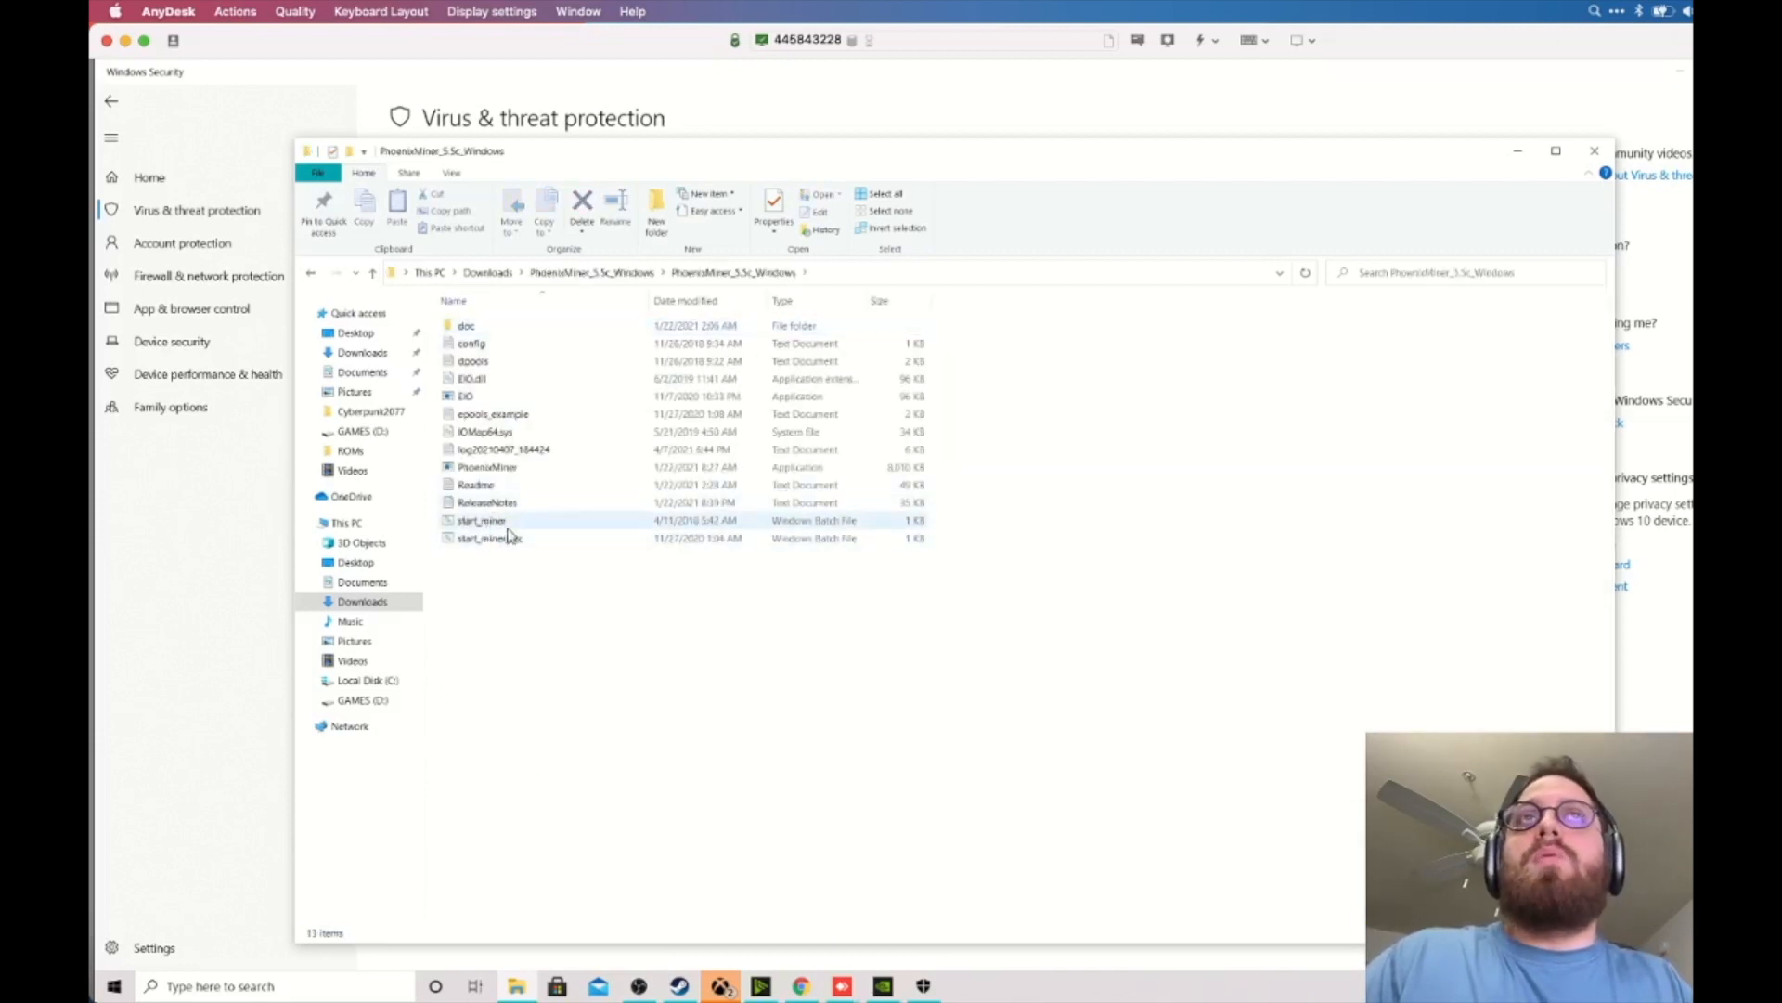
Open start_miner in Notepad and replace the pool and wallet address values
{"action": "right_click", "coordinate": [481, 520]}
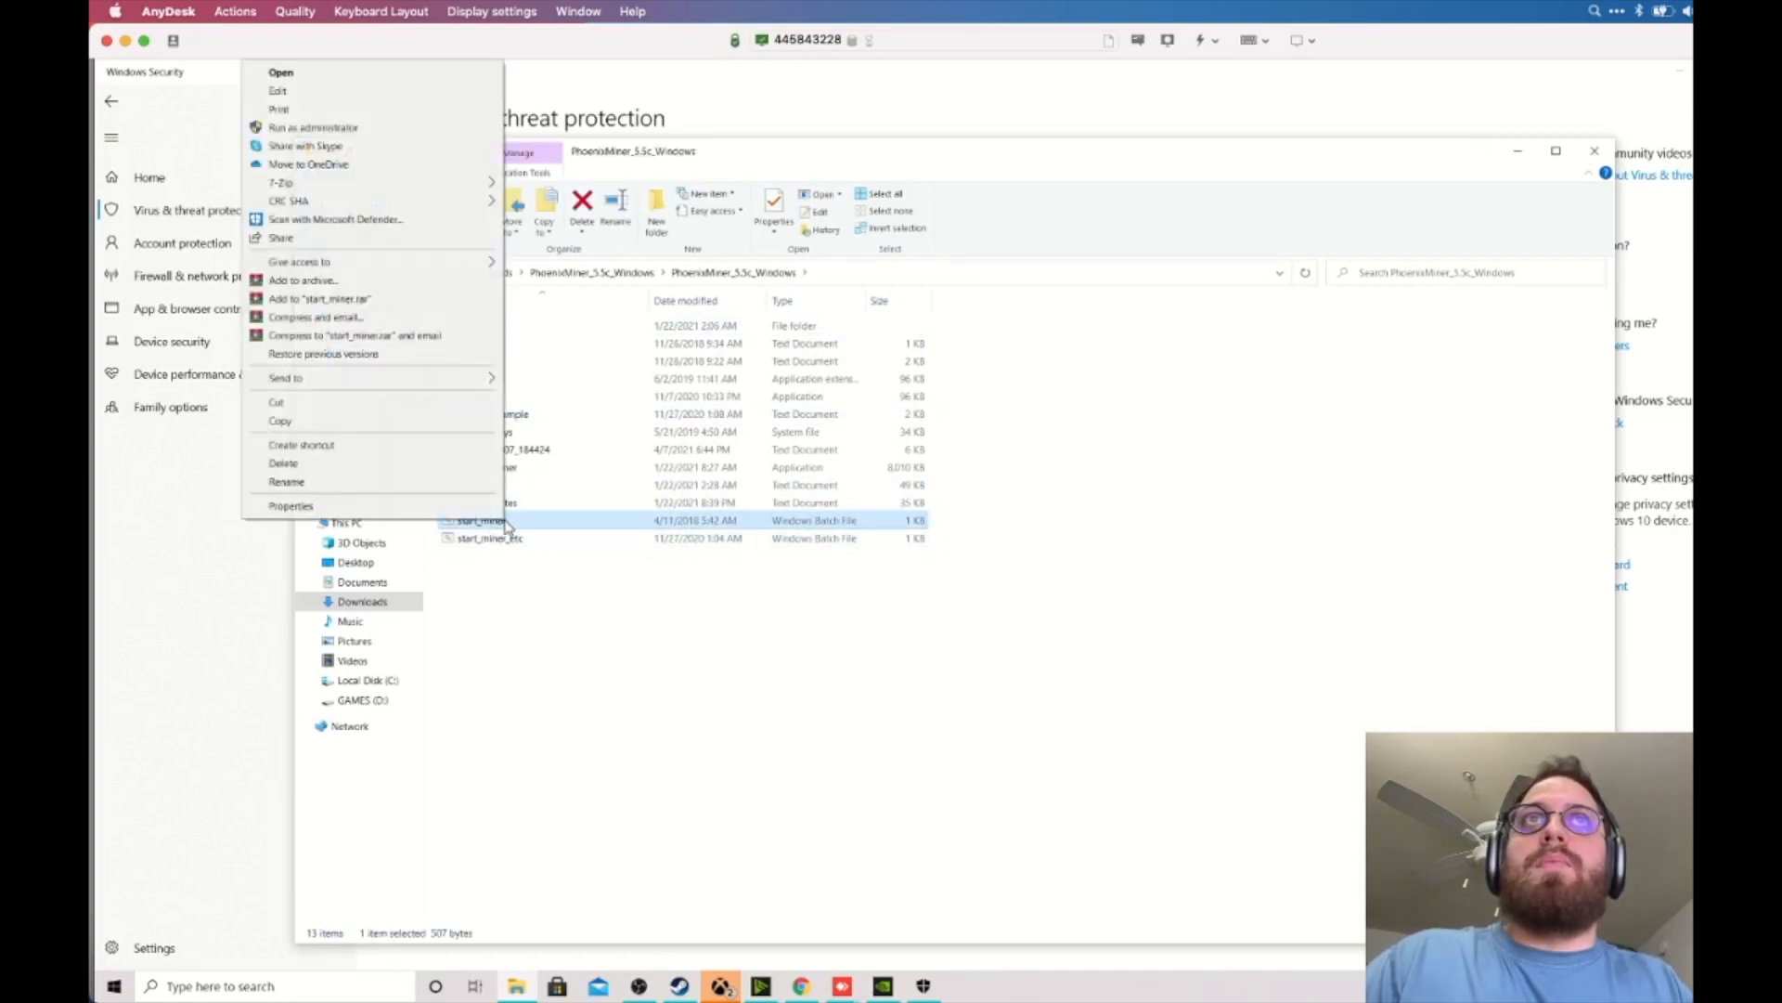
{"action": "left_click", "coordinate": [278, 90]}
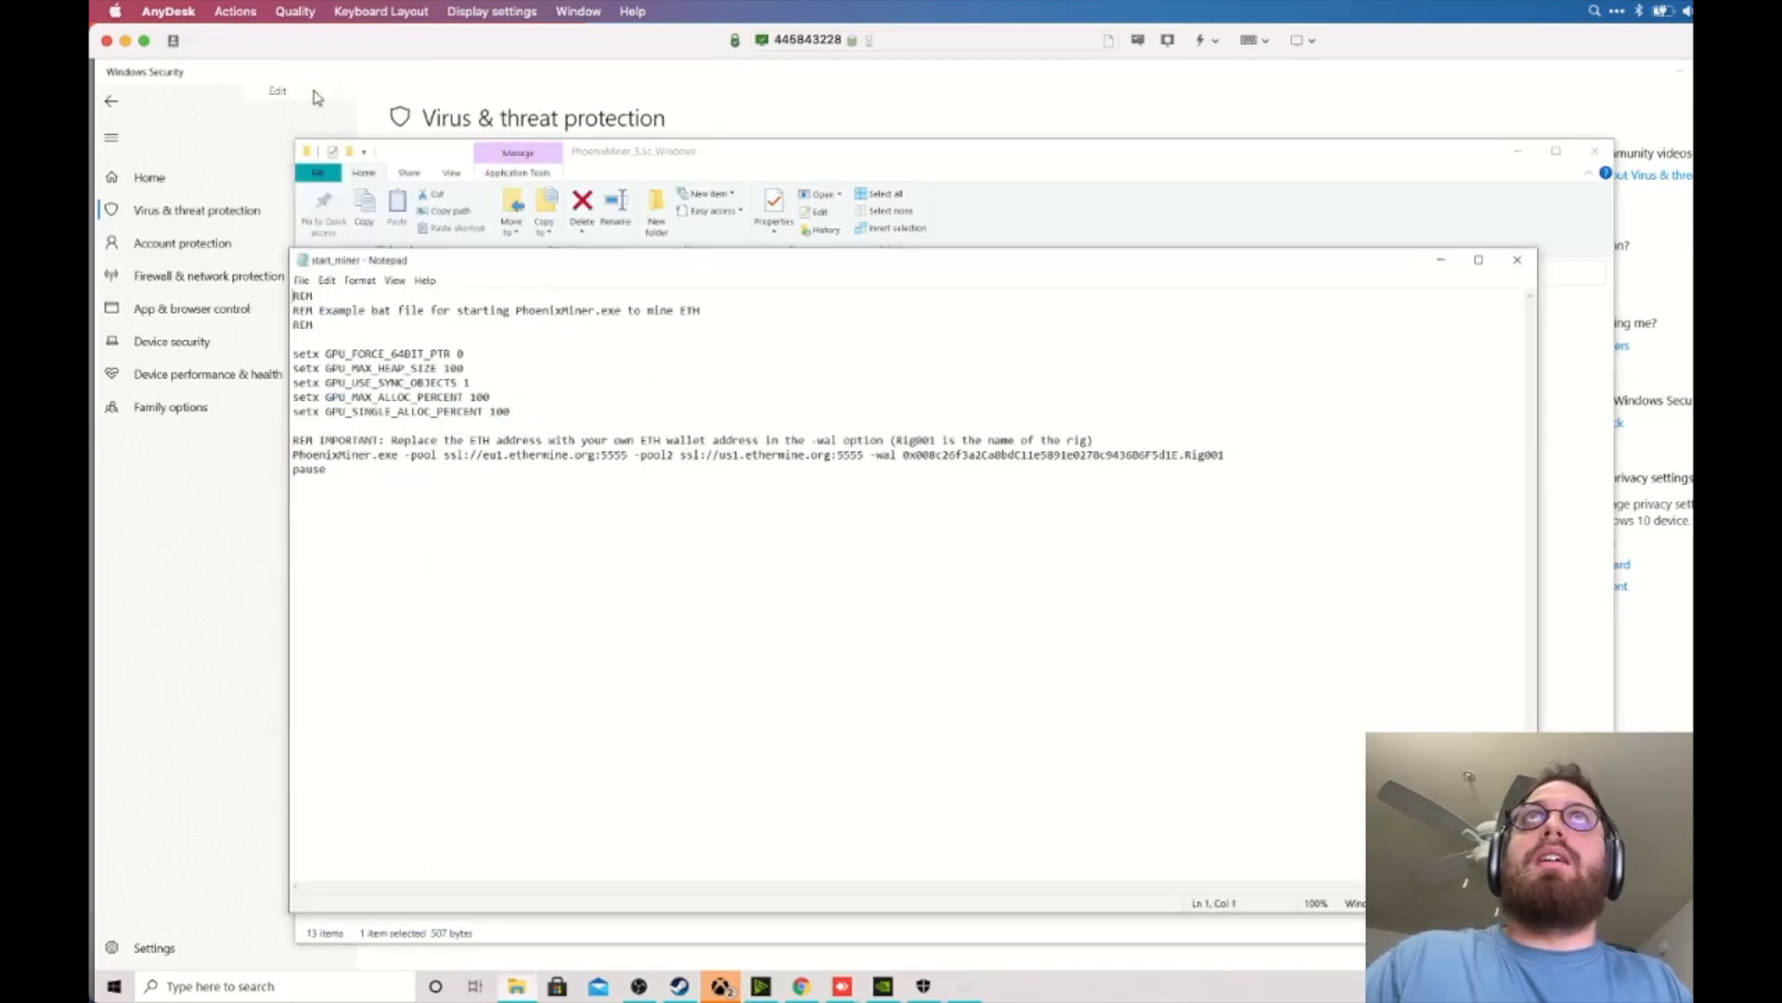
{"action": "left_click_drag", "start_coordinate": [353, 454], "coordinate": [477, 454]}
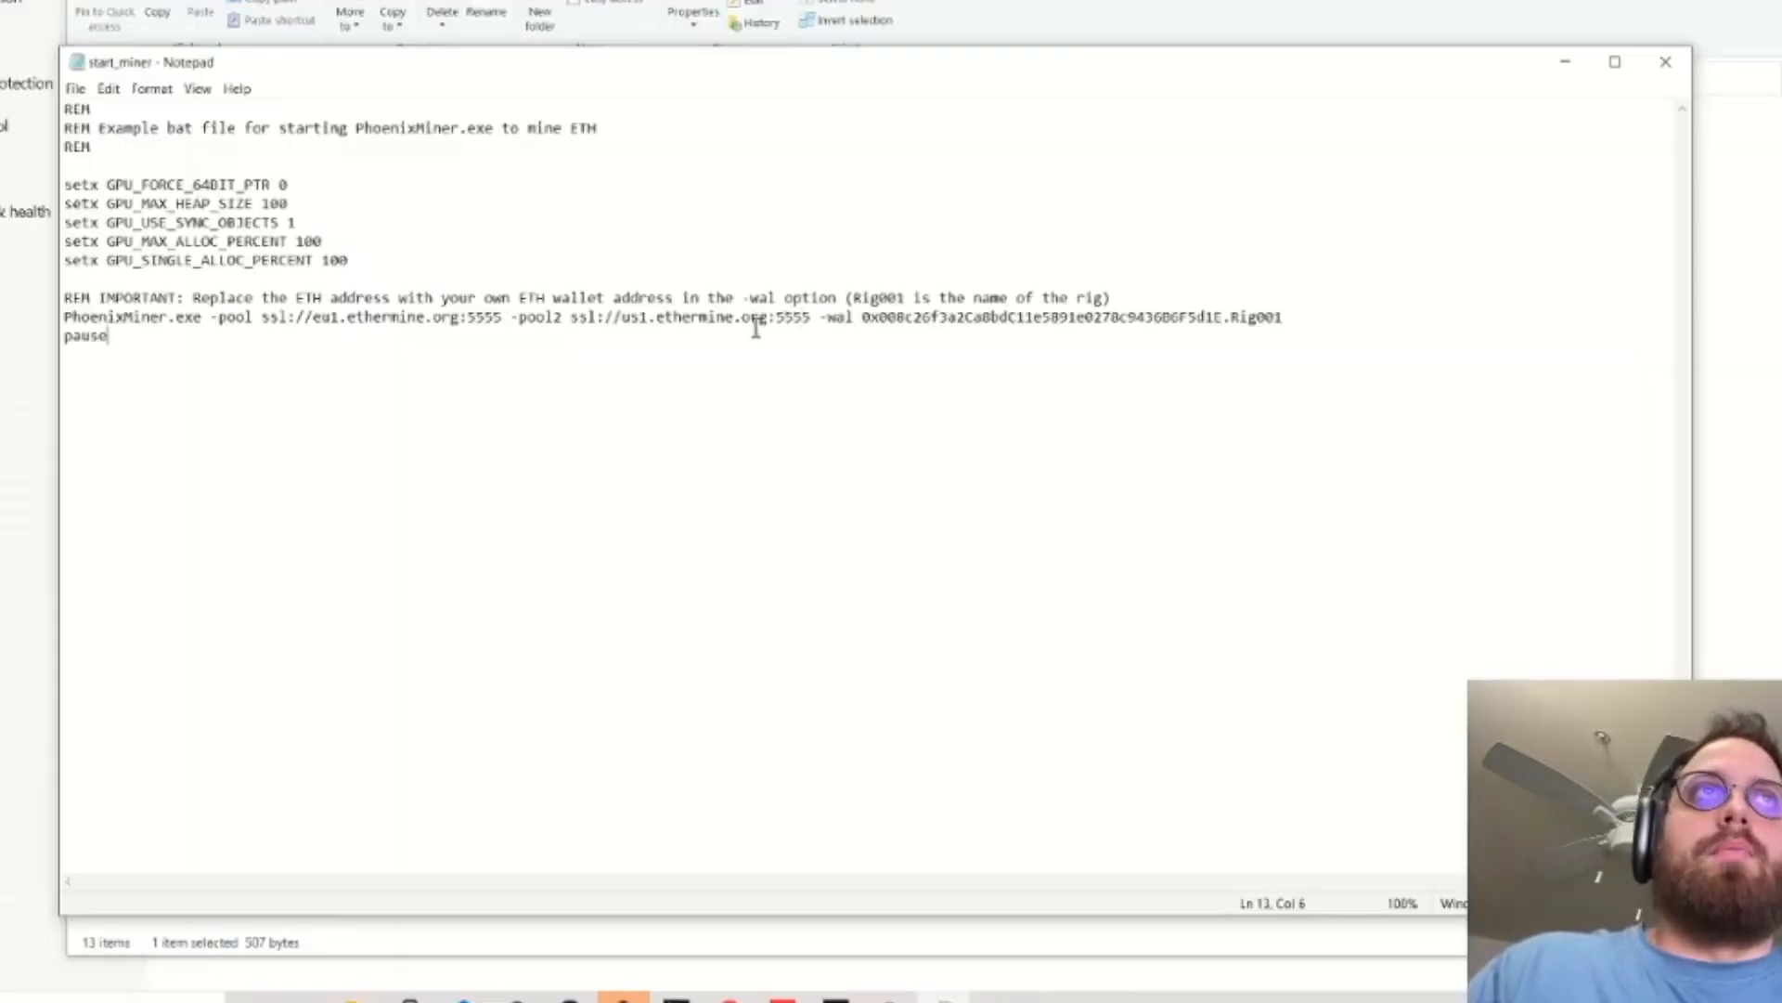
{"action": "left_click_drag", "start_coordinate": [612, 317], "coordinate": [811, 317]}
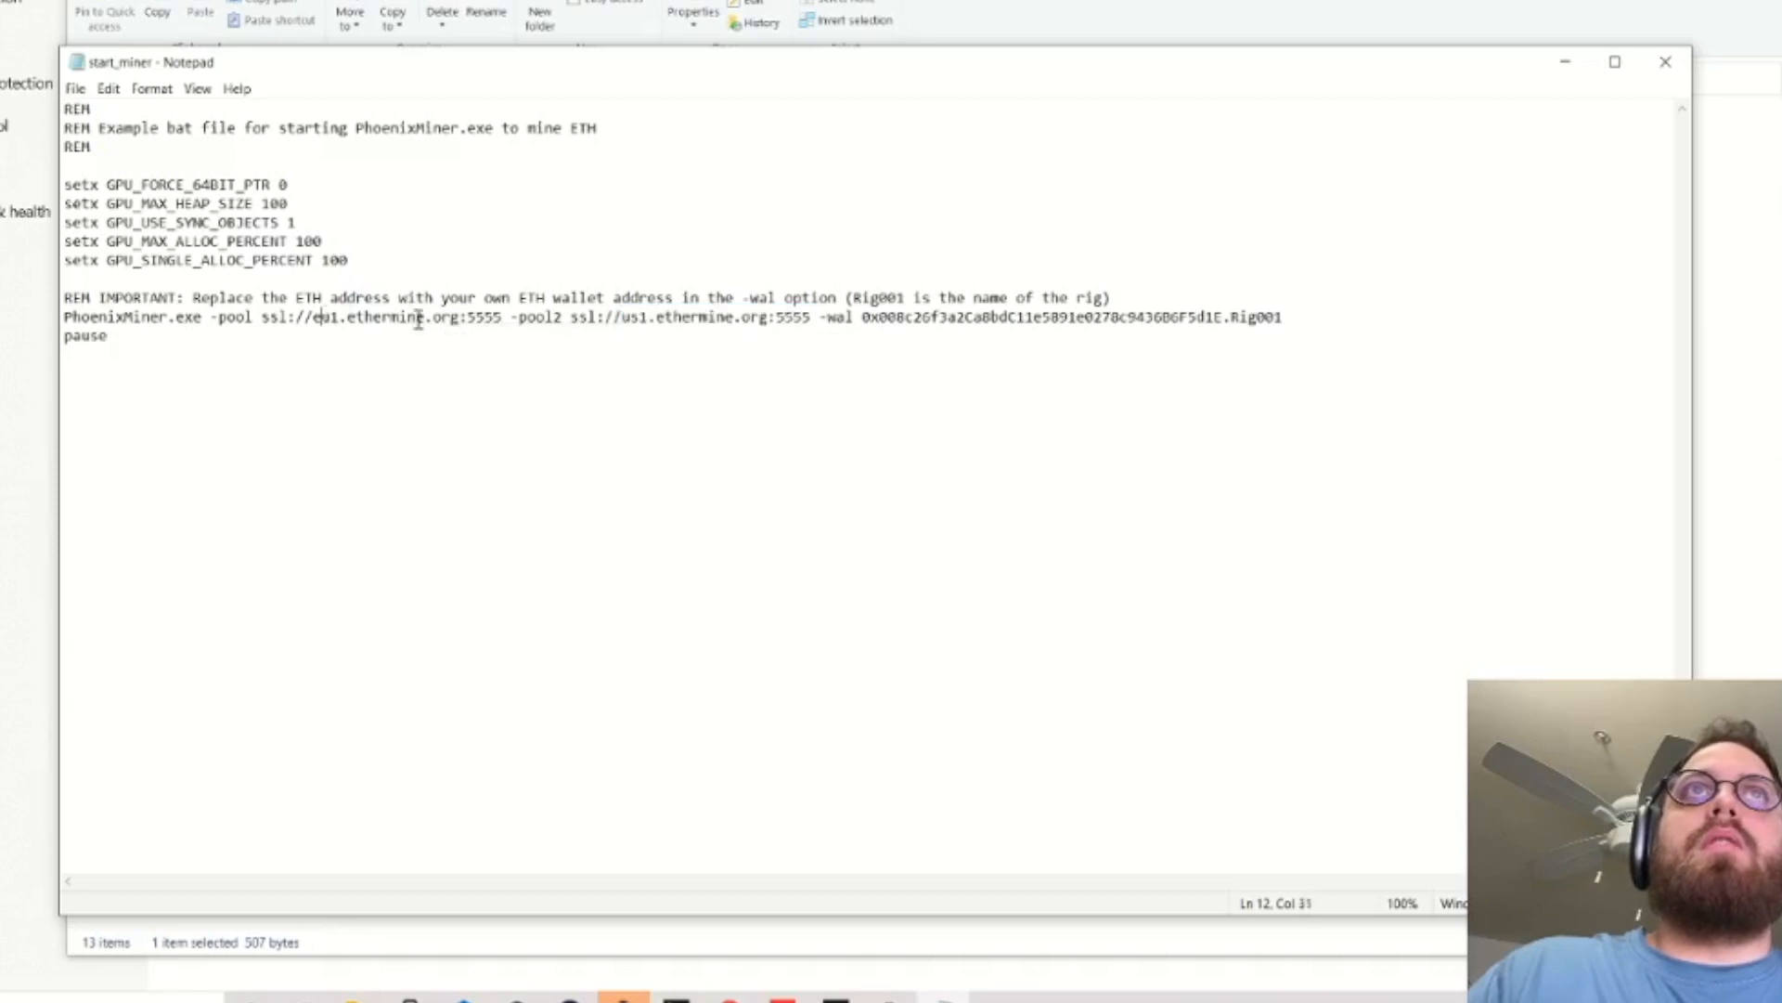
{"action": "left_click_drag", "start_coordinate": [307, 318], "coordinate": [510, 317]}
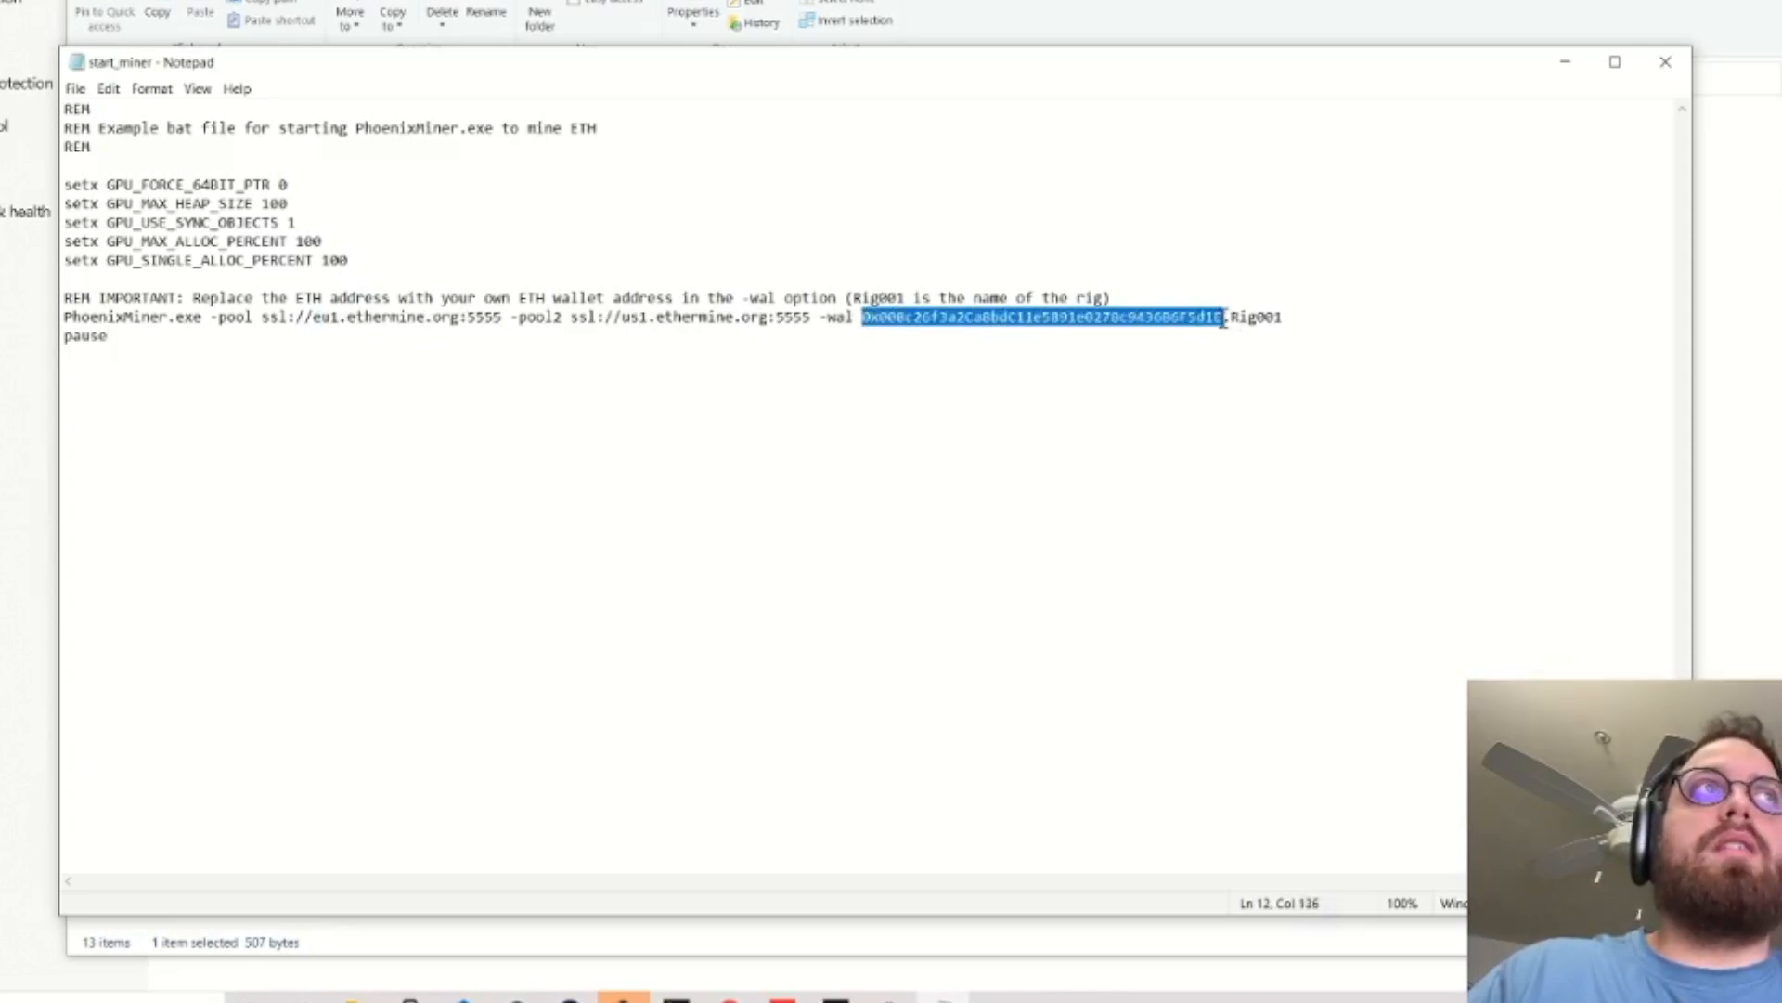
Change the rig name to Rig2 and close Notepad
{"action": "left_click", "coordinate": [1282, 318]}
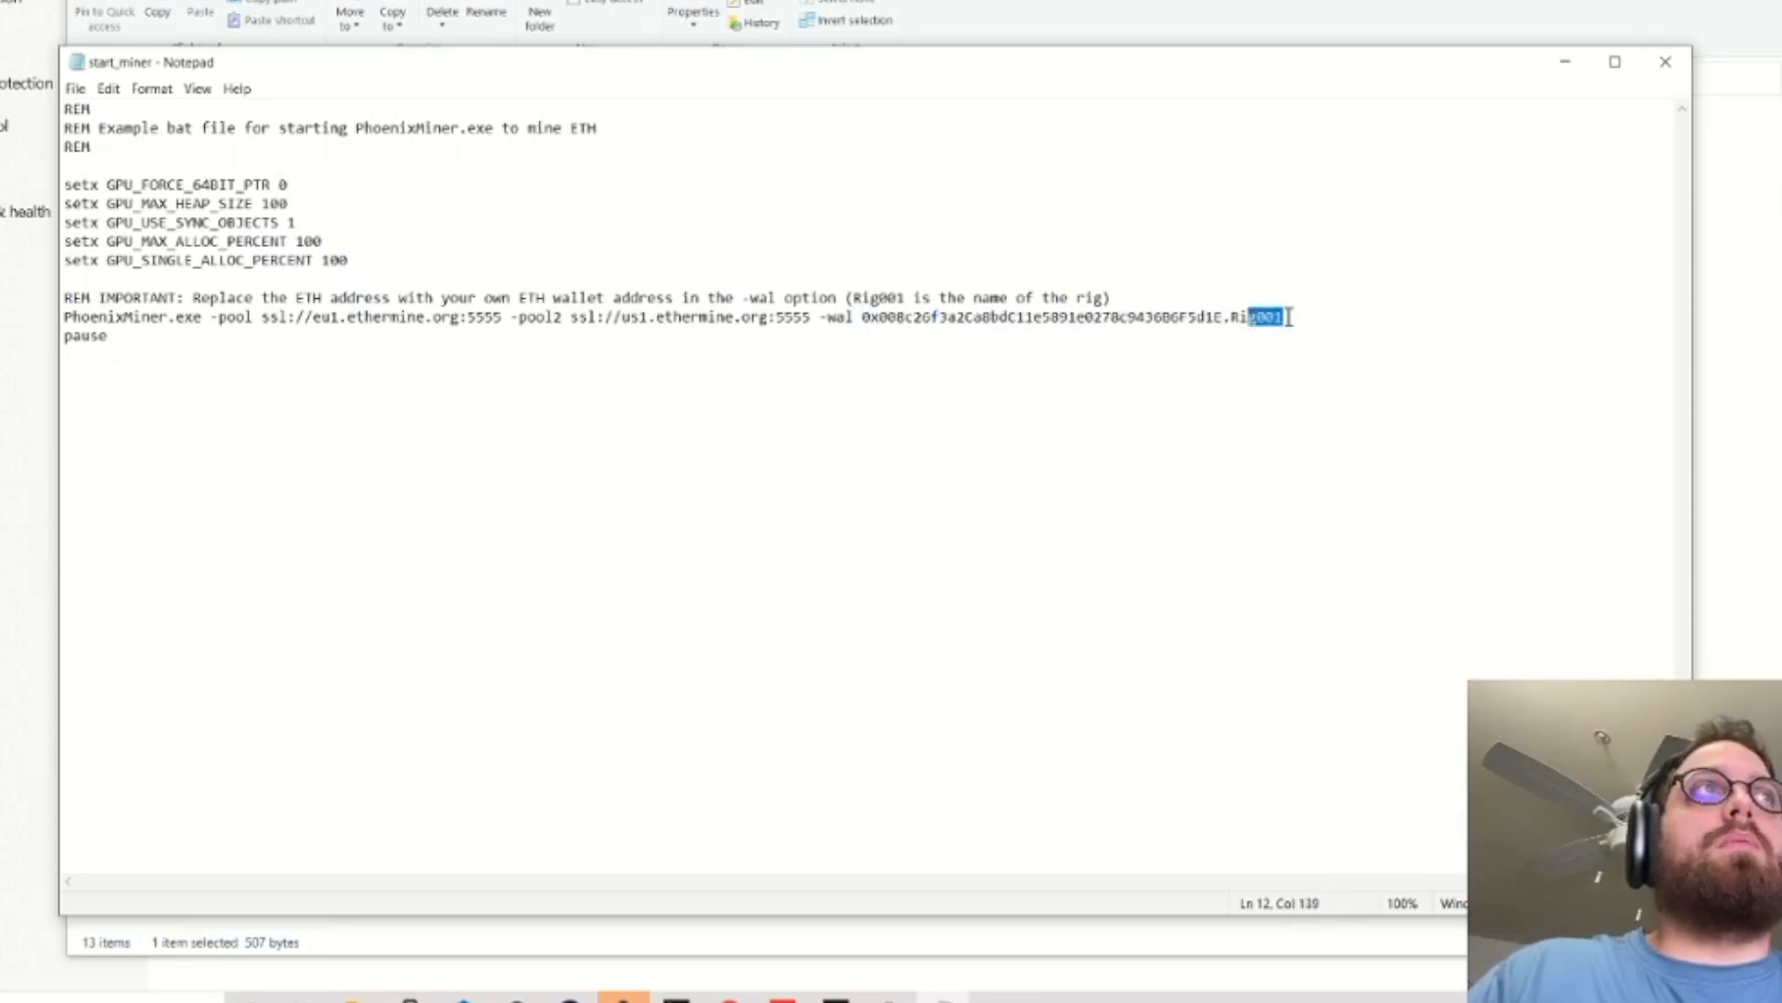
{"action": "key", "text": "Delete"}
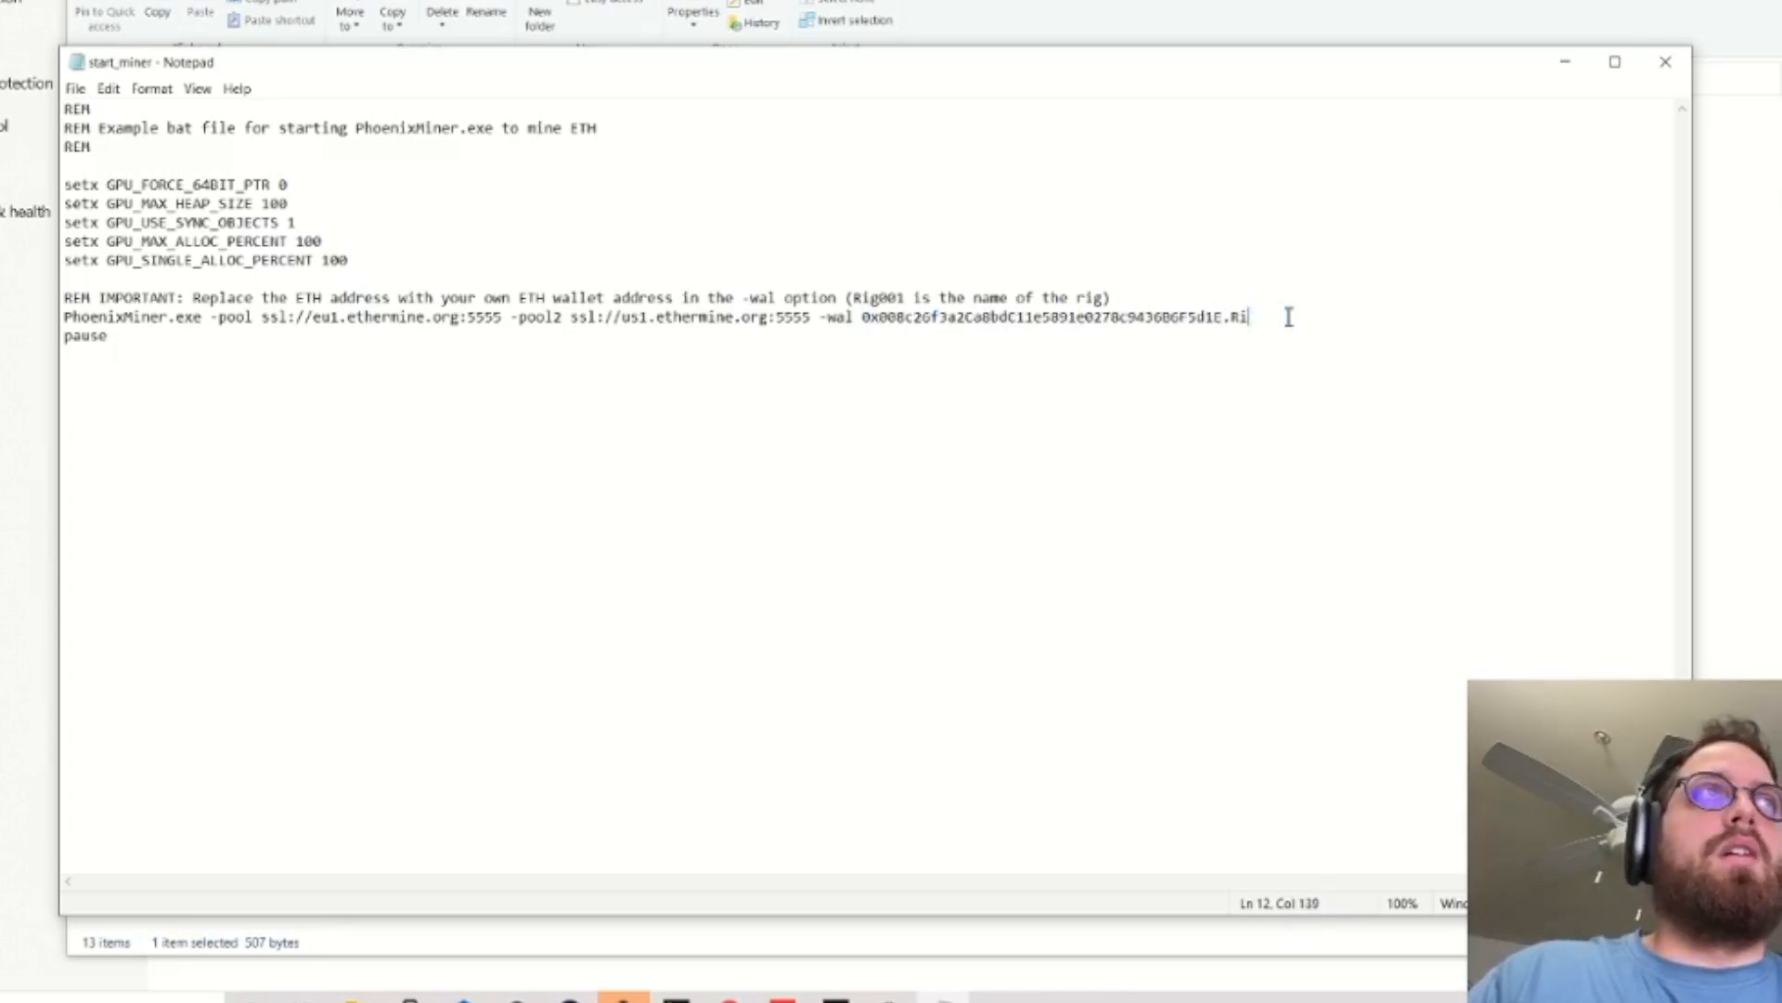
{"action": "type", "text": "g2"}
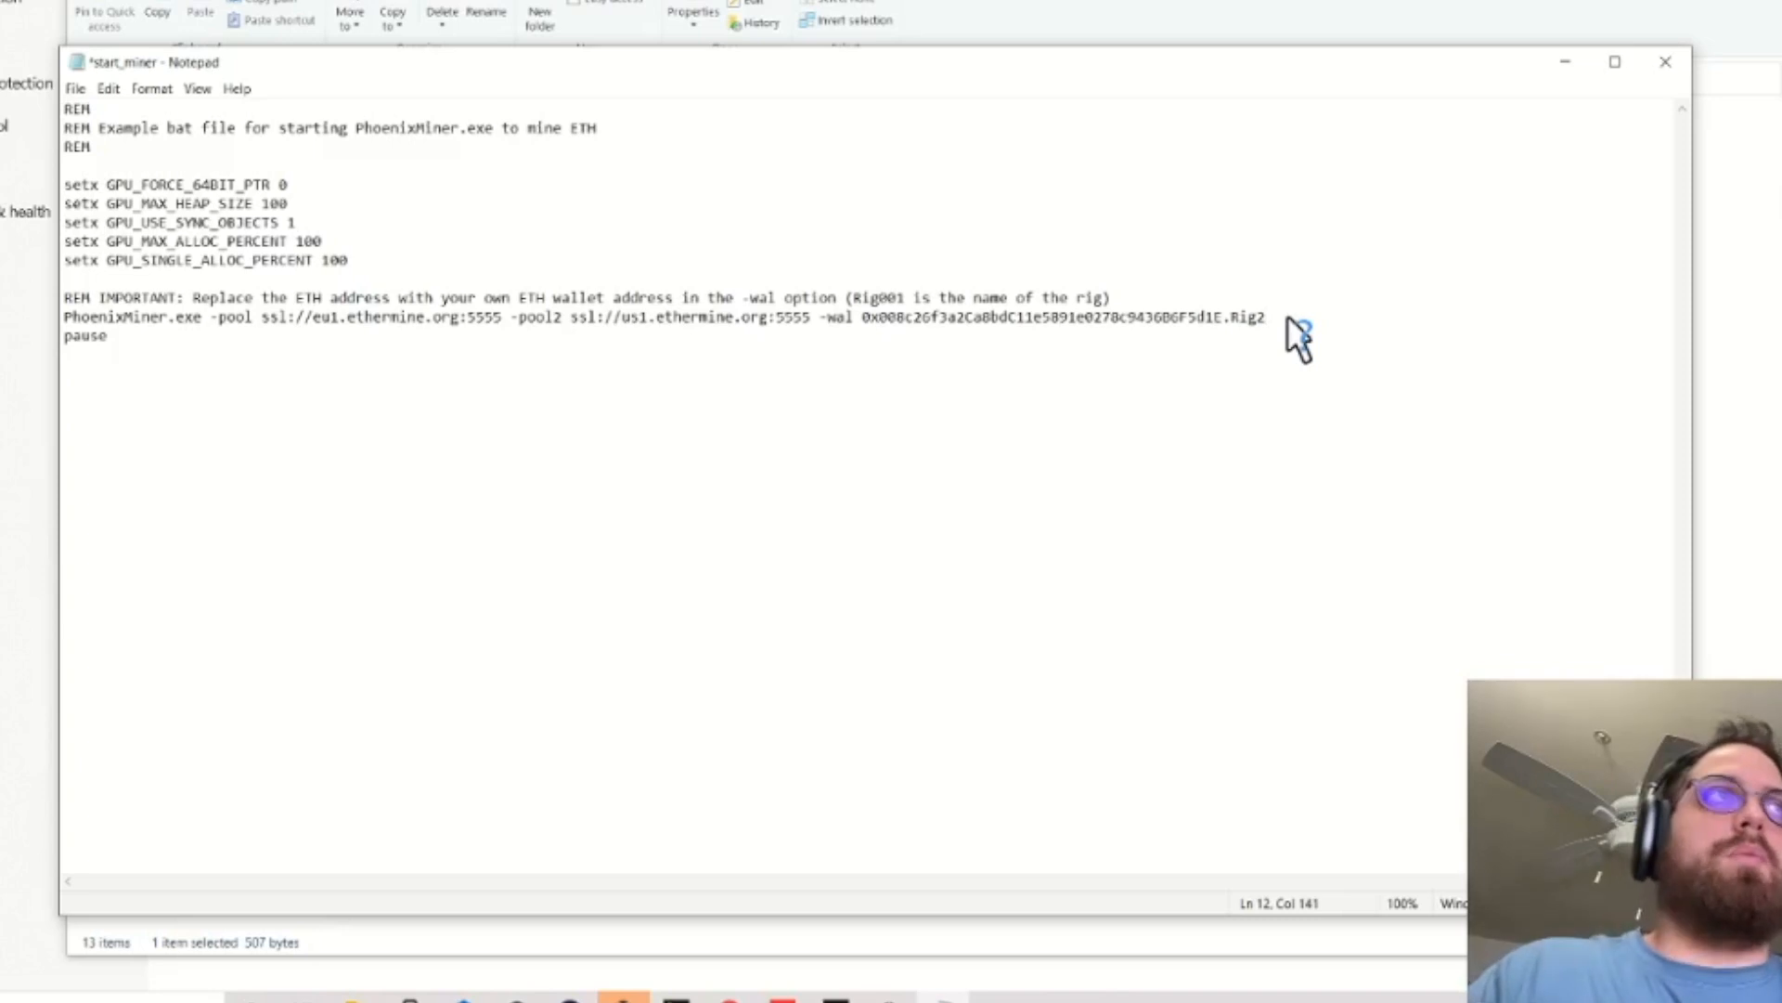
{"action": "mouse_move", "coordinate": [1662, 91]}
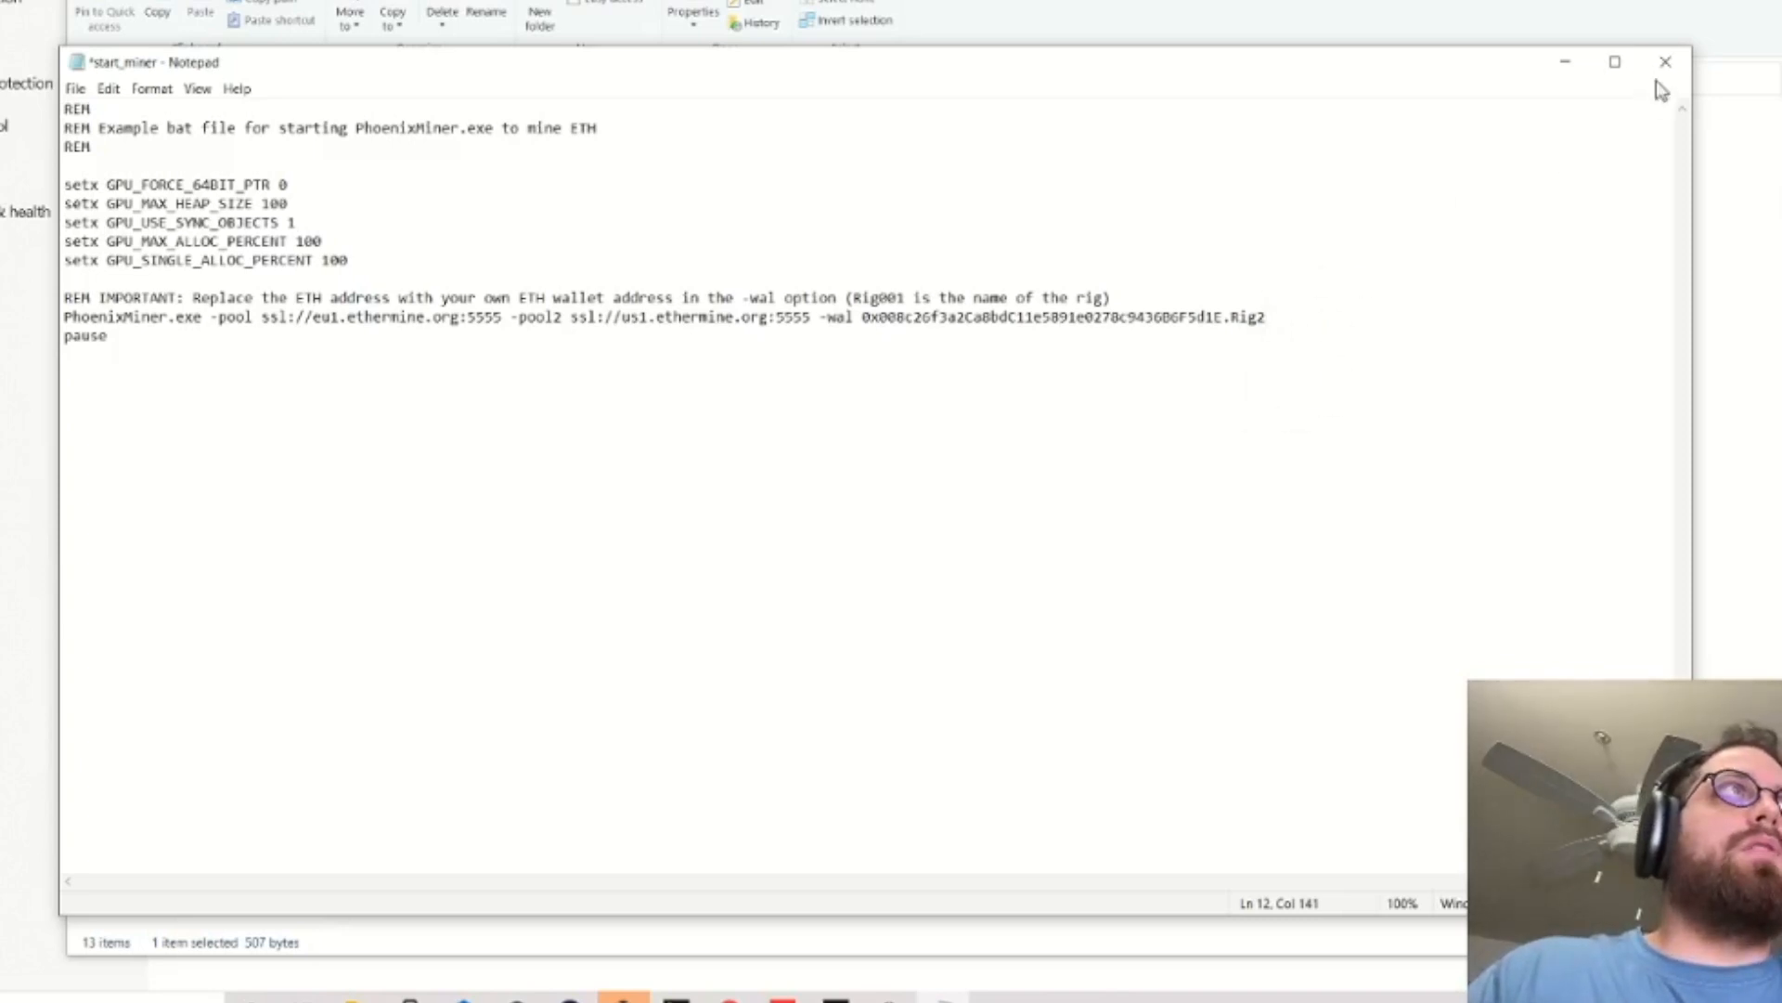
{"action": "left_click", "coordinate": [1665, 61]}
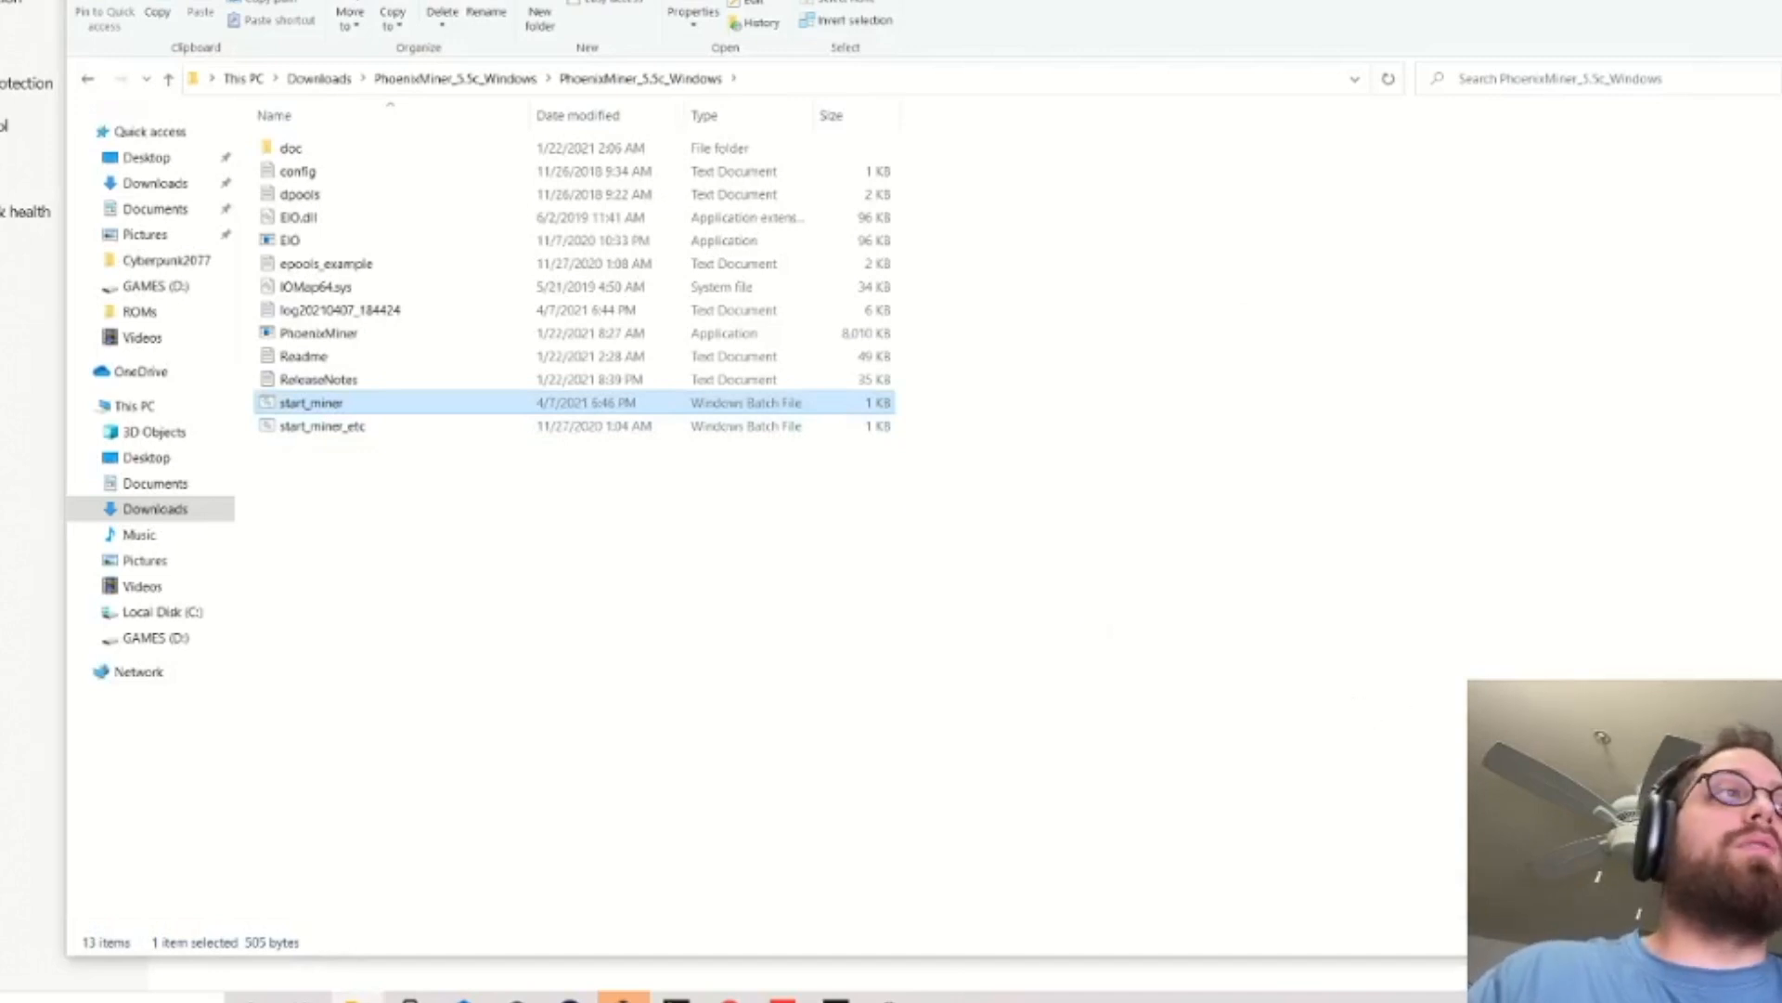
{"action": "mouse_move", "coordinate": [805, 561]}
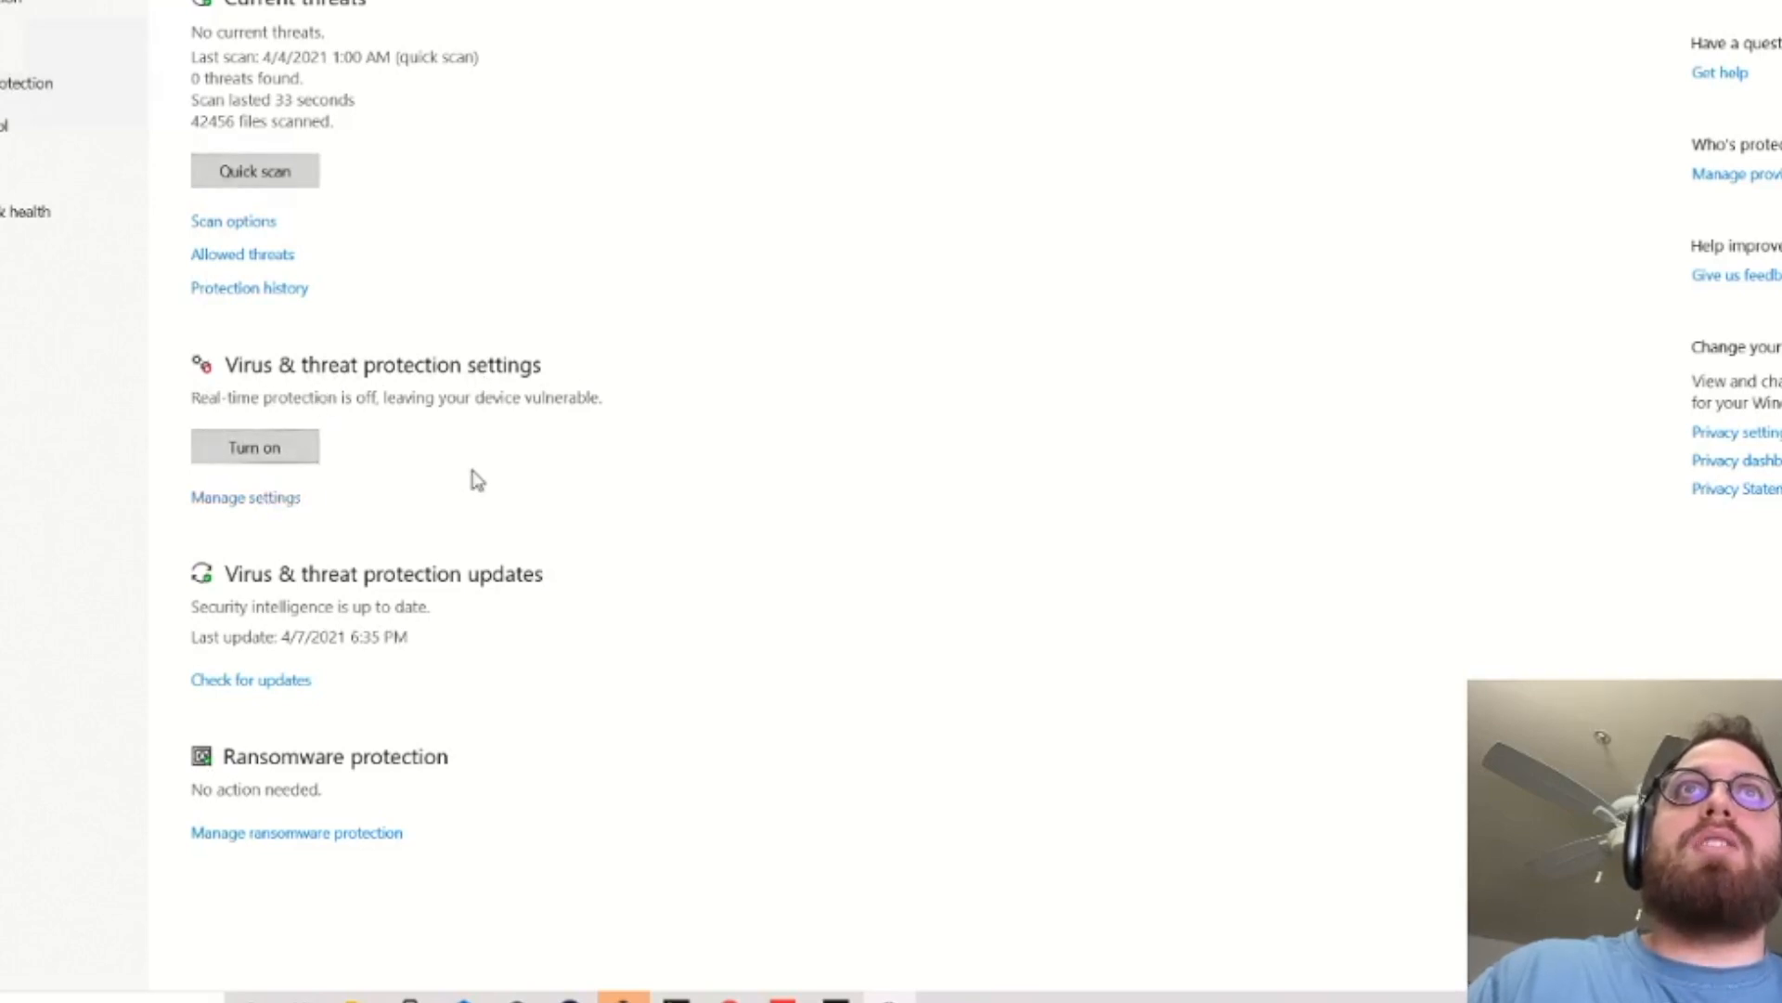
Confirm real-time and tamper protection are off, then return to the PhoenixMiner folder
{"action": "scroll", "scroll_direction": "down", "scroll_amount": 3}
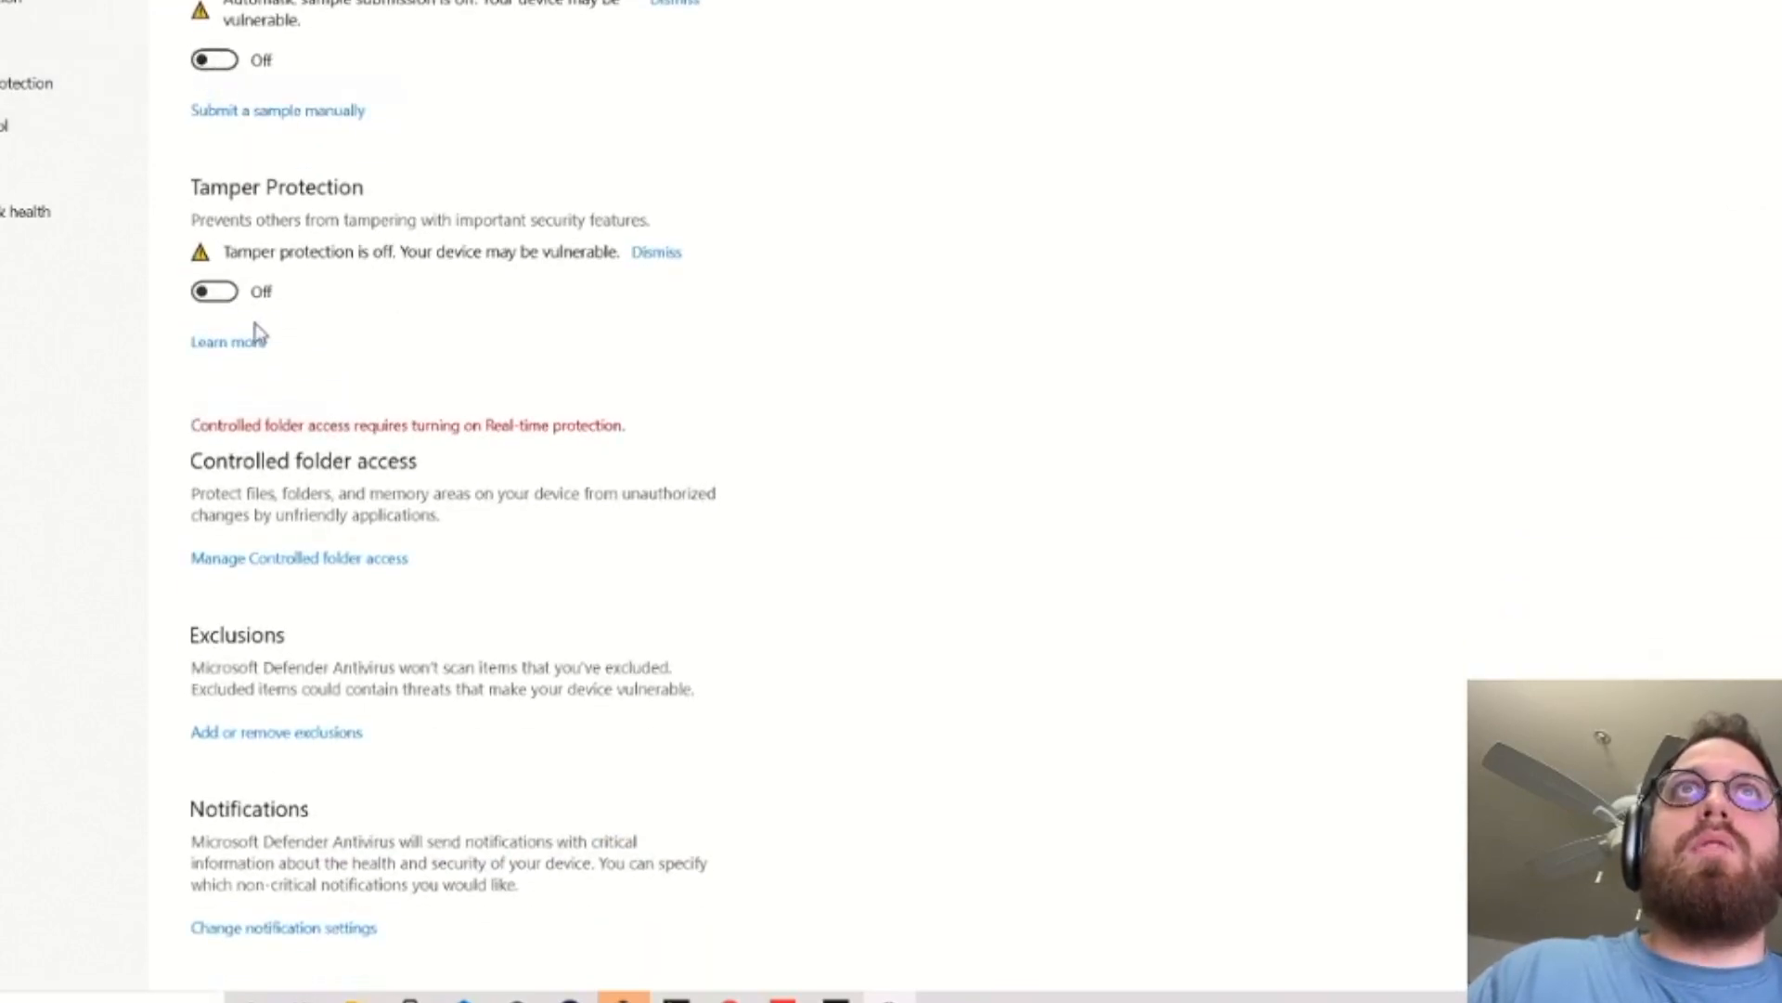
{"action": "left_click", "coordinate": [182, 242]}
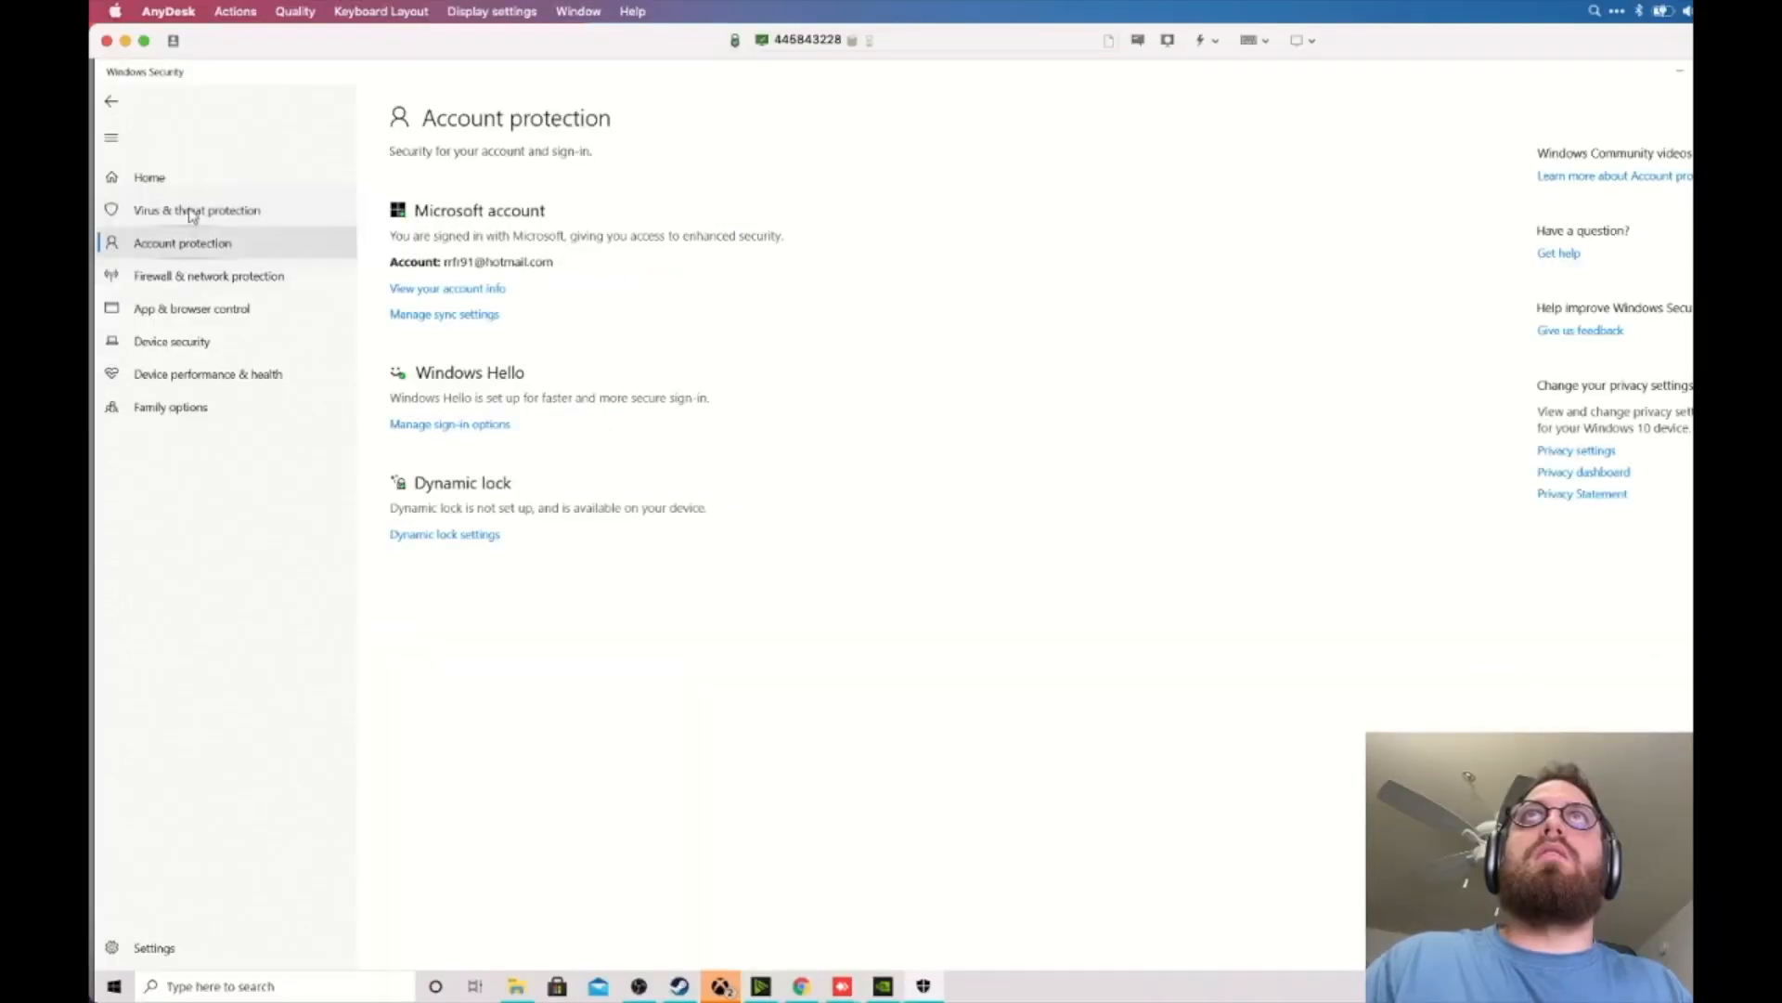
{"action": "left_click", "coordinate": [196, 209]}
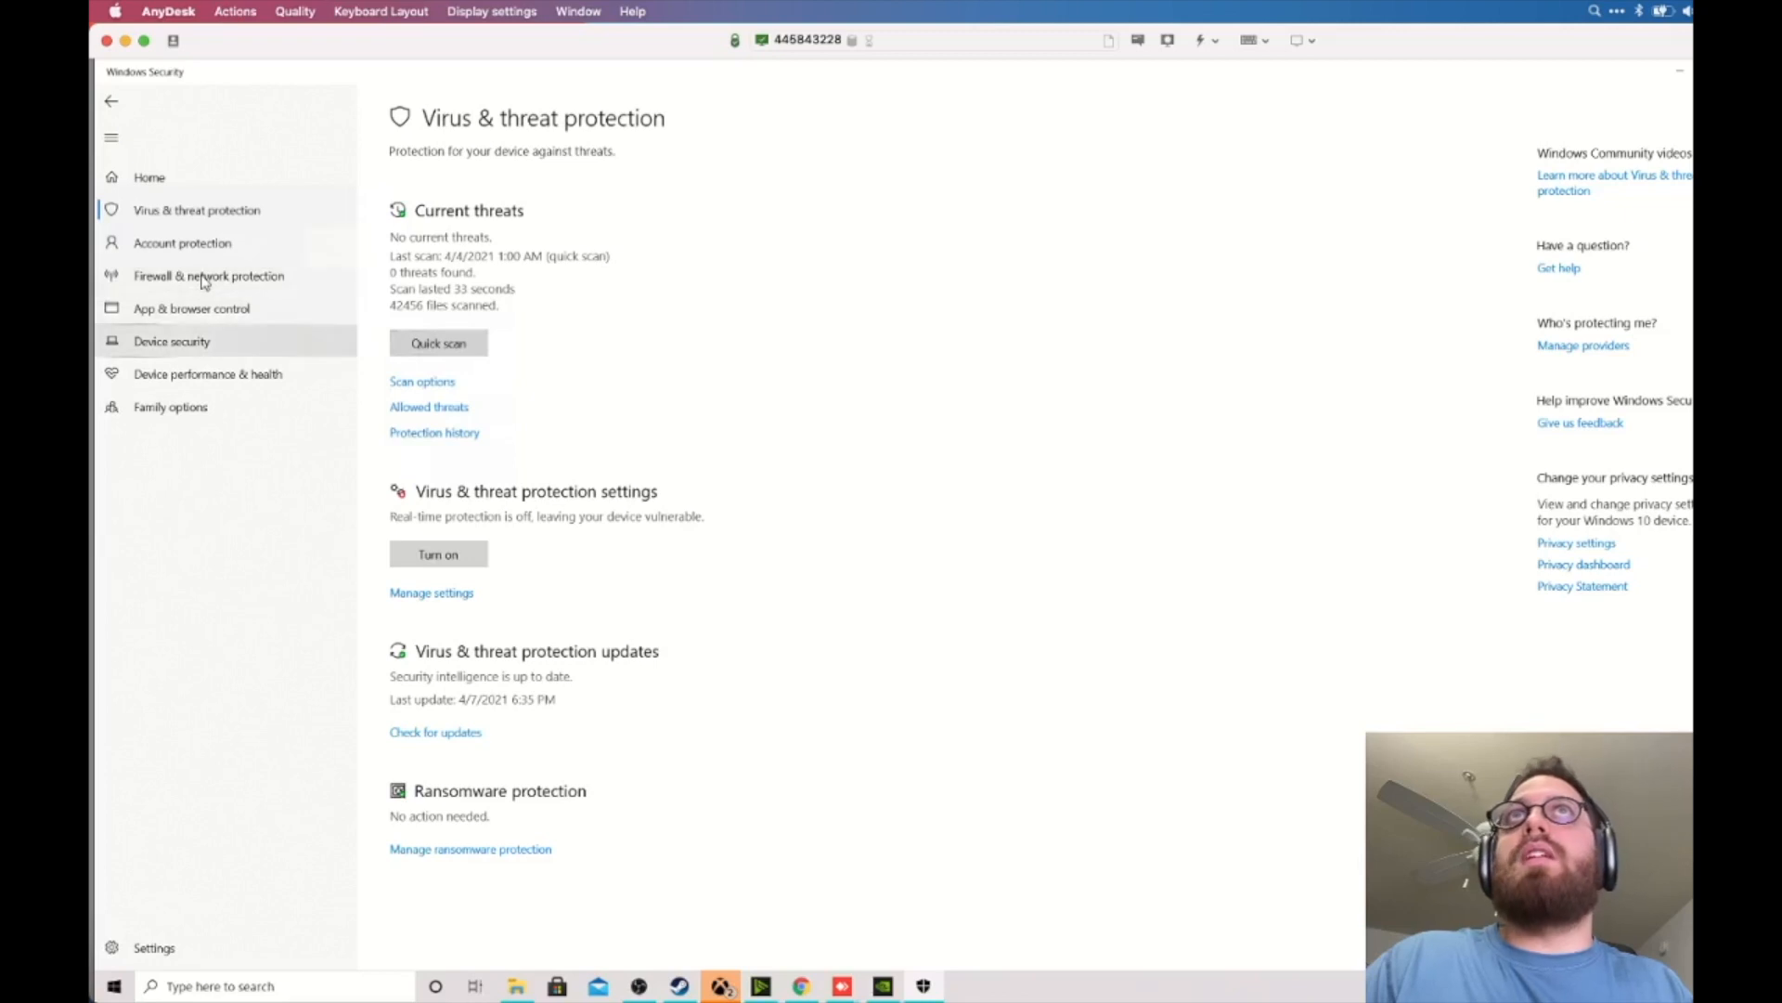
{"action": "left_click", "coordinate": [208, 275]}
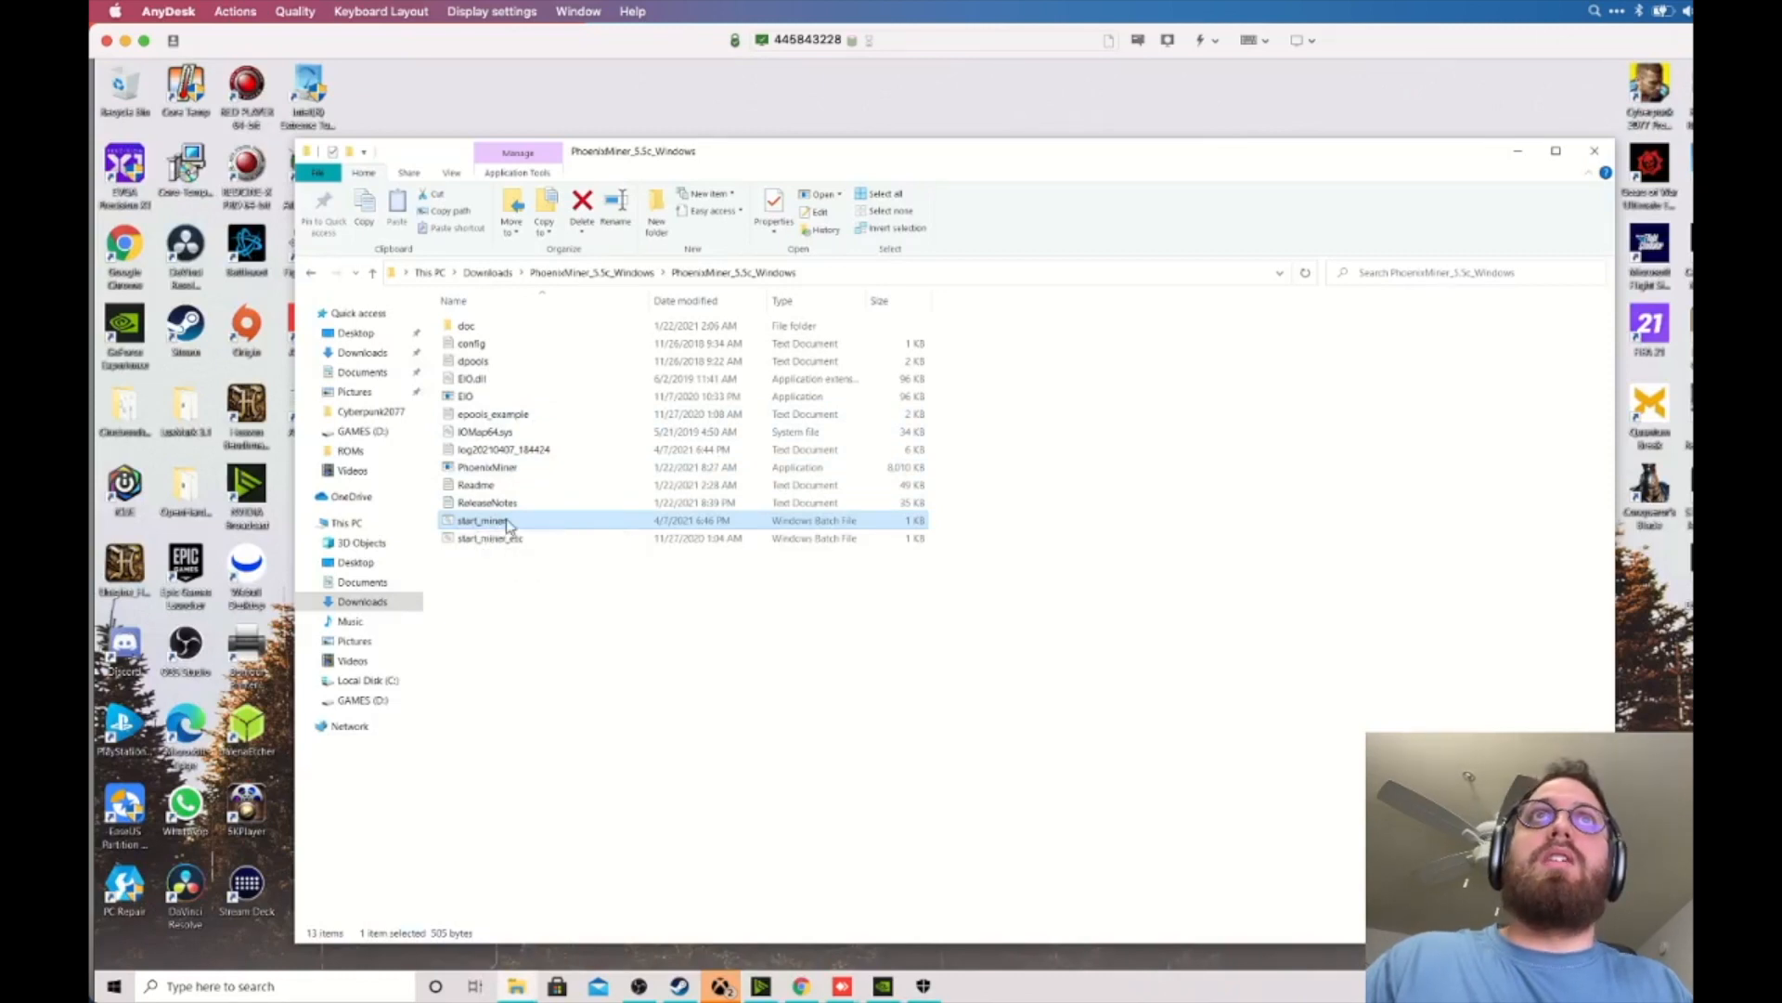
Run start_miner.bat and let PhoenixMiner reach about 31.9 MH/s on ethermine
{"action": "double_click", "coordinate": [481, 520]}
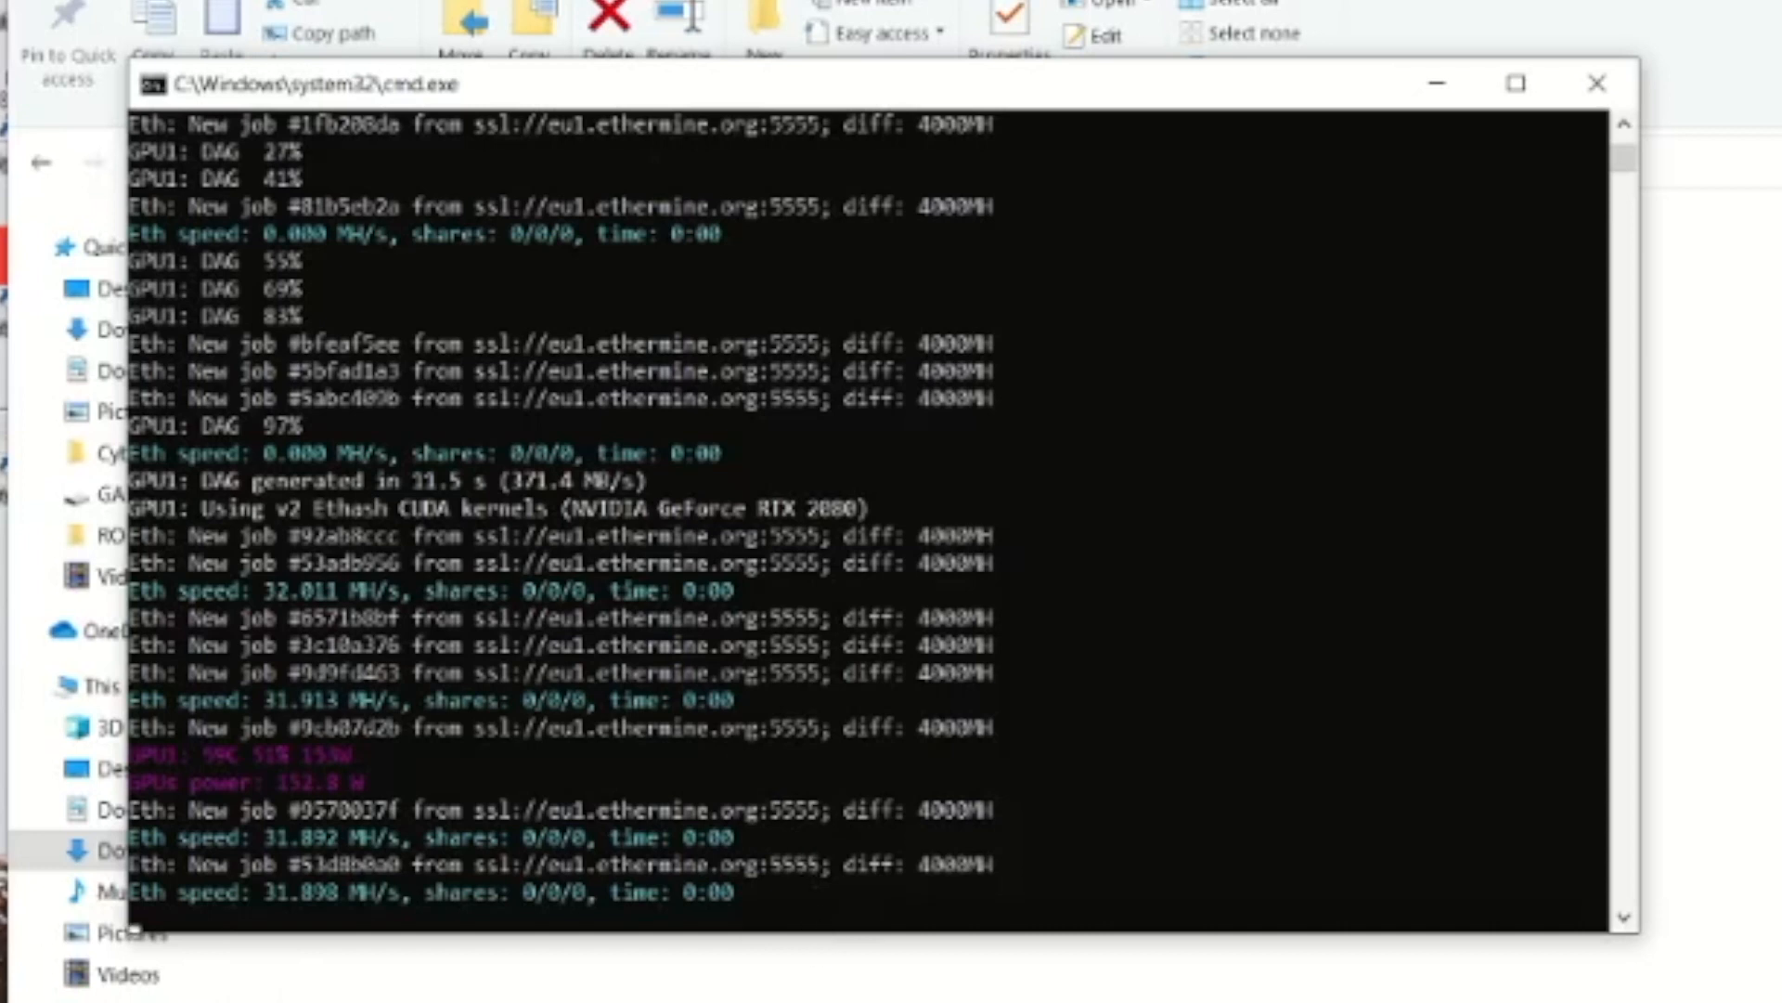
{"action": "scroll", "scroll_direction": "down", "scroll_amount": 3}
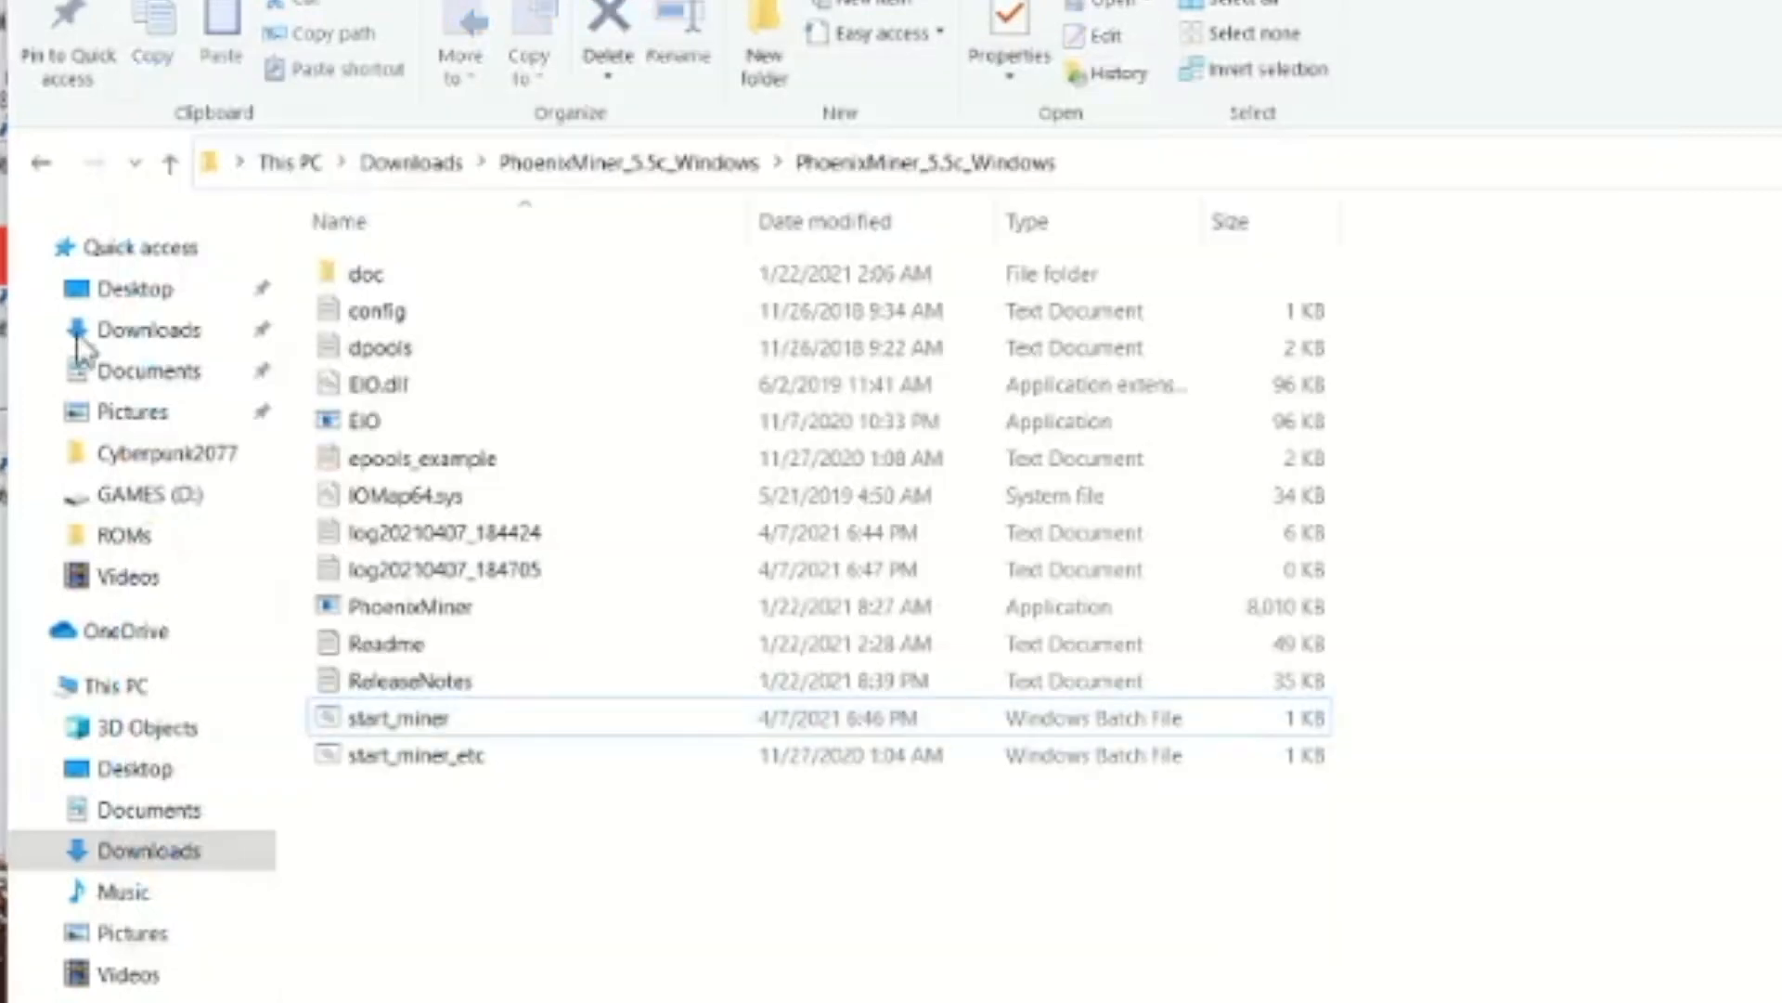
Run MSI Afterburner from Downloads and approve the User Account Control prompt
{"action": "left_click", "coordinate": [41, 162]}
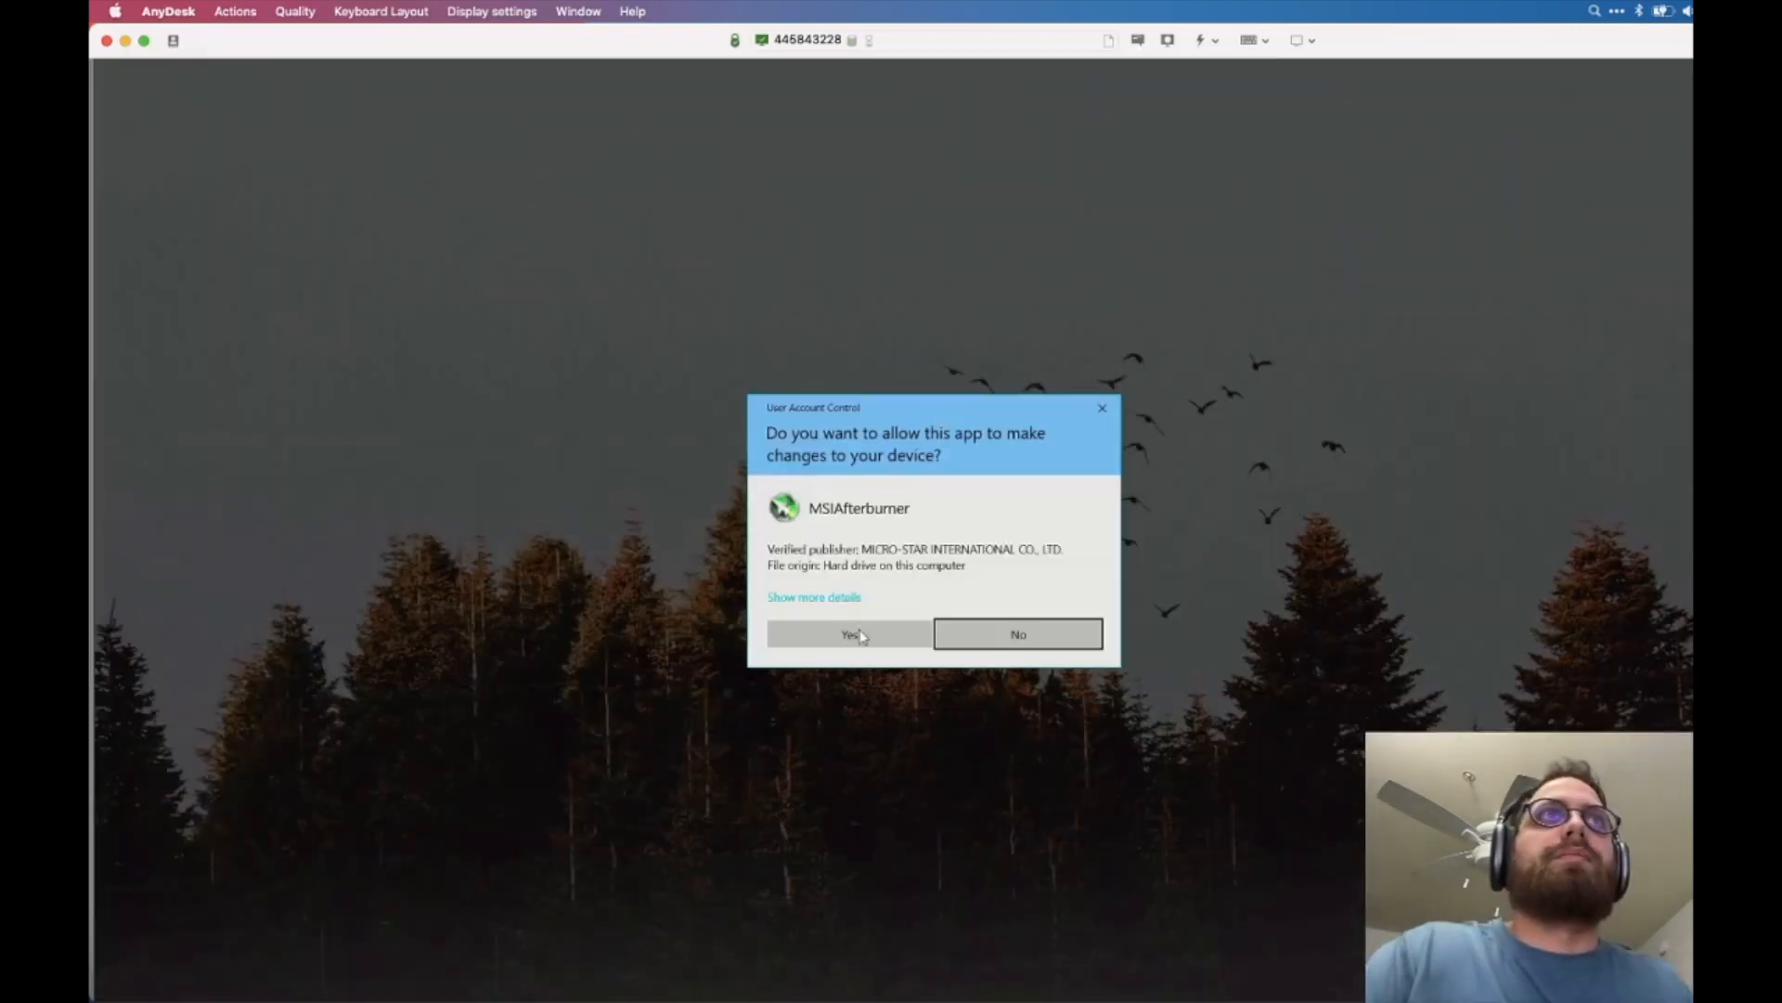
{"action": "left_click", "coordinate": [846, 634]}
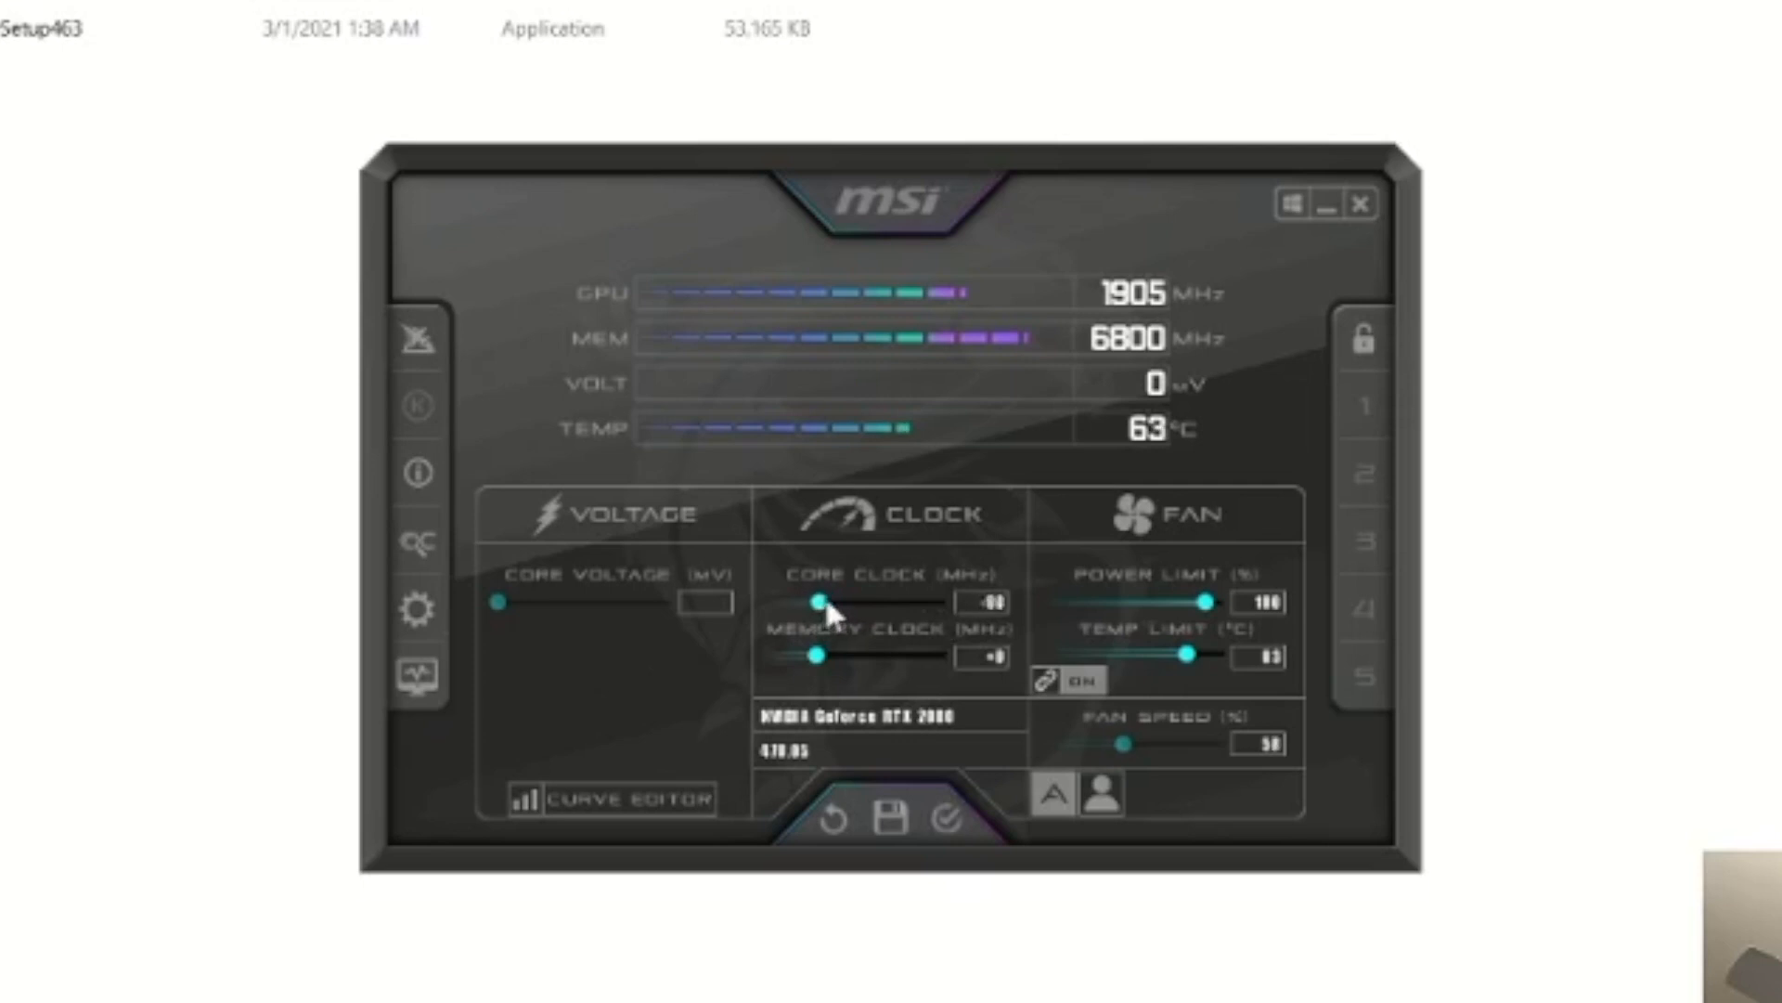
{"action": "mouse_move", "coordinate": [826, 670]}
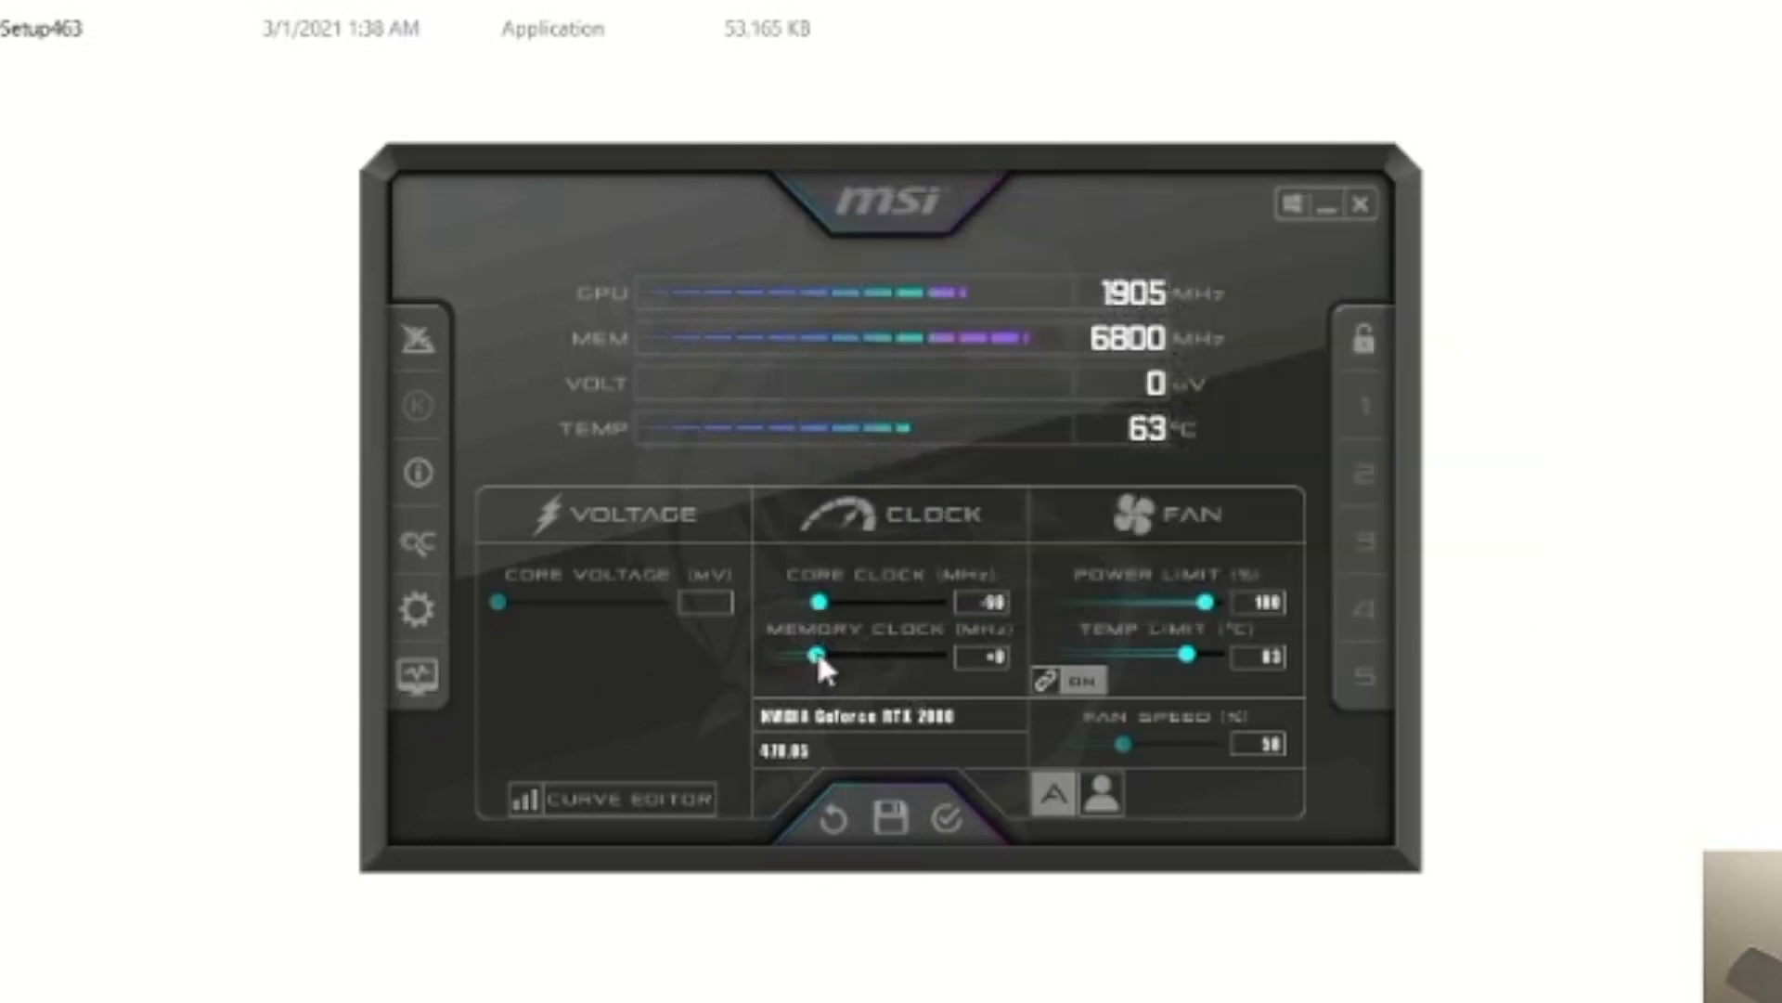
Set Memory Clock to +422 MHz and Power Limit to 97% in Afterburner
{"action": "left_click_drag", "start_coordinate": [813, 657], "coordinate": [955, 657]}
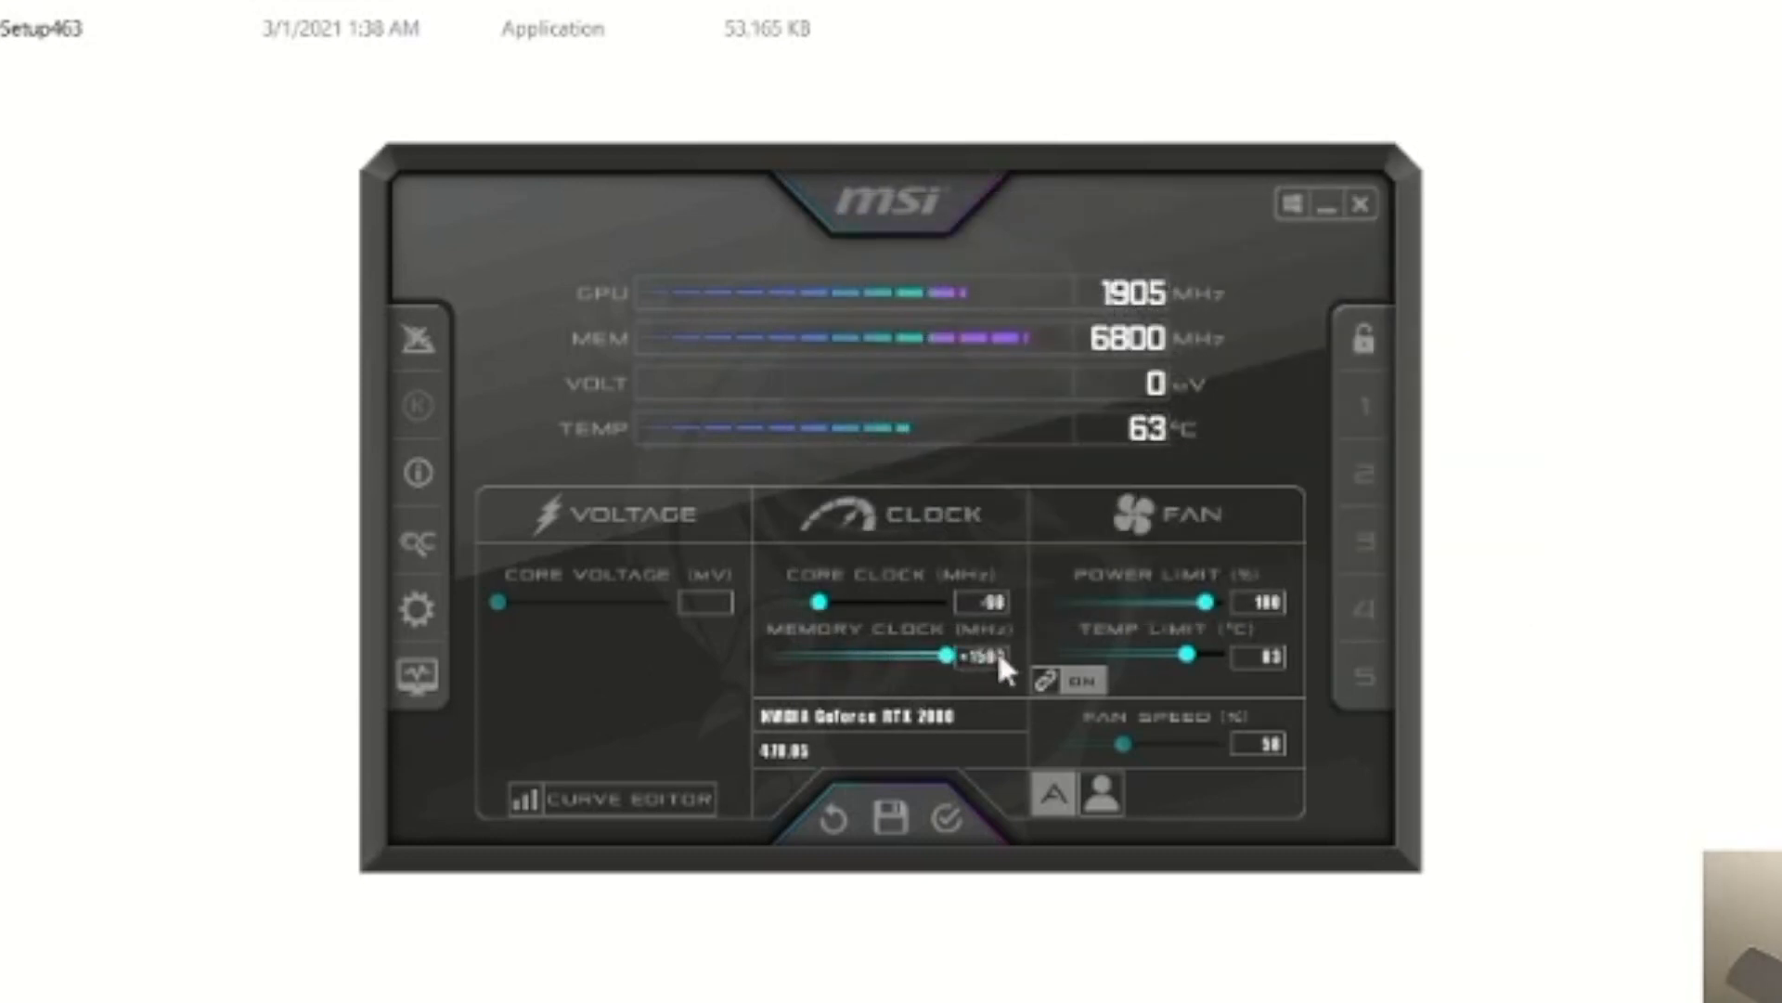
{"action": "left_click_drag", "start_coordinate": [955, 656], "coordinate": [855, 656]}
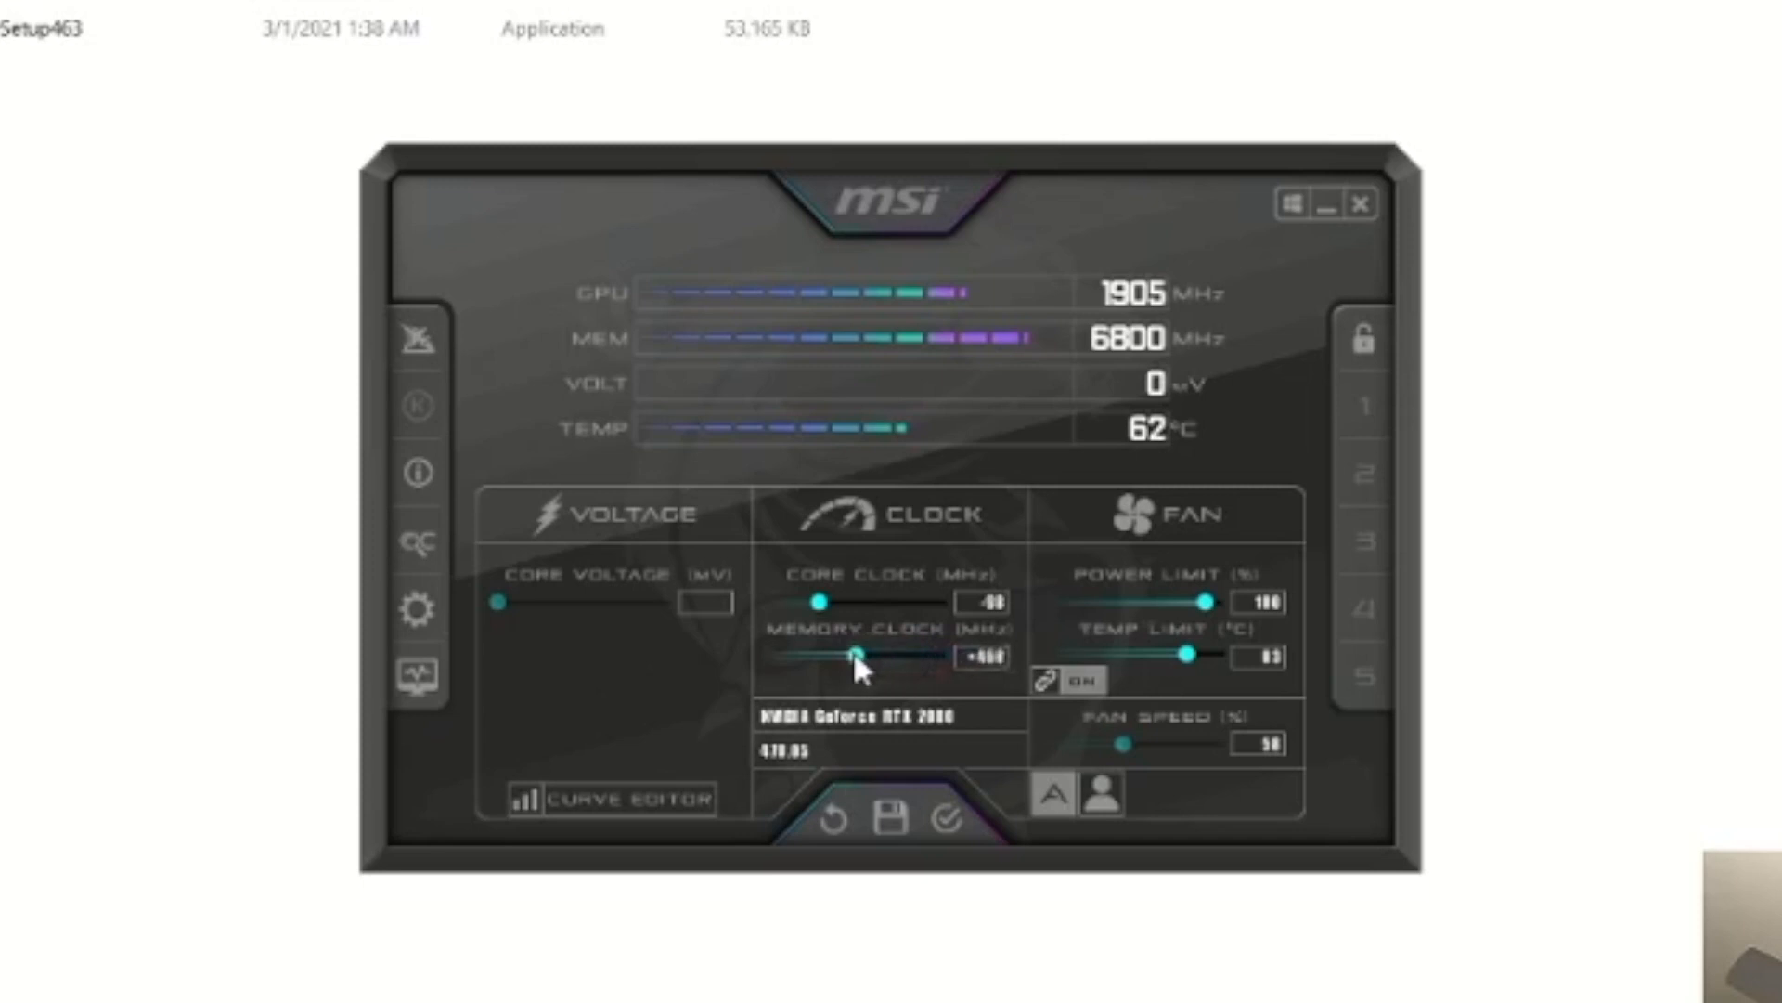
{"action": "left_click_drag", "start_coordinate": [855, 654], "coordinate": [890, 654]}
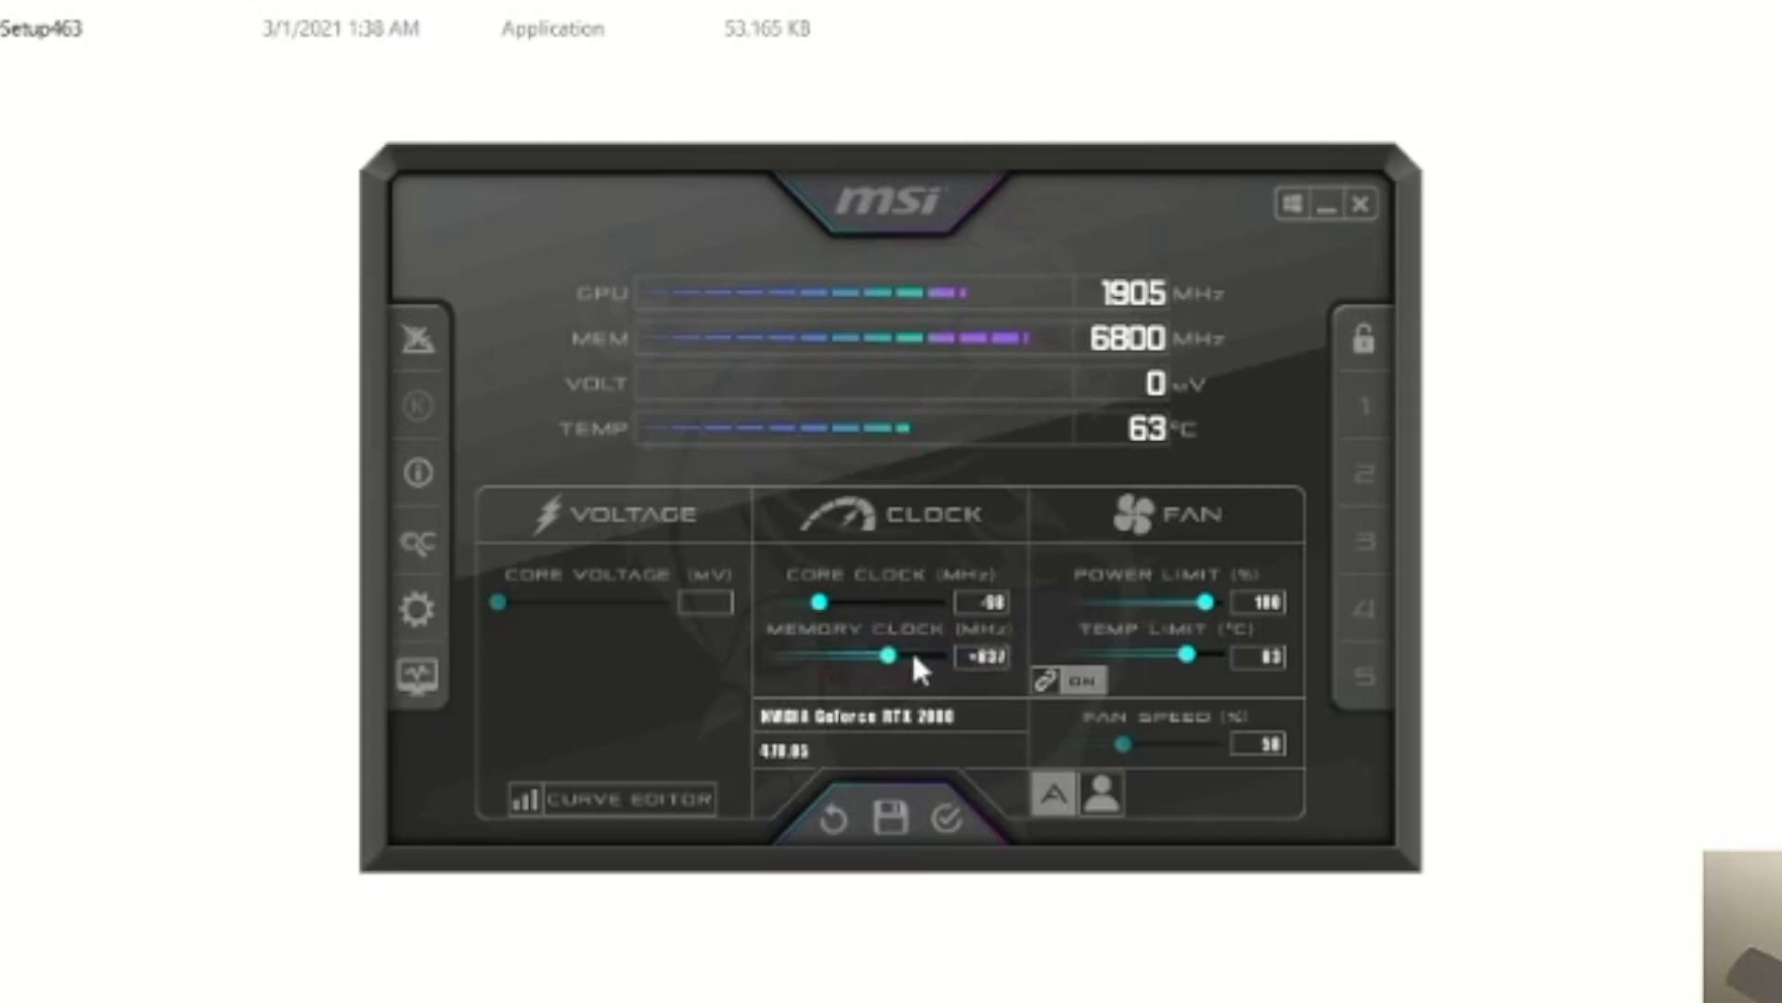
{"action": "left_click_drag", "start_coordinate": [892, 655], "coordinate": [847, 654]}
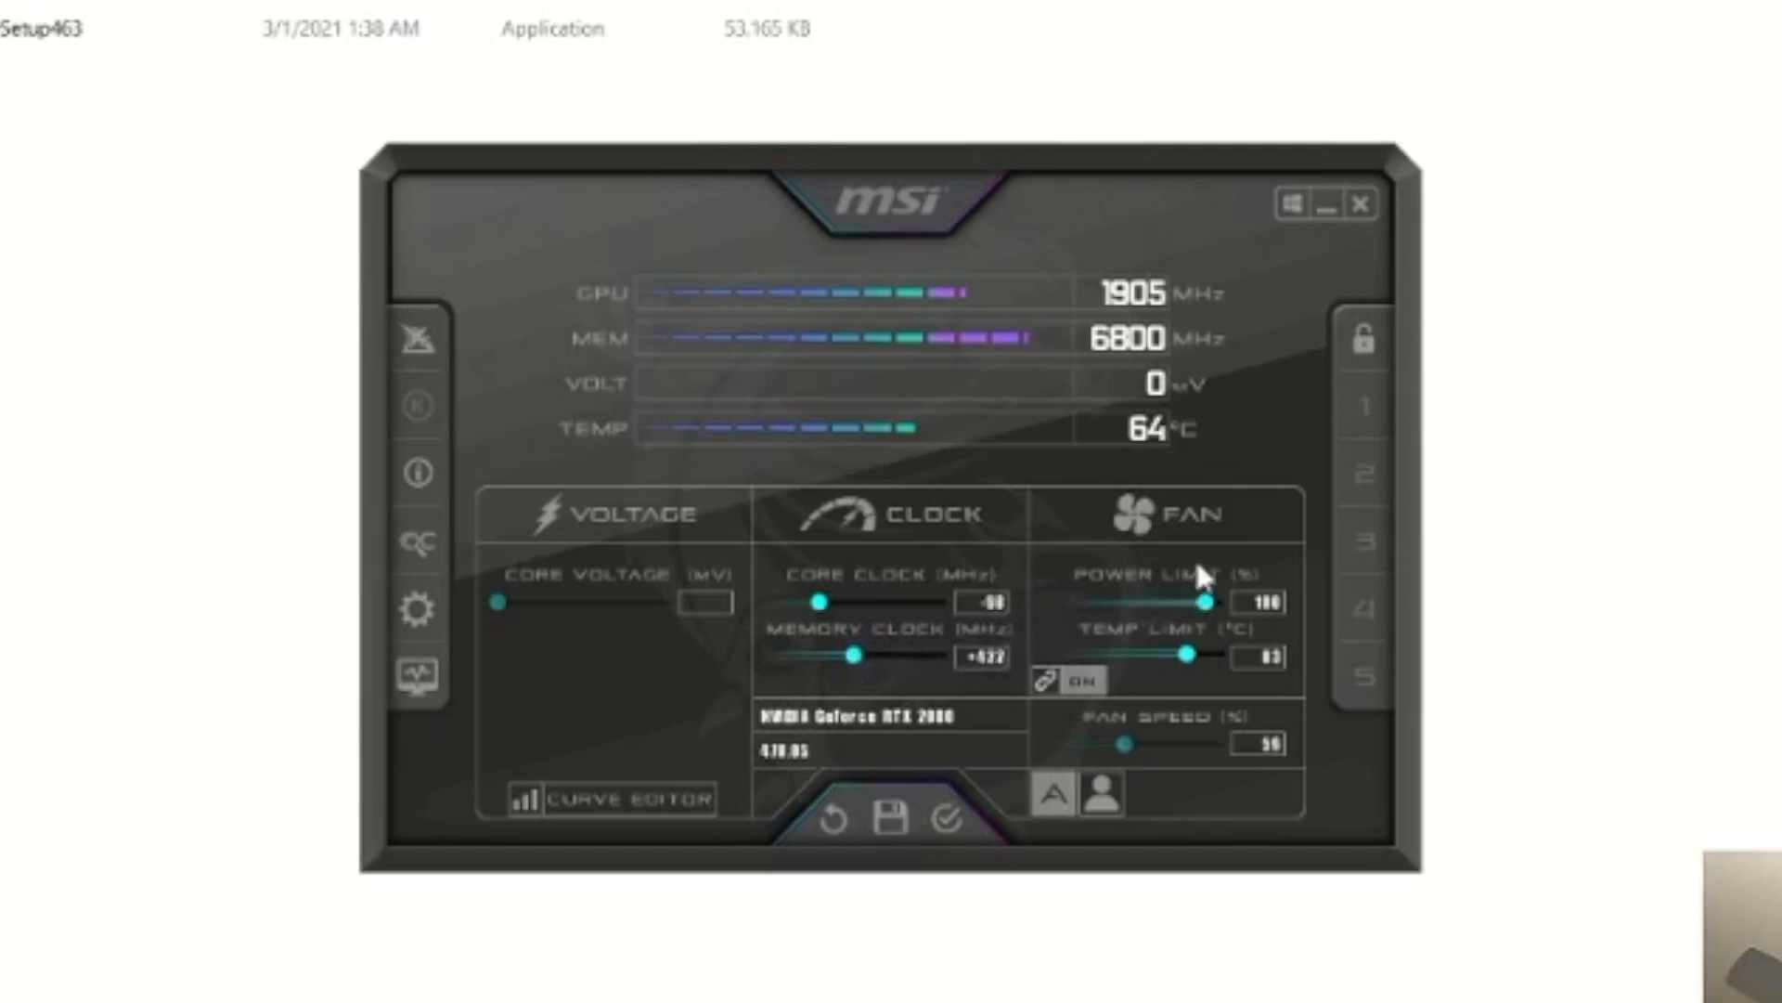
{"action": "left_click_drag", "start_coordinate": [1207, 600], "coordinate": [1196, 601]}
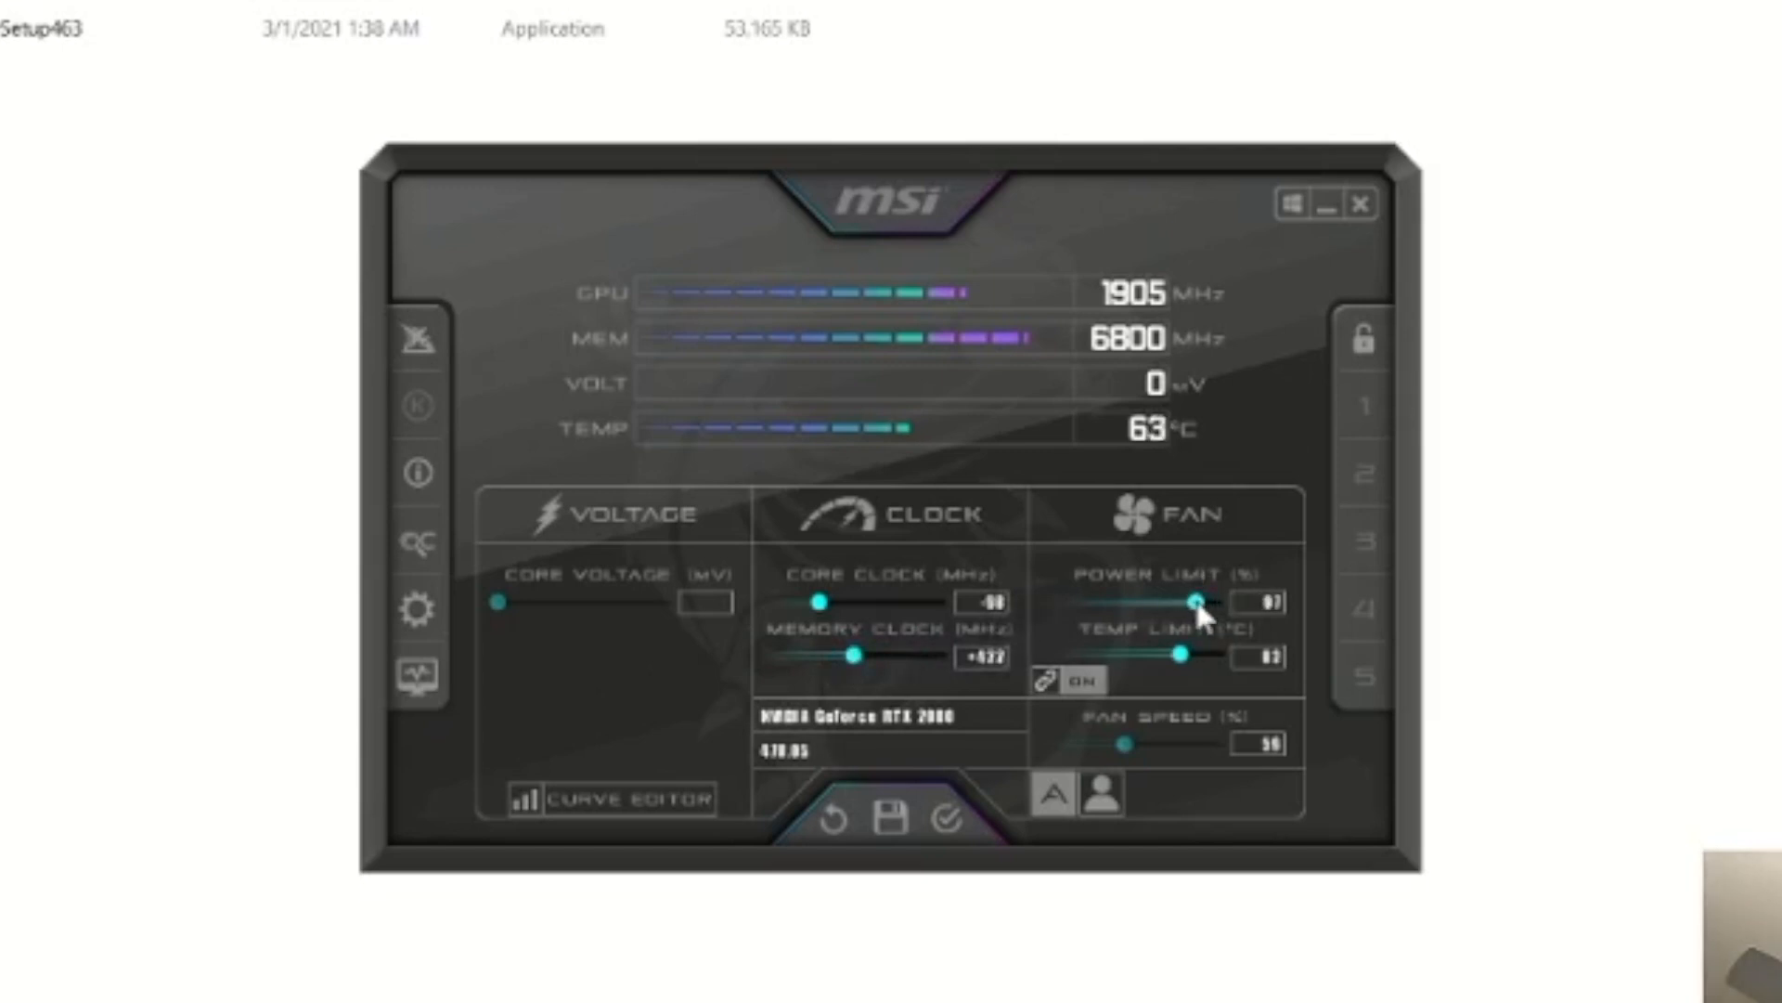
{"action": "mouse_move", "coordinate": [957, 677]}
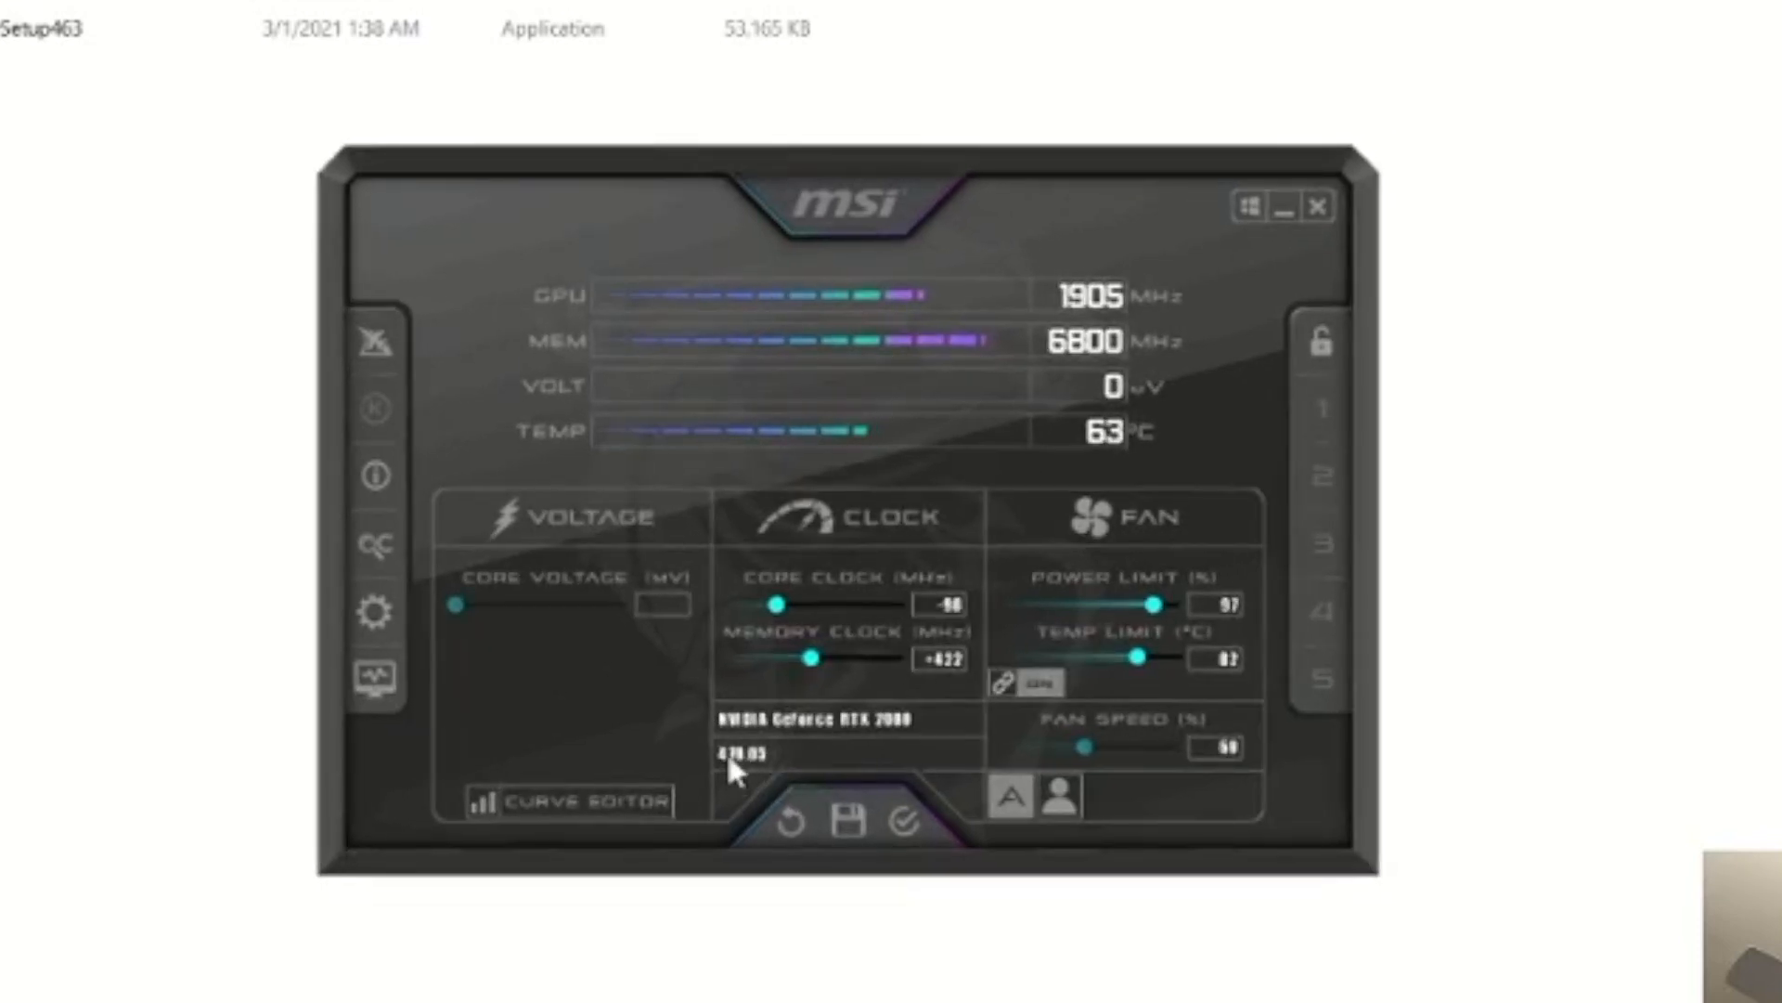
{"action": "mouse_move", "coordinate": [1023, 744]}
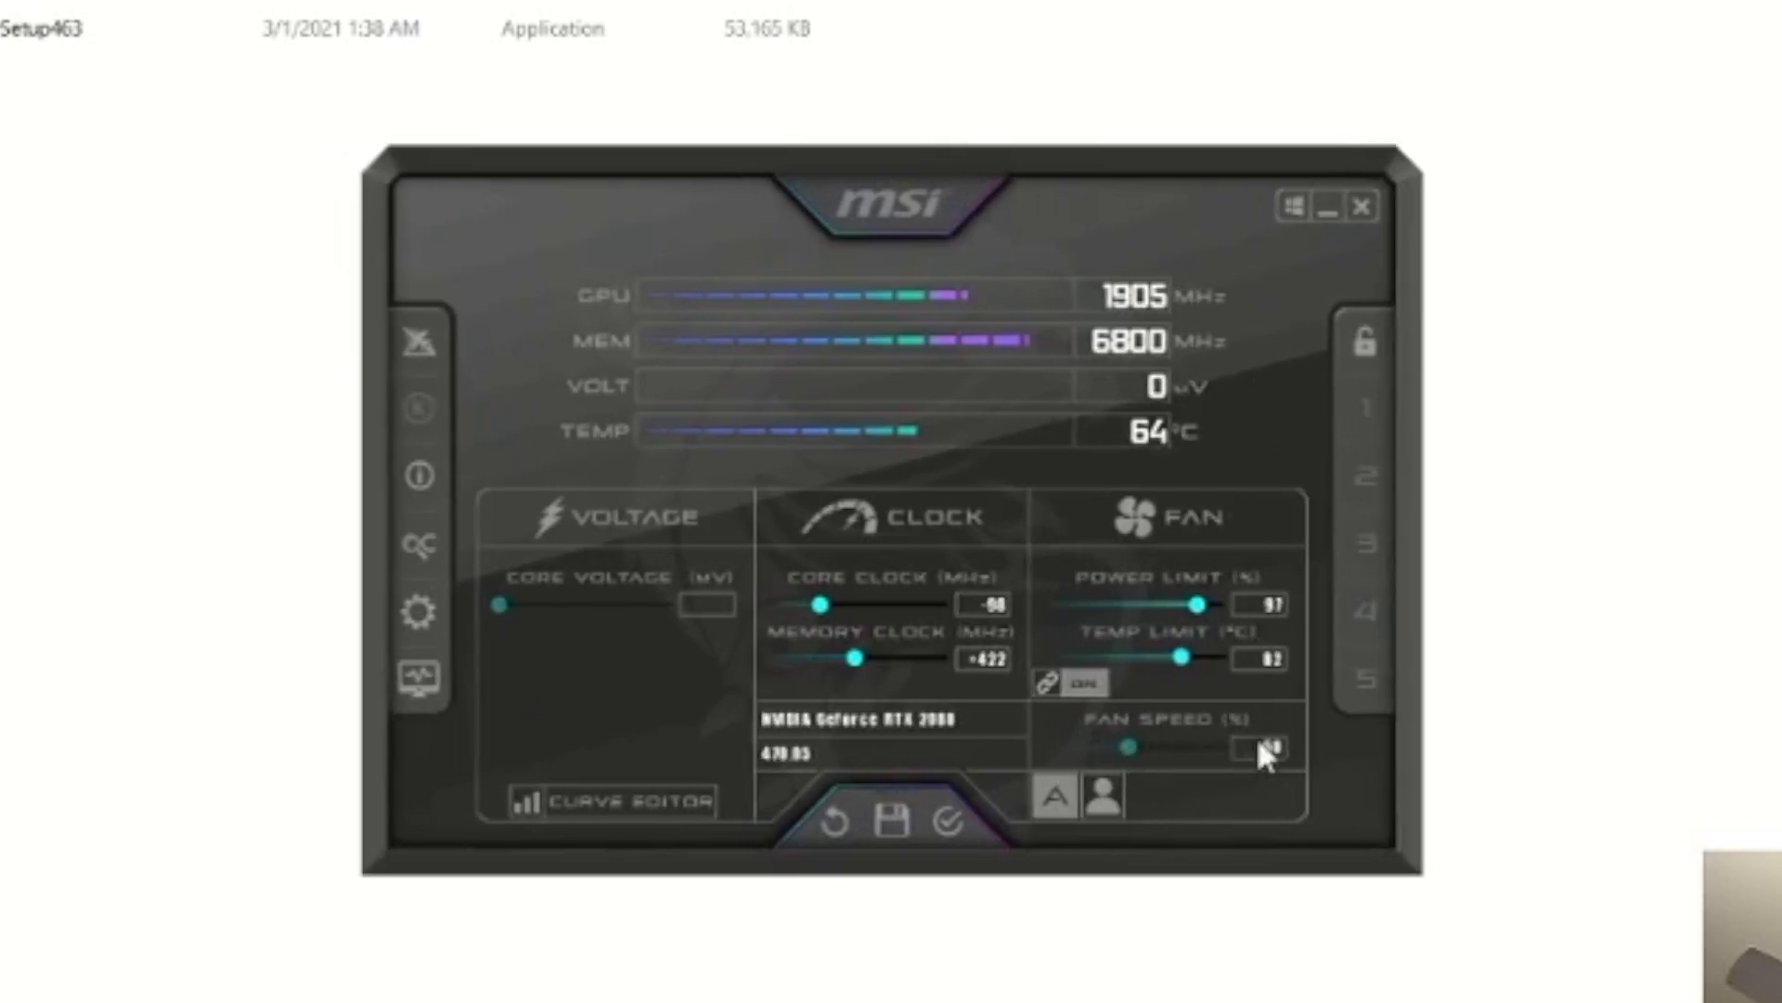
{"action": "left_click", "coordinate": [1071, 683]}
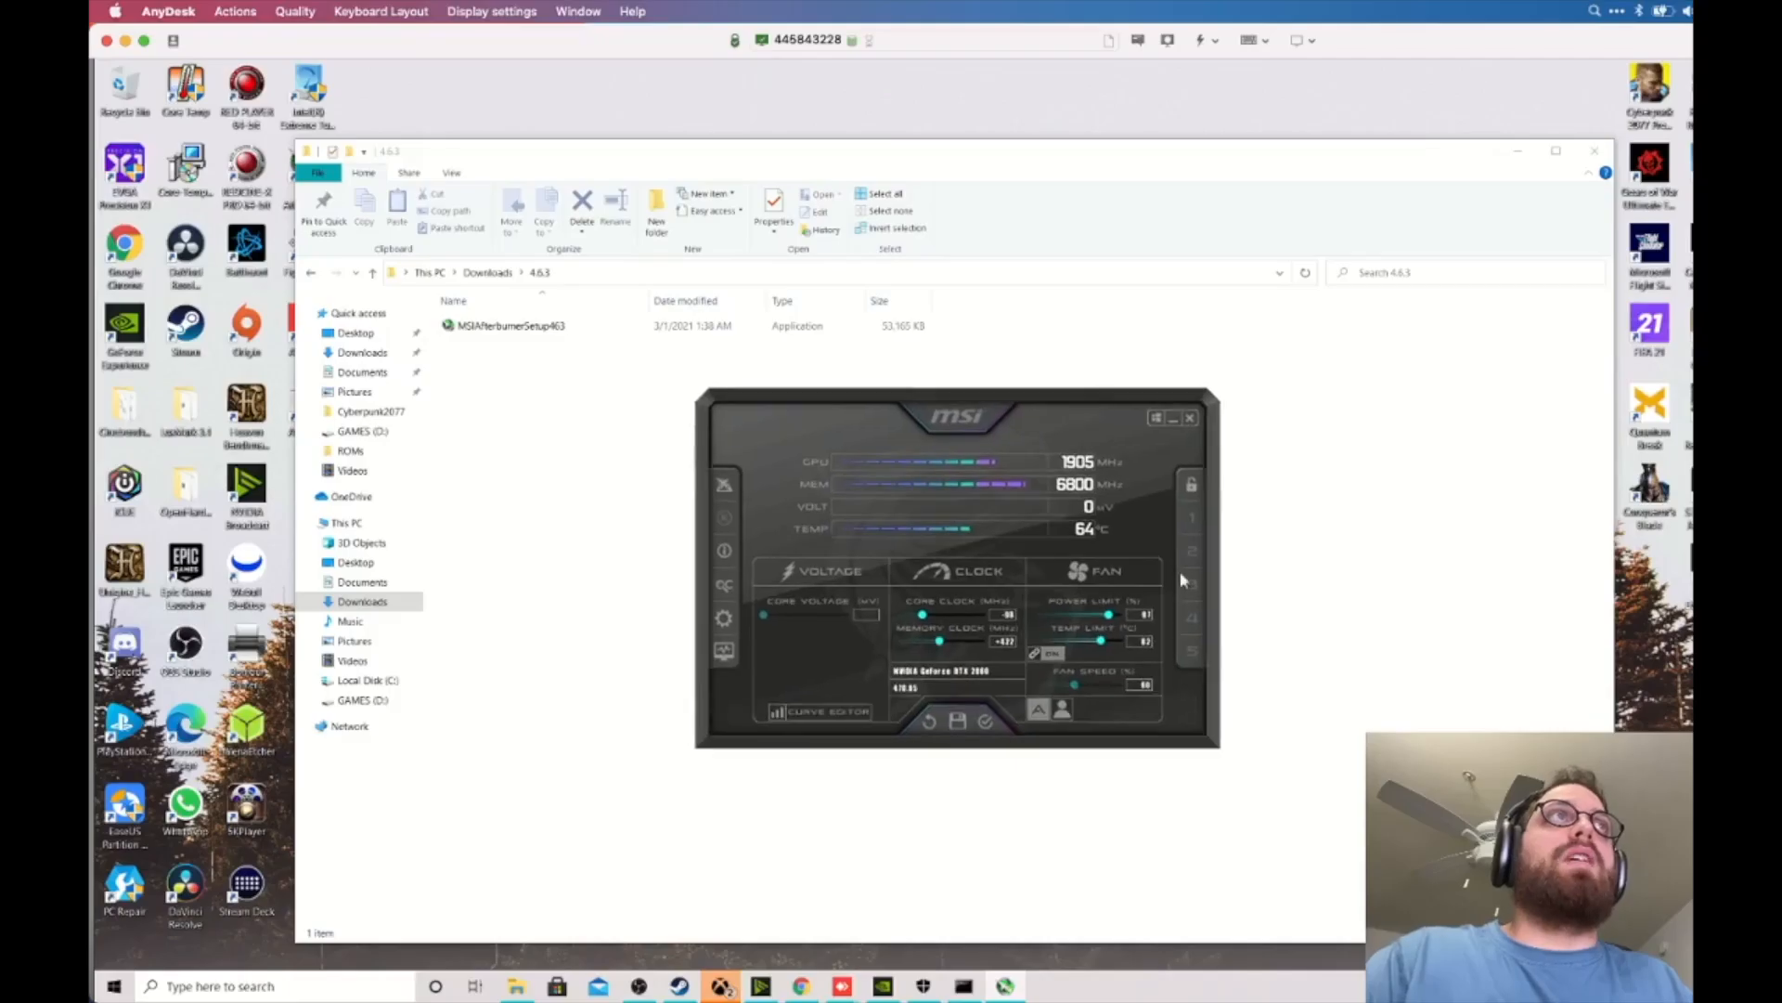
{"action": "mouse_move", "coordinate": [1142, 462]}
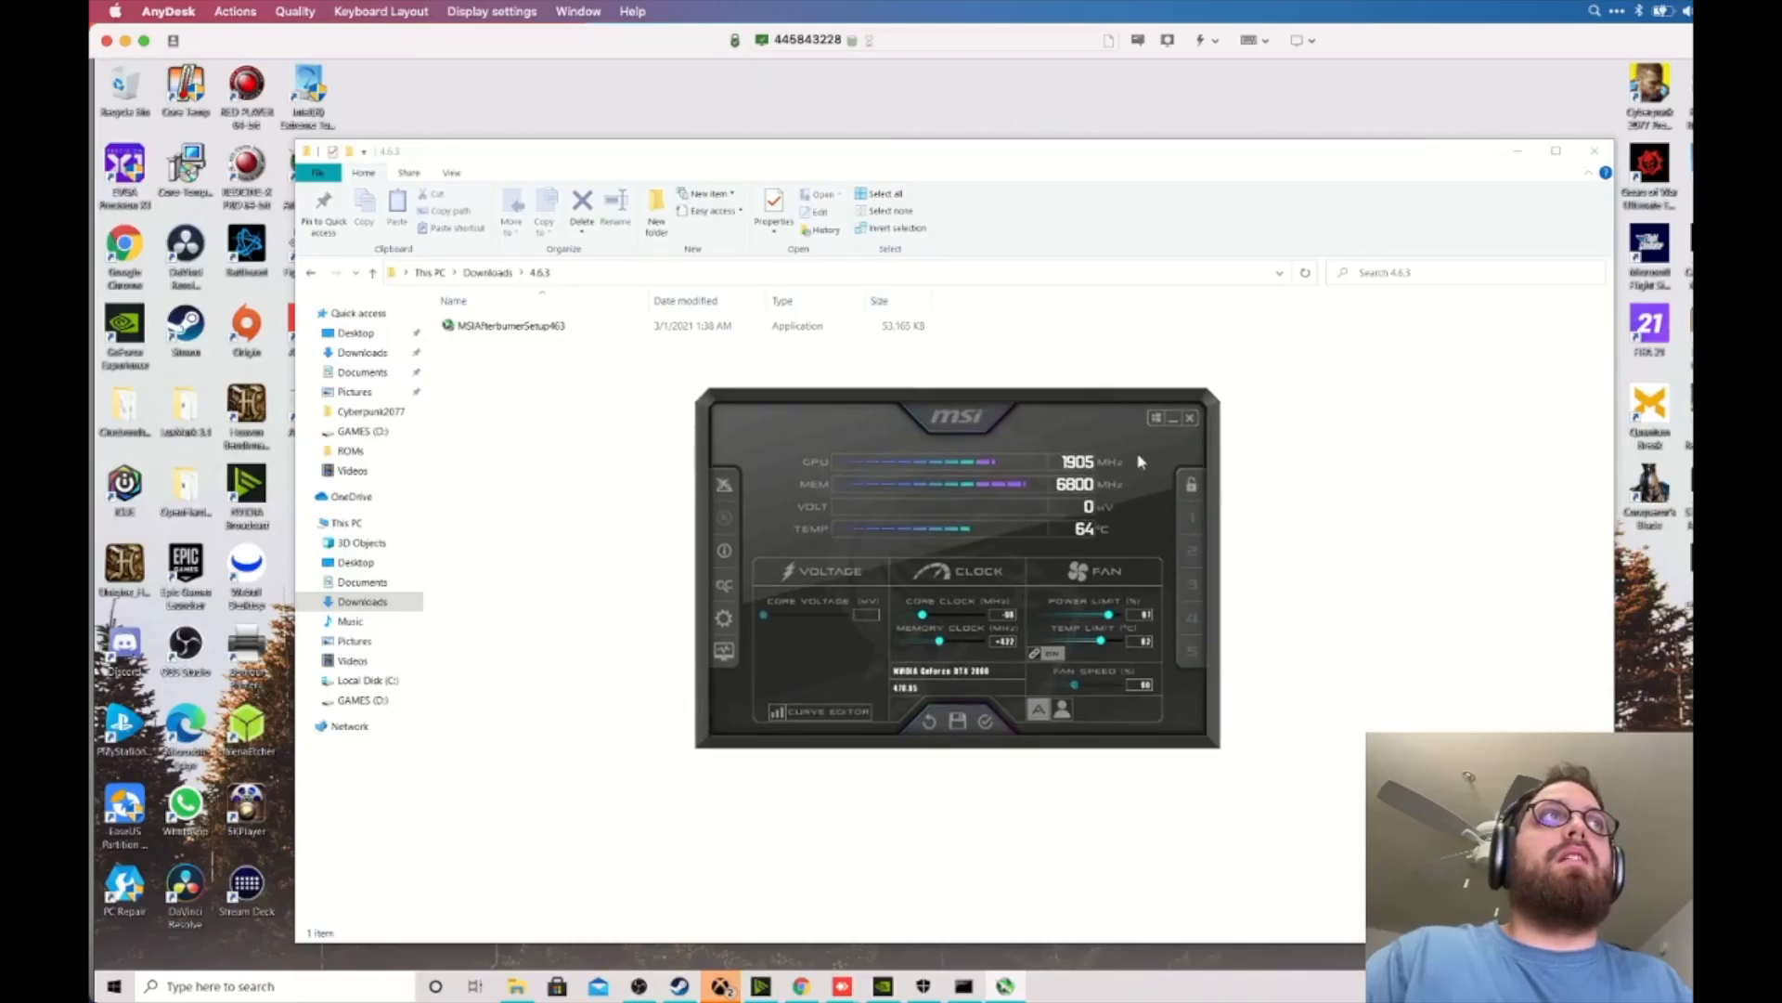